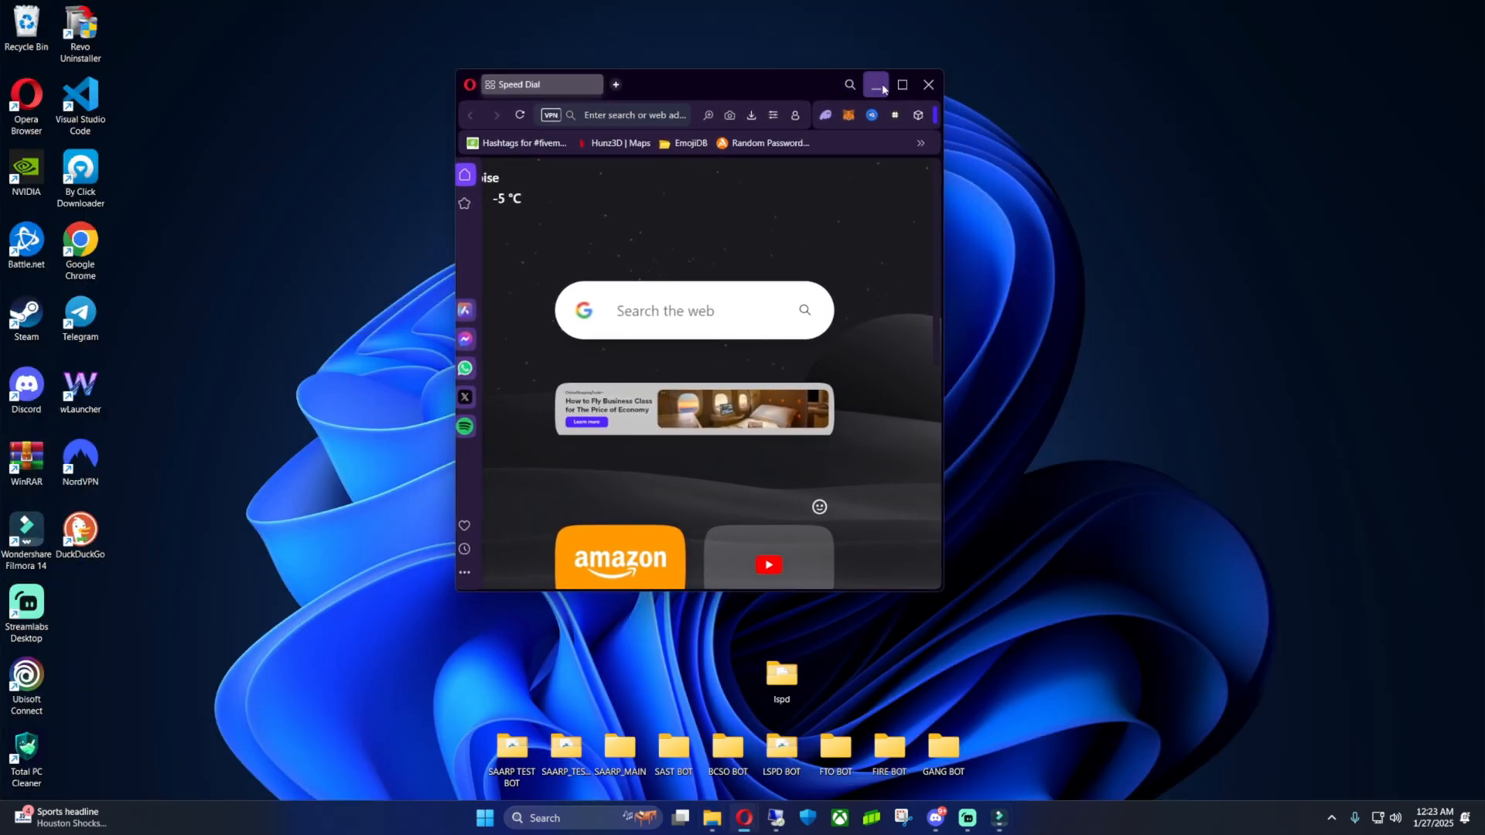
- Search 'xampp', reach apachefriends.org and save the XAMPP for Windows installer to Downloads
{"action": "left_click", "coordinate": [901, 84]}
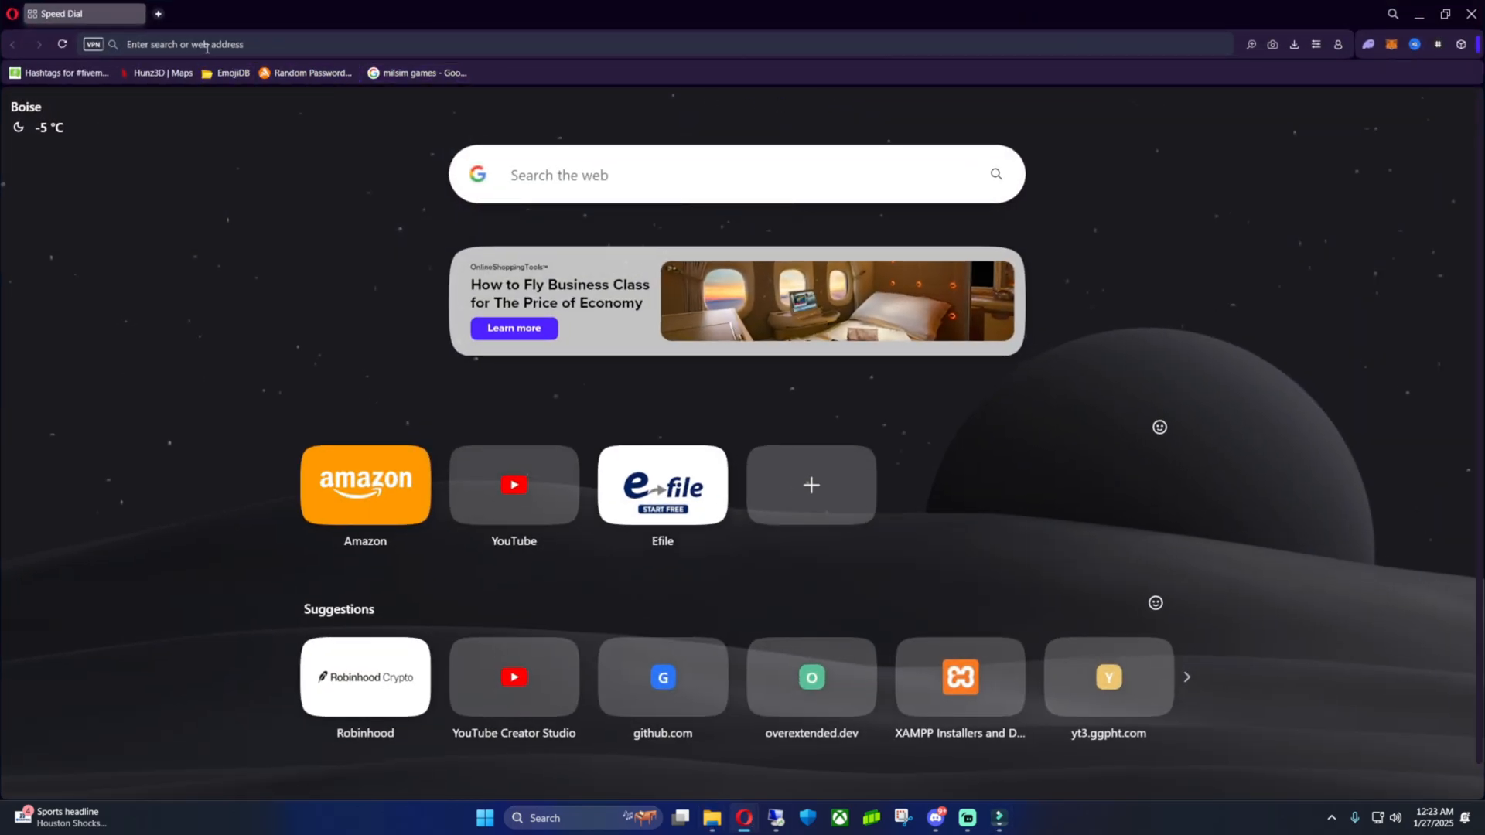
{"action": "type", "text": "xampp"}
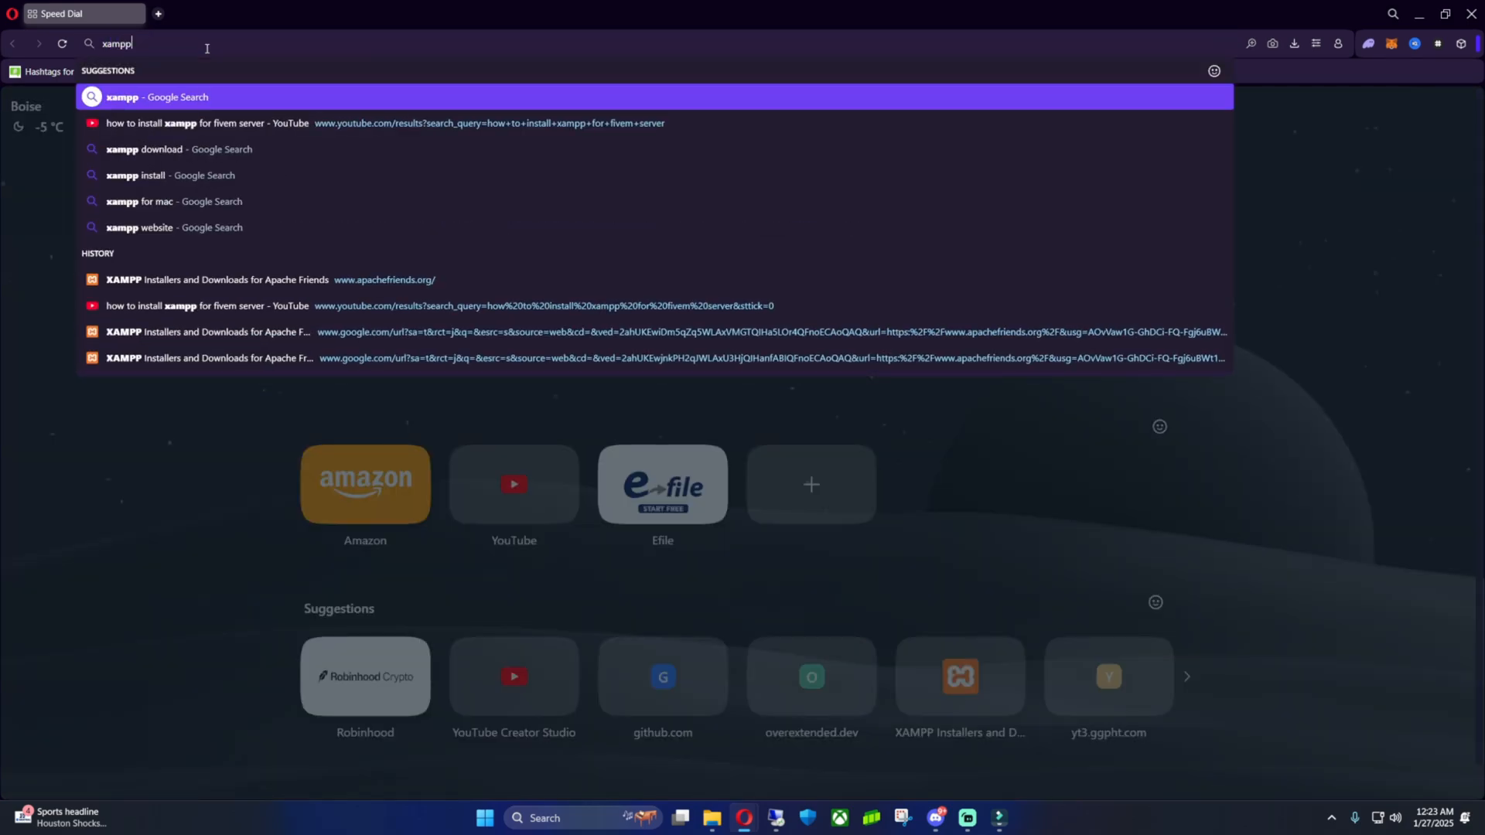
{"action": "left_click", "coordinate": [158, 96]}
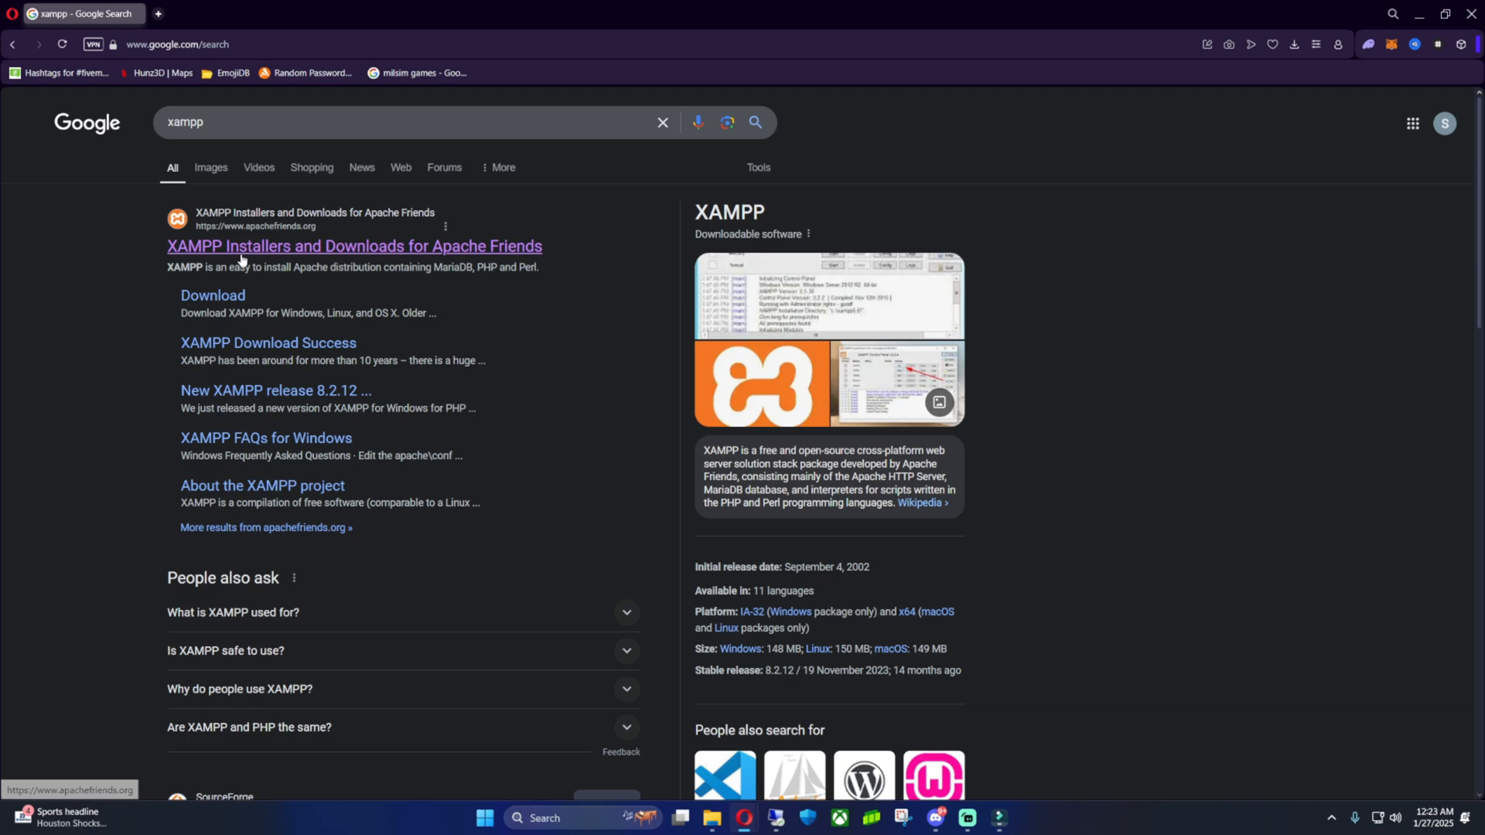
{"action": "left_click", "coordinate": [354, 246]}
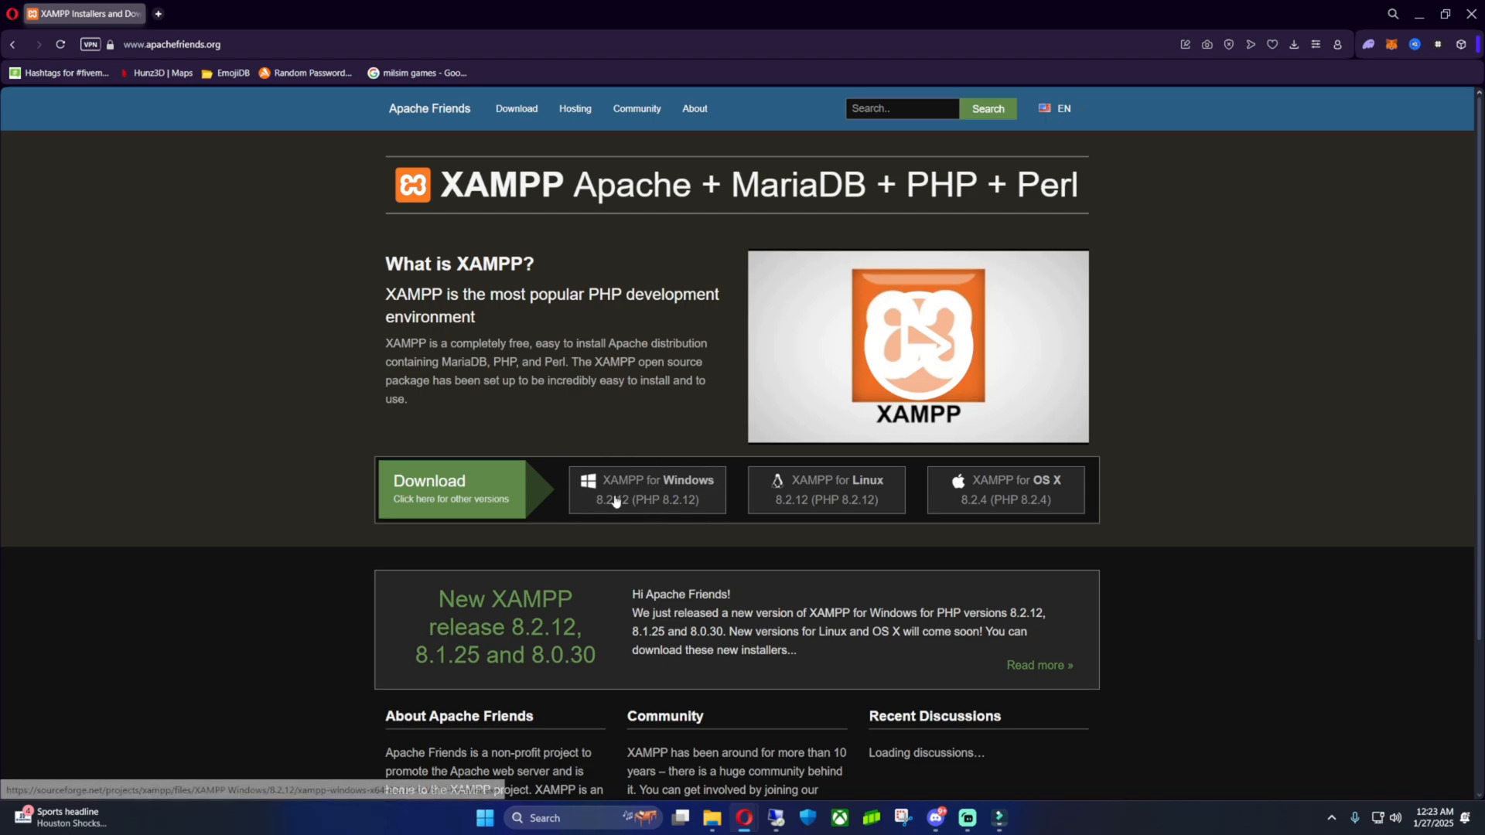
{"action": "left_click", "coordinate": [647, 490]}
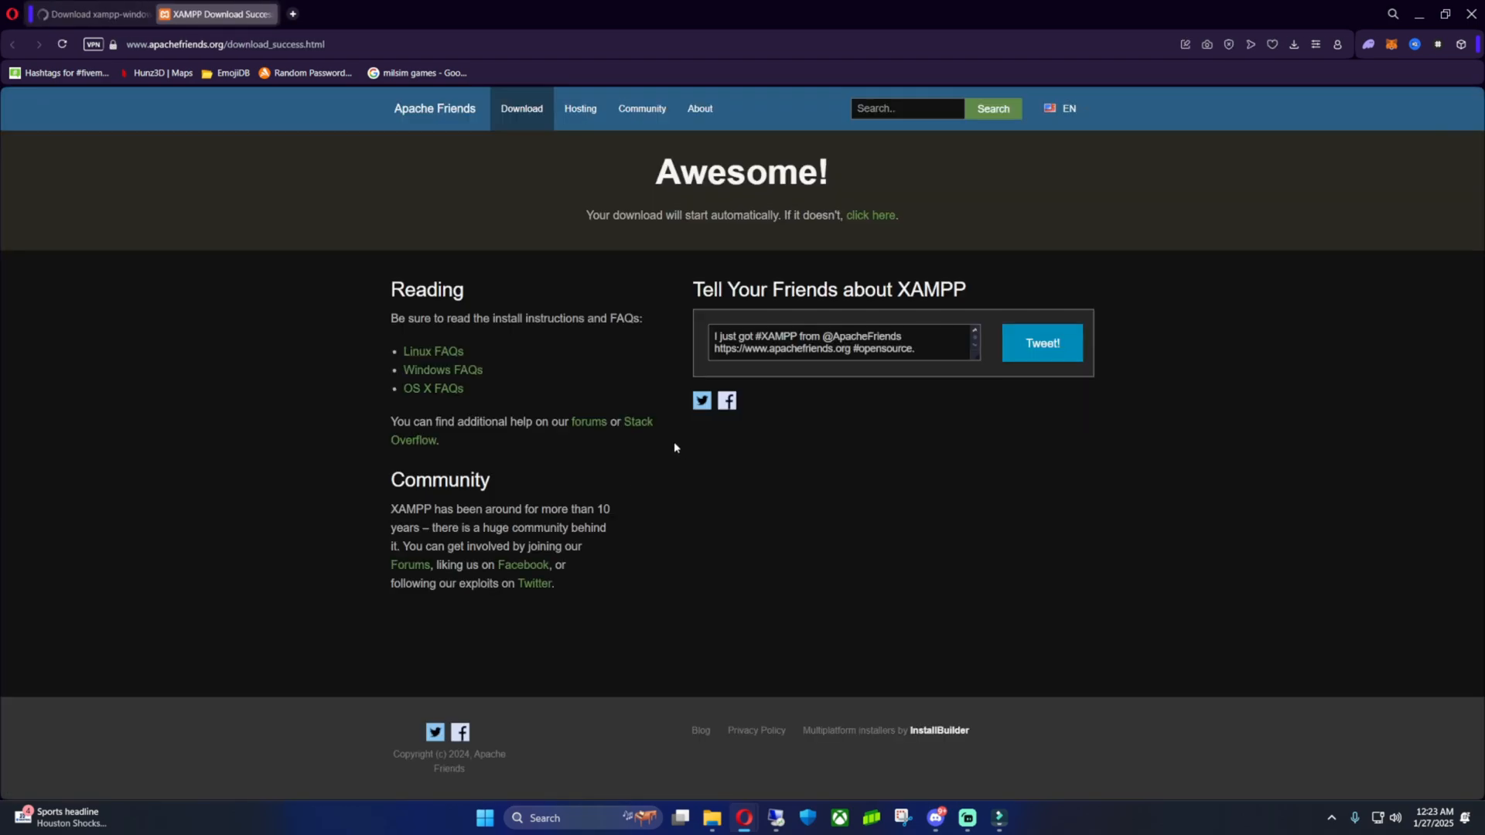
{"action": "mouse_move", "coordinate": [888, 507]}
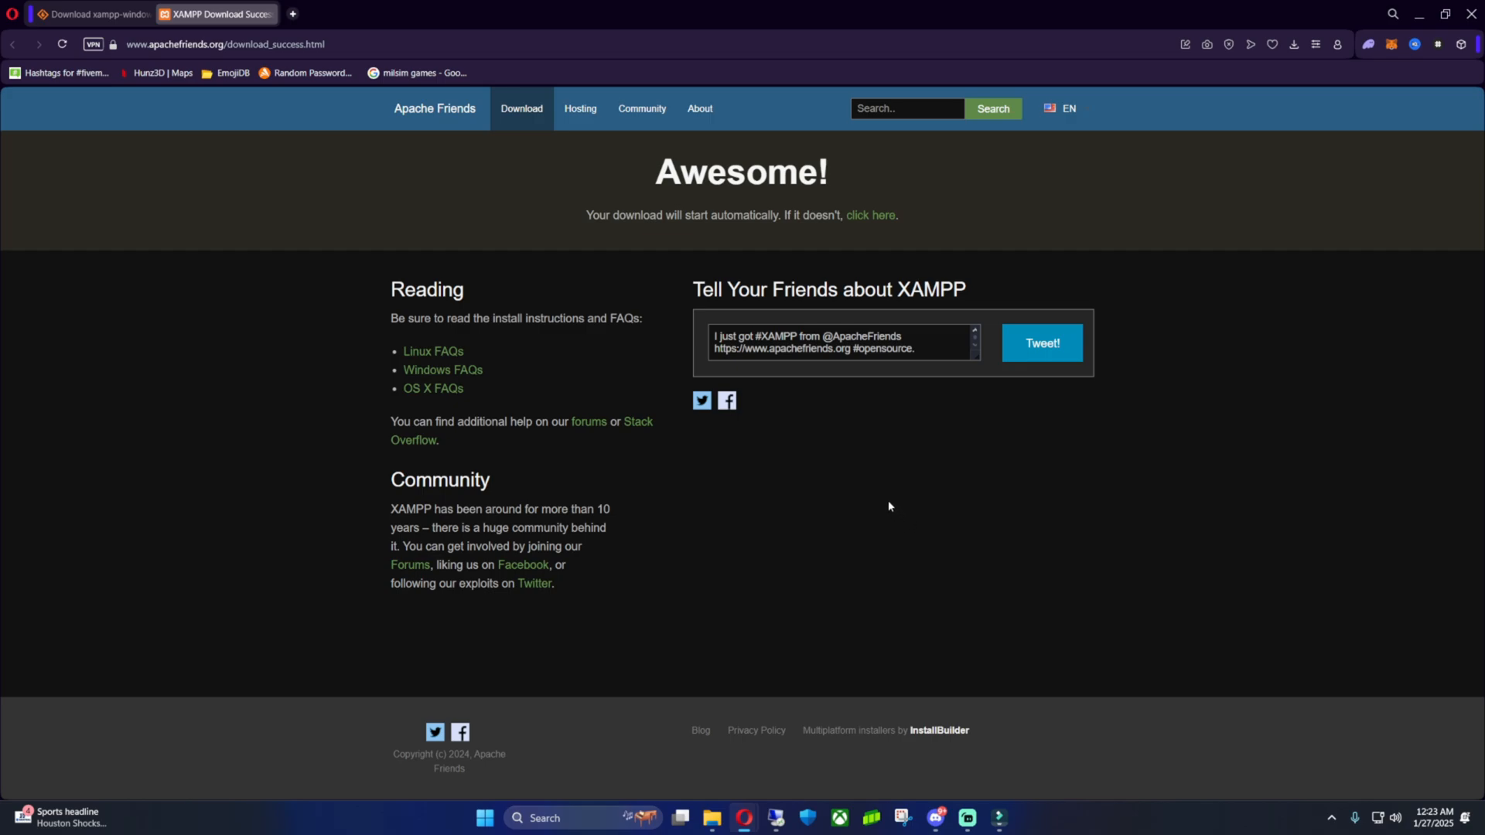
{"action": "mouse_move", "coordinate": [512, 361]}
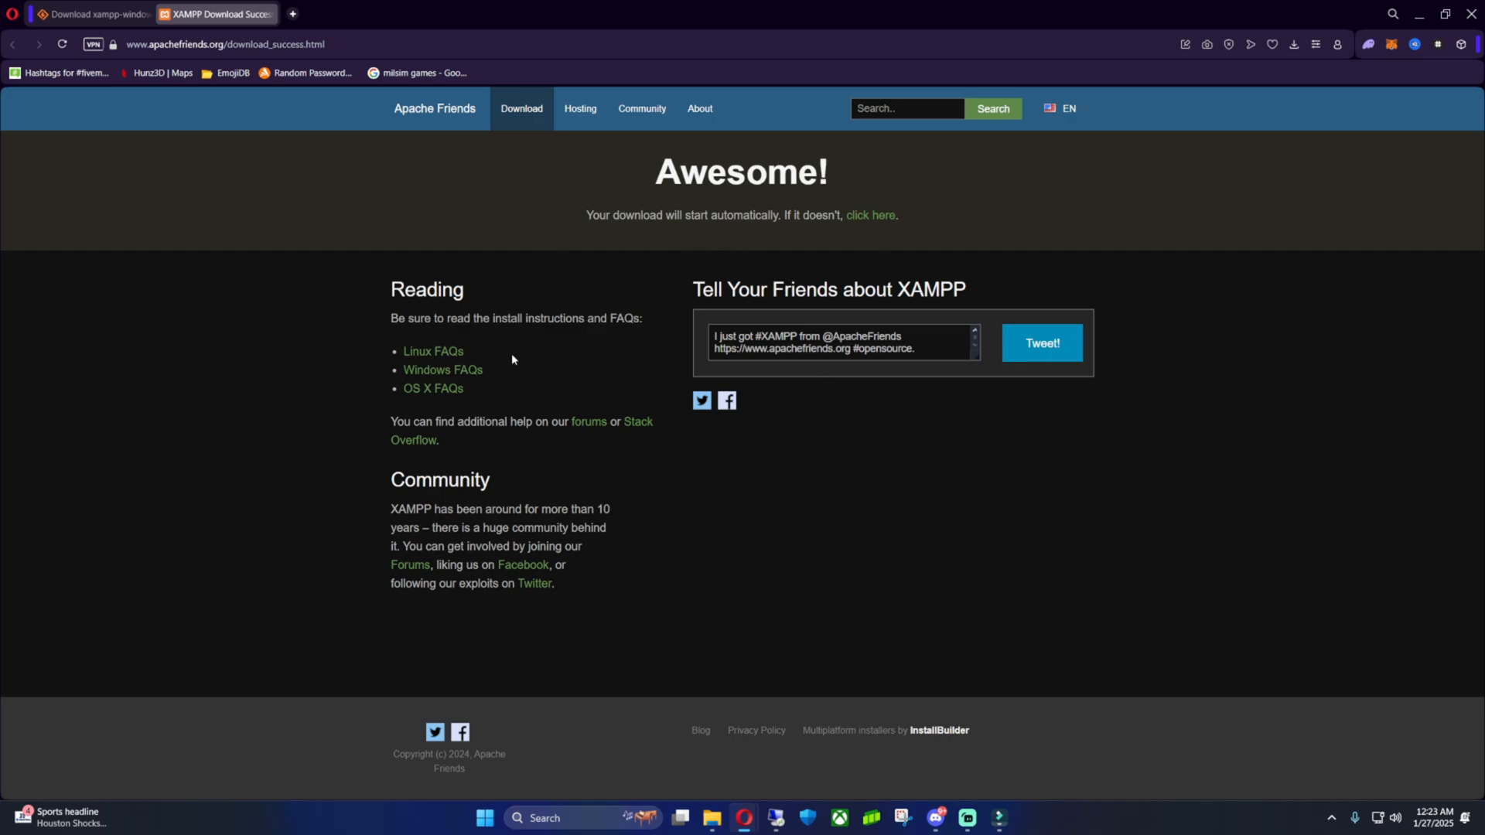
{"action": "mouse_move", "coordinate": [833, 230]}
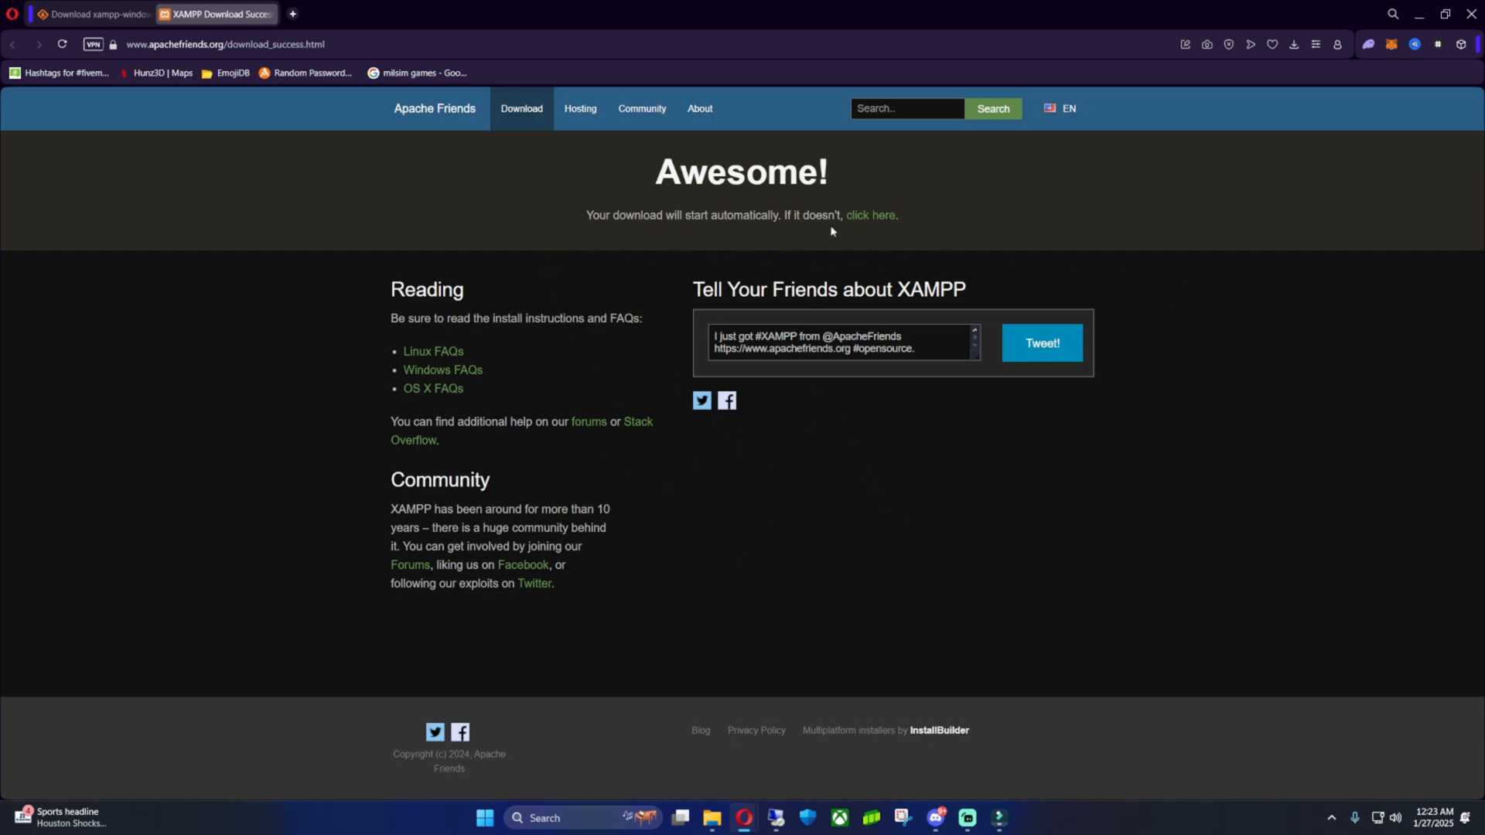
{"action": "left_click", "coordinate": [868, 215]}
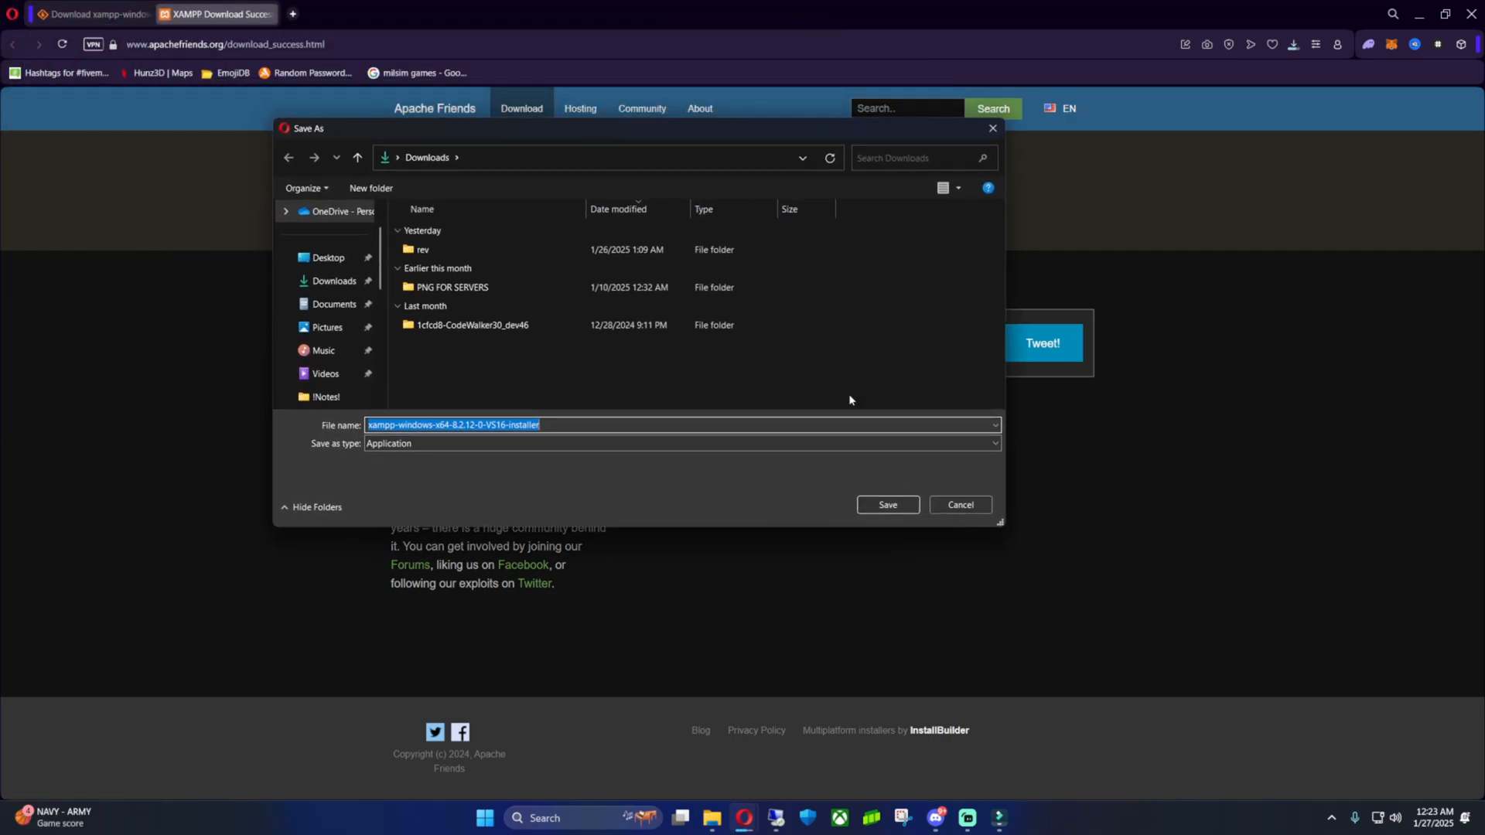
{"action": "left_click", "coordinate": [885, 504]}
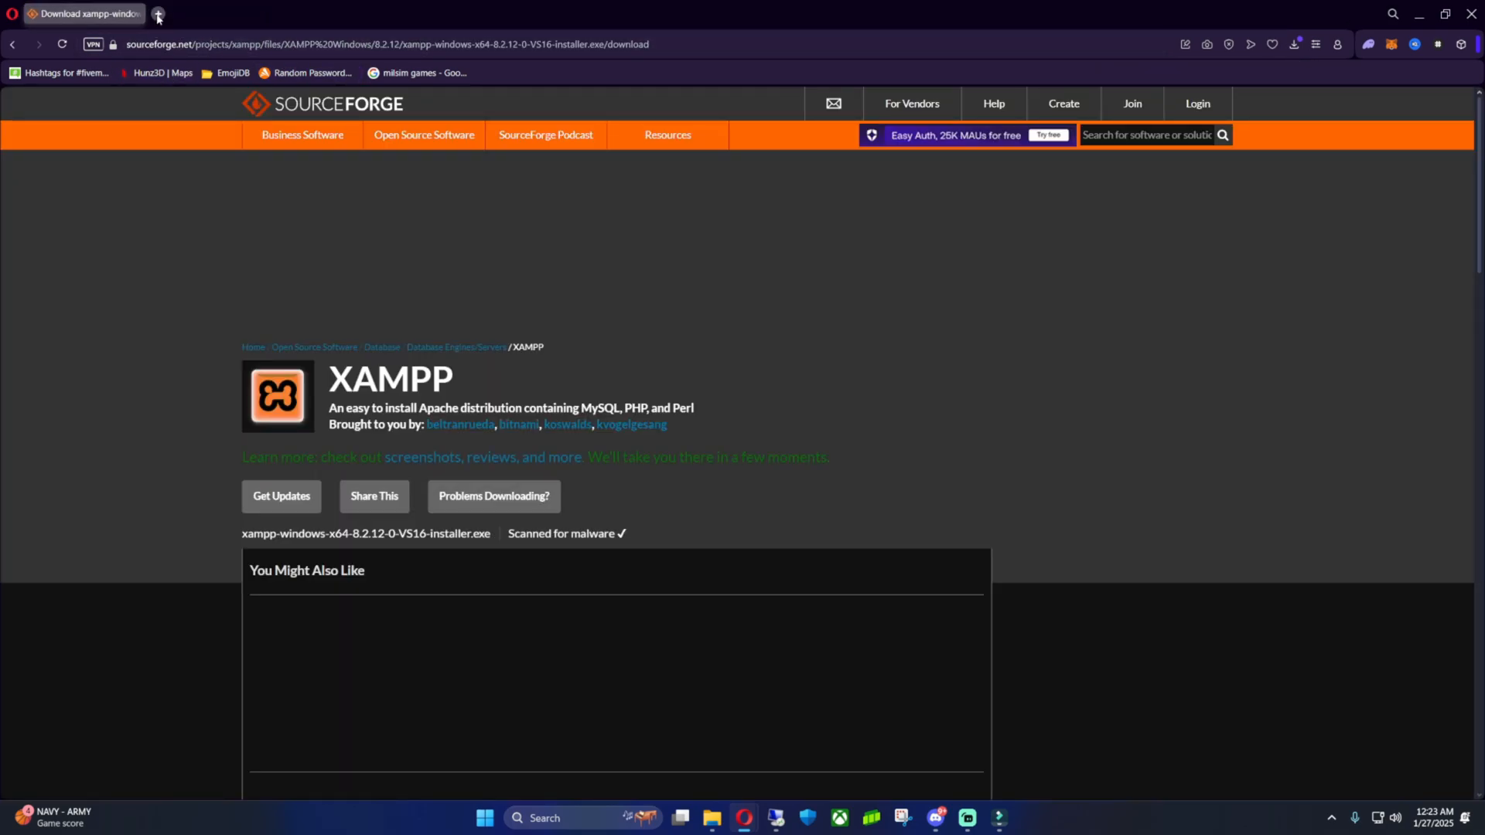
- Search oxmysql, reach the OxMySQL docs' latest GitHub release and download the oxmysql.zip asset
{"action": "left_click", "coordinate": [278, 13]}
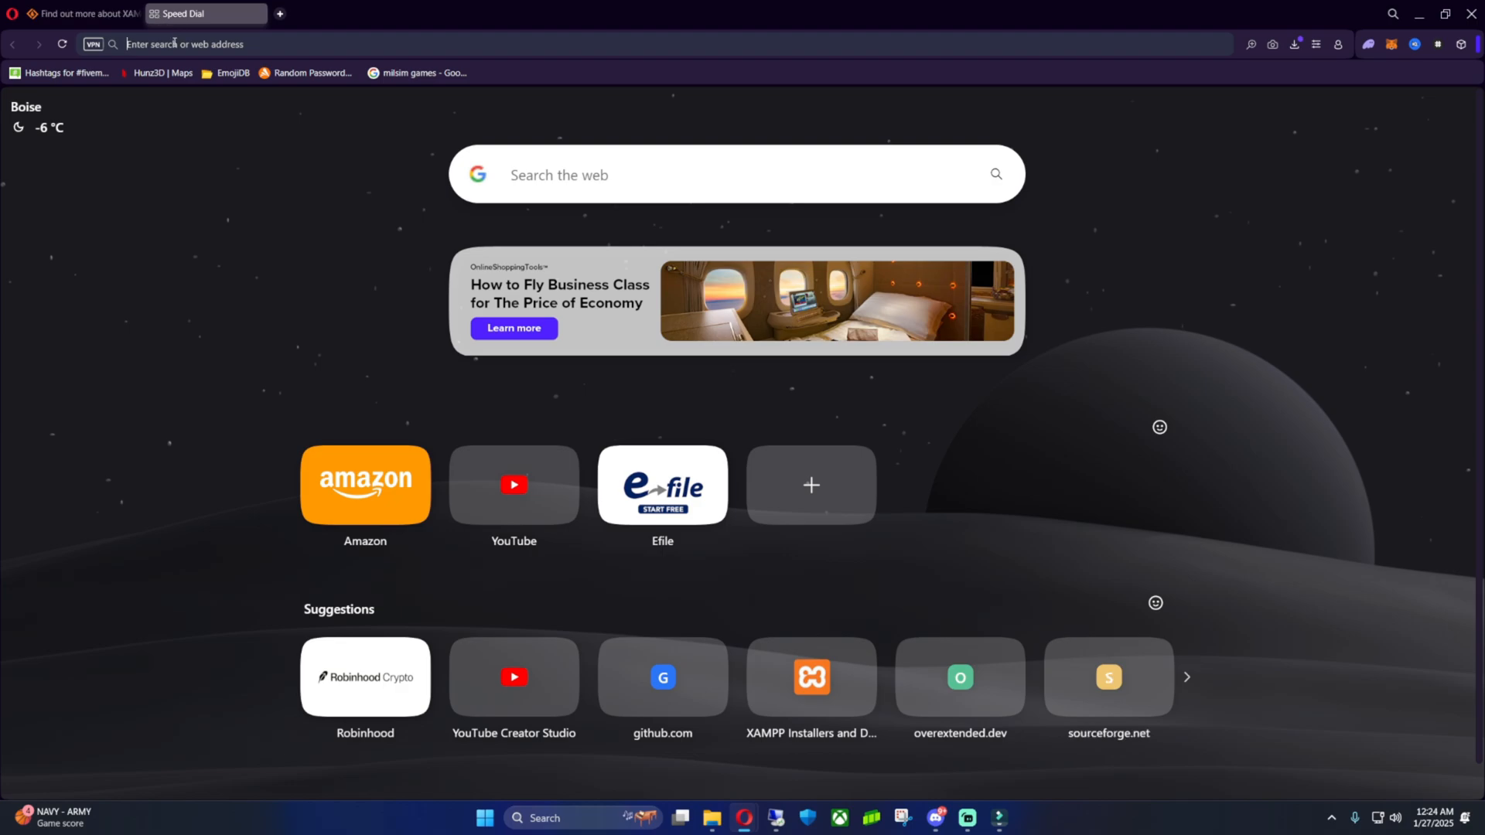
{"action": "type", "text": "oxmyql"}
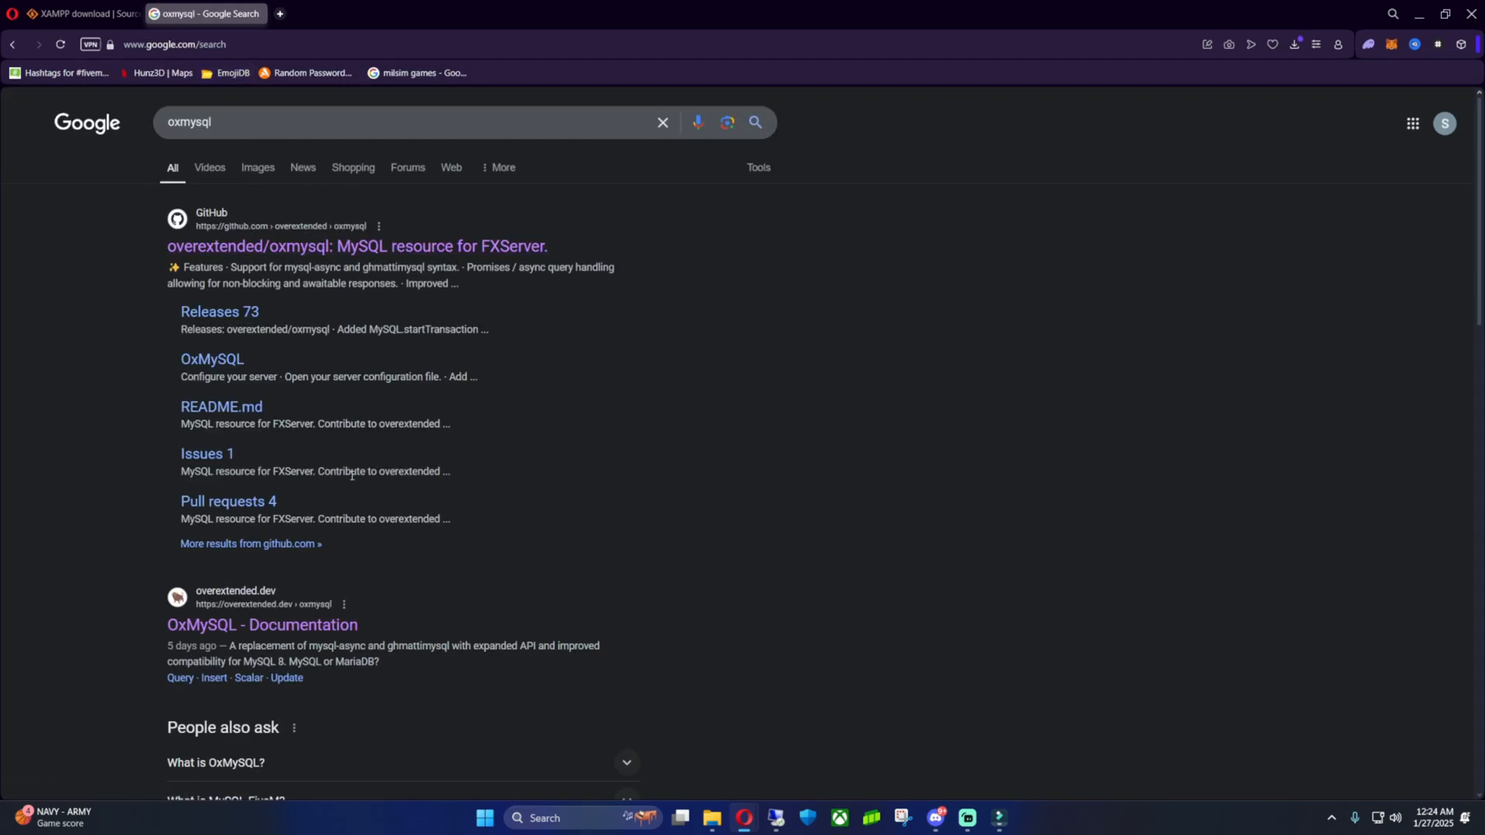
{"action": "scroll", "scroll_direction": "down", "scroll_amount": 3}
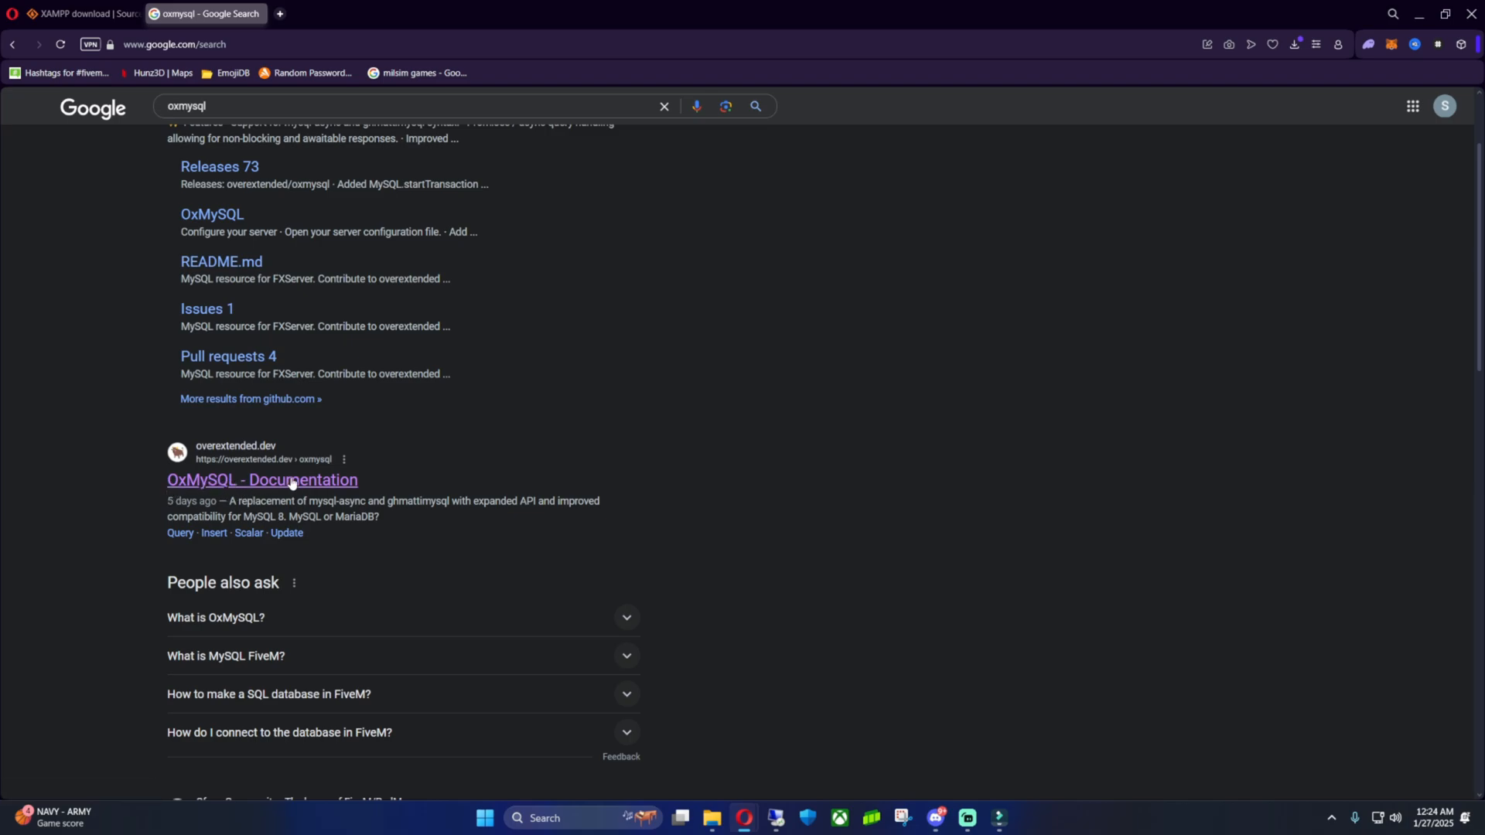
{"action": "mouse_move", "coordinate": [275, 486]}
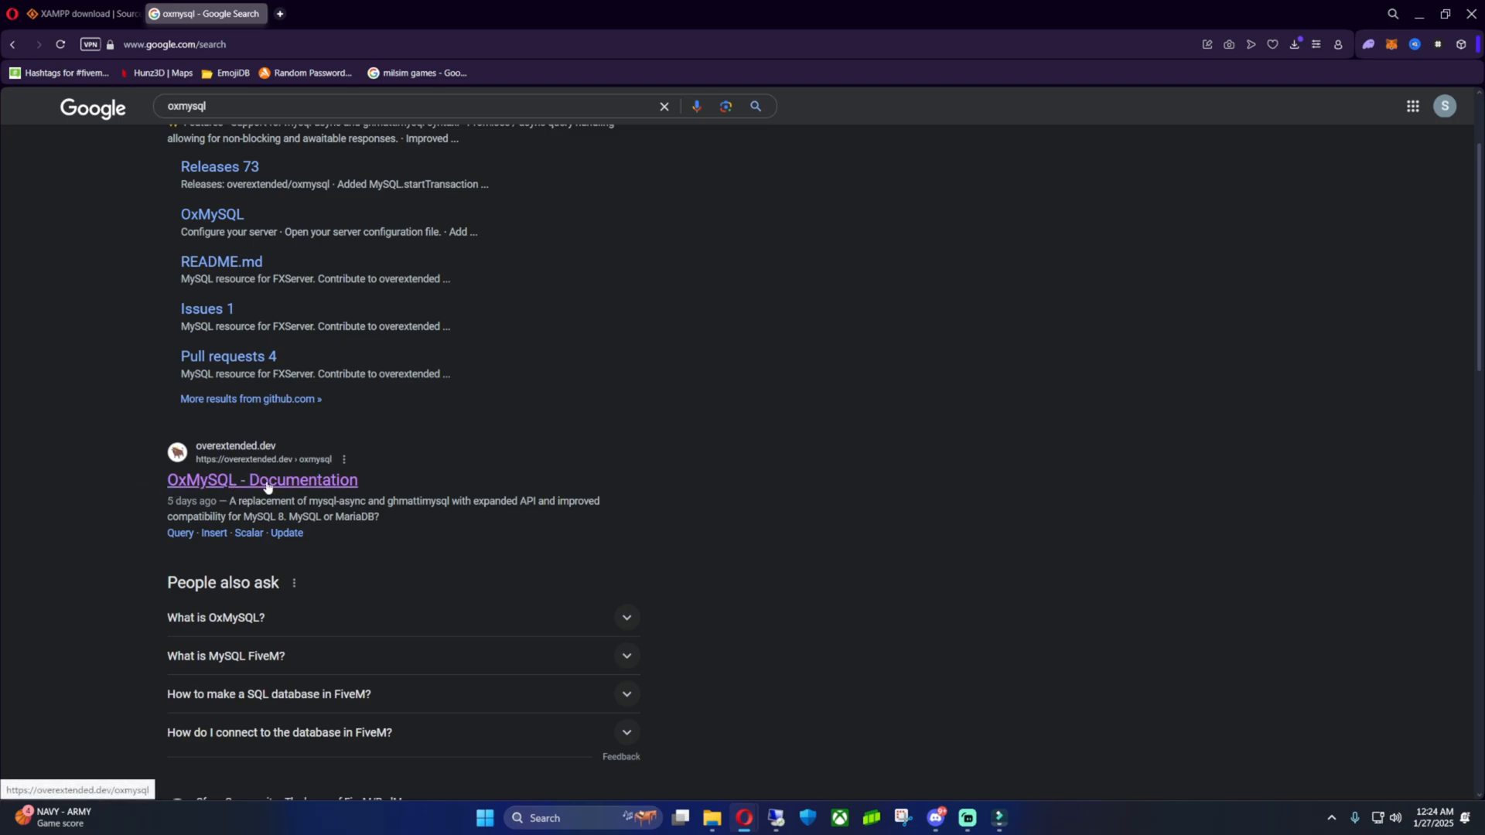
{"action": "left_click", "coordinate": [263, 480]}
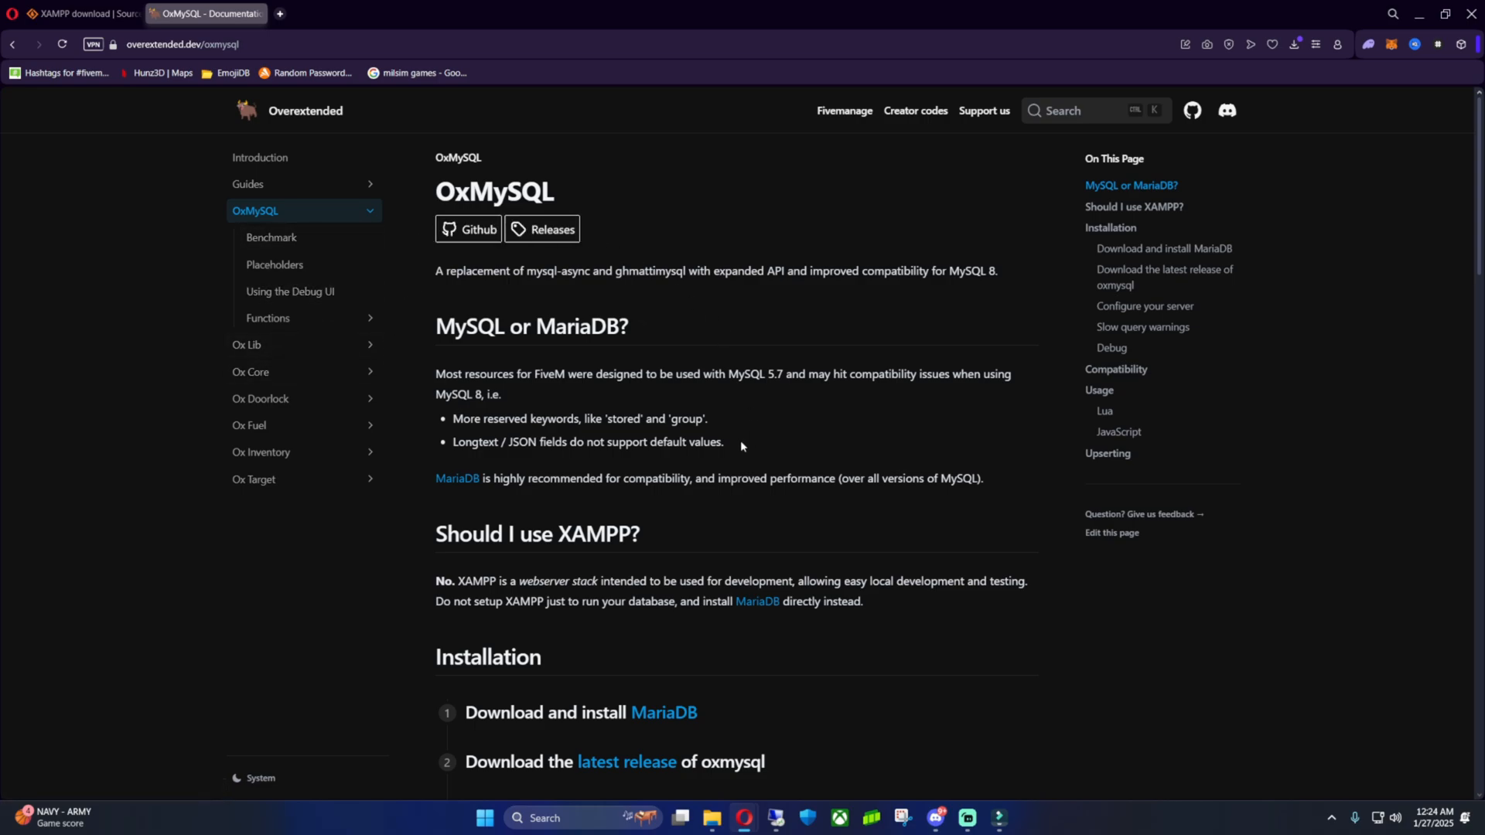
{"action": "scroll", "scroll_direction": "down", "scroll_amount": 3}
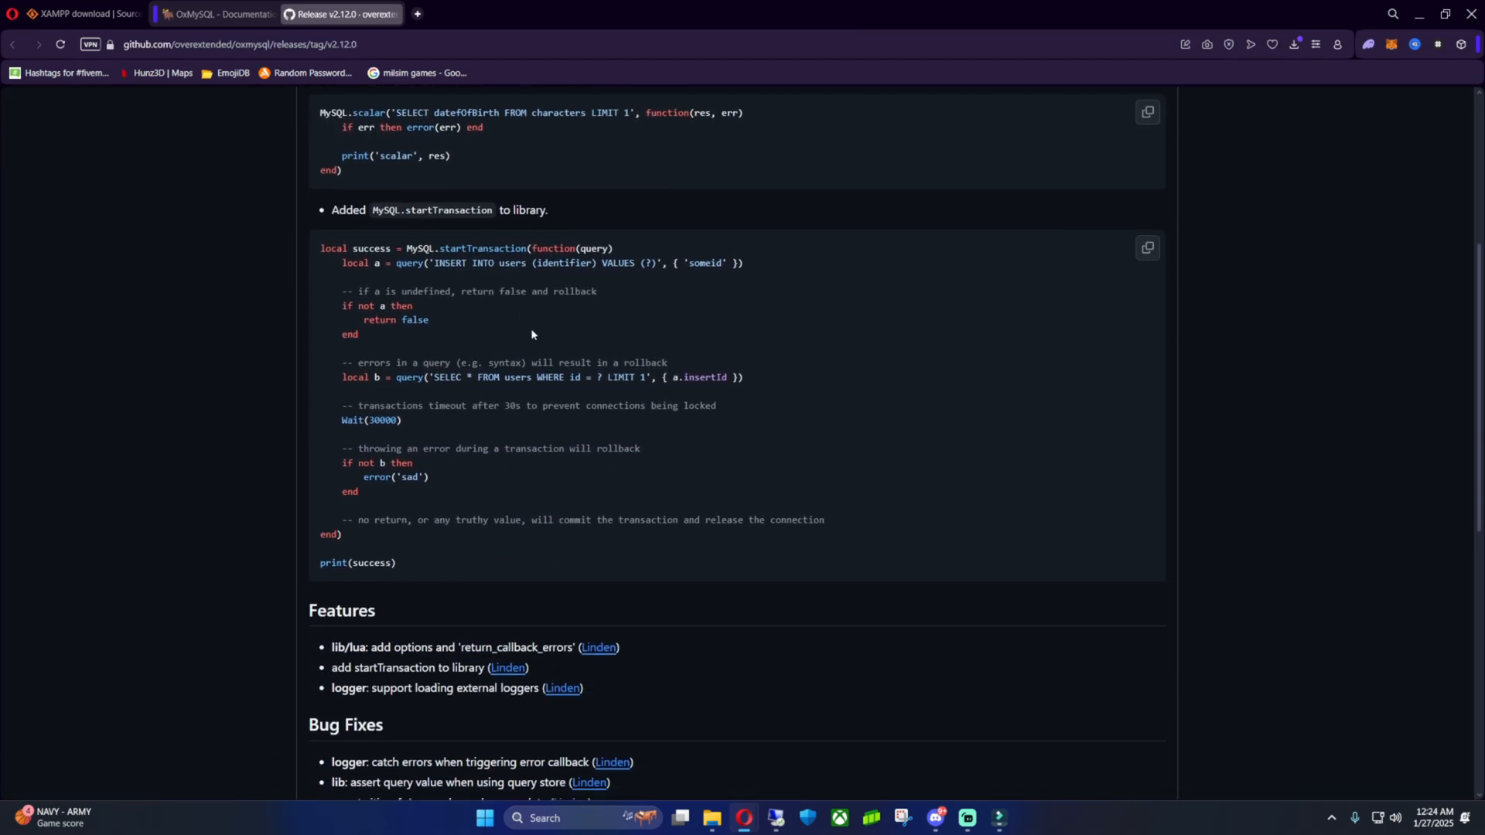
{"action": "scroll", "scroll_direction": "down", "scroll_amount": 3}
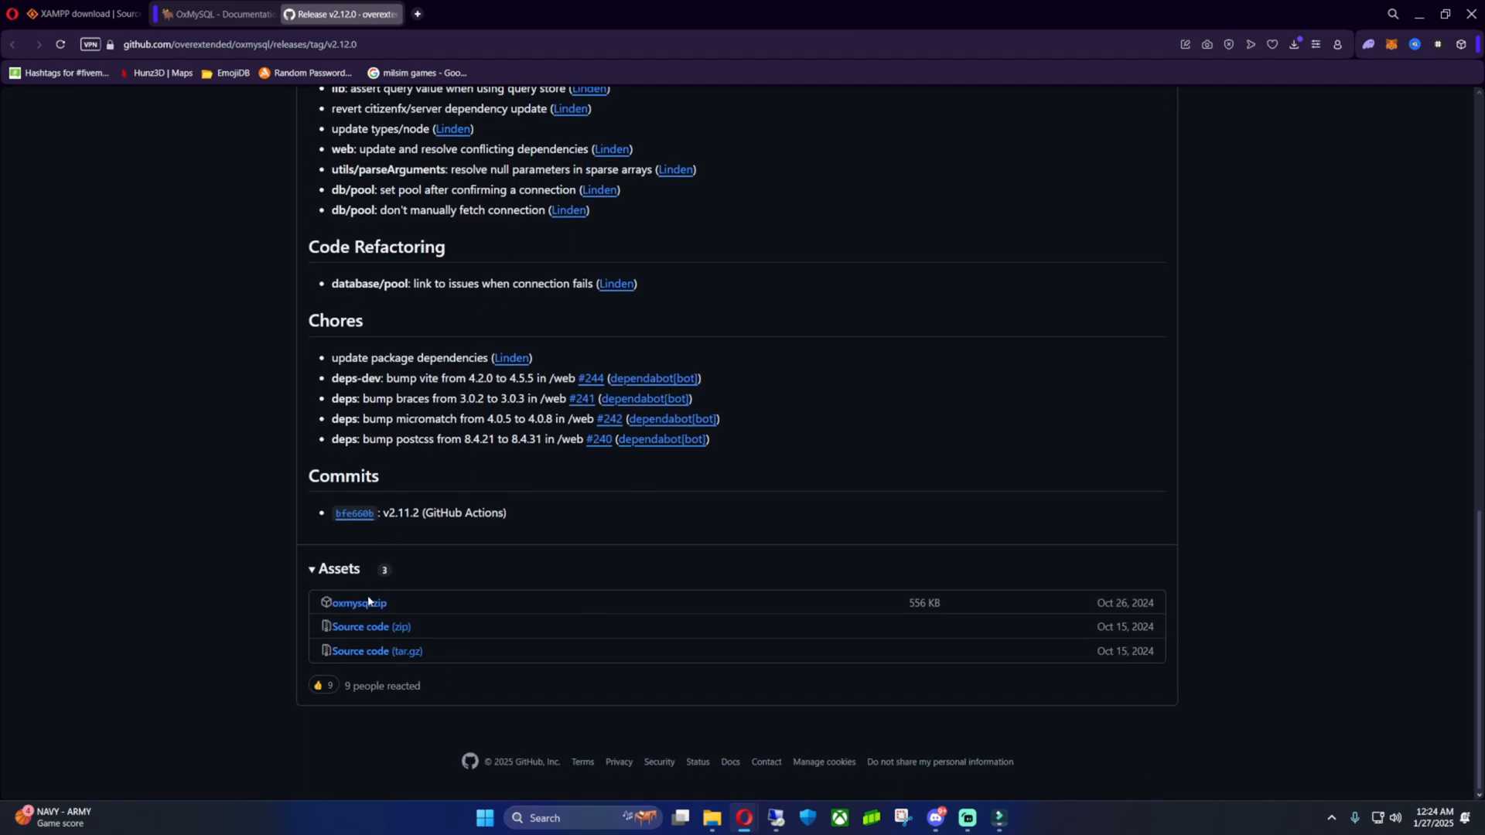
{"action": "mouse_move", "coordinate": [357, 604]}
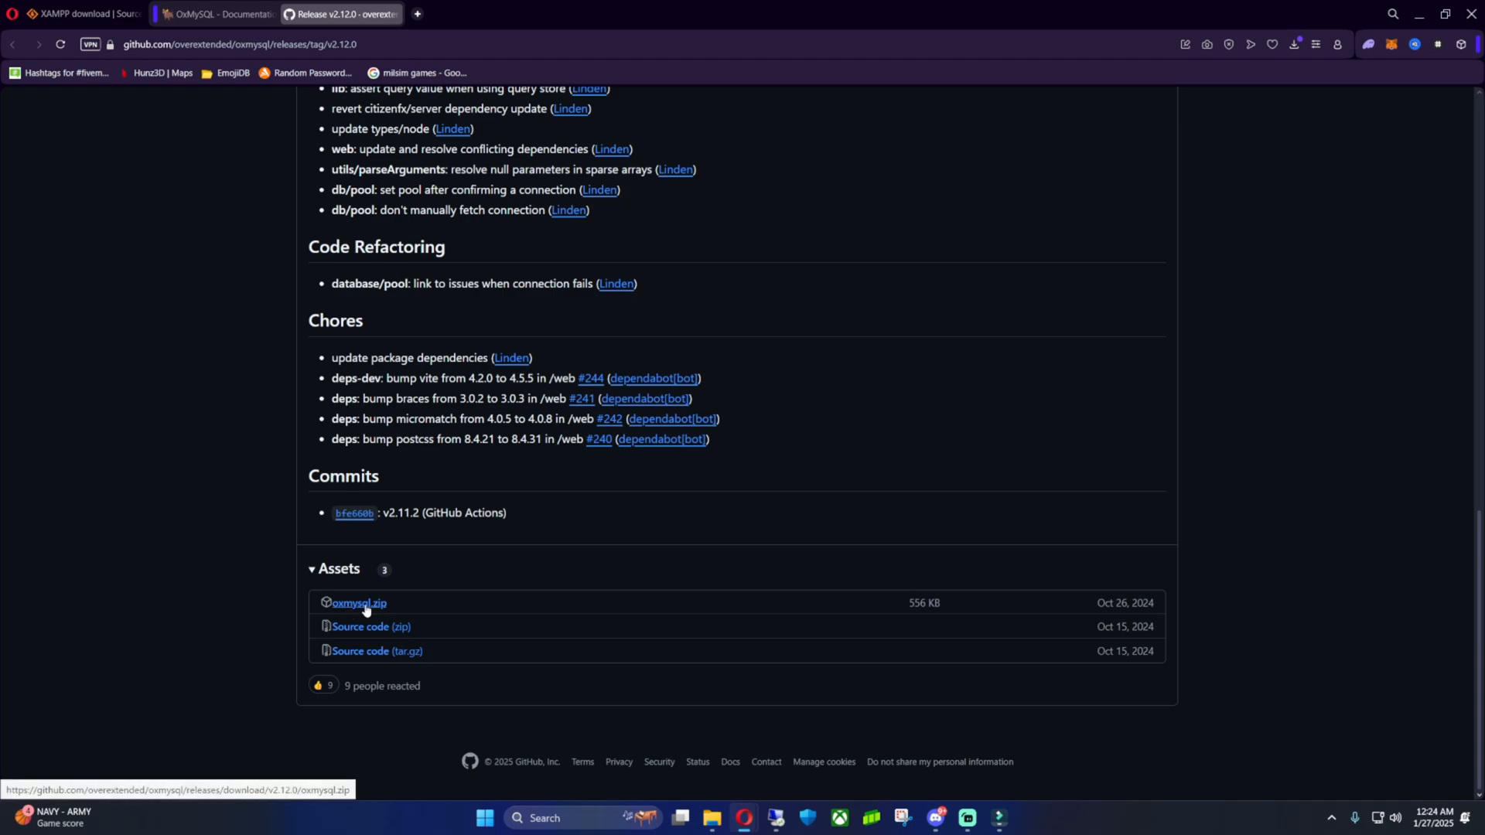
{"action": "left_click", "coordinate": [359, 602]}
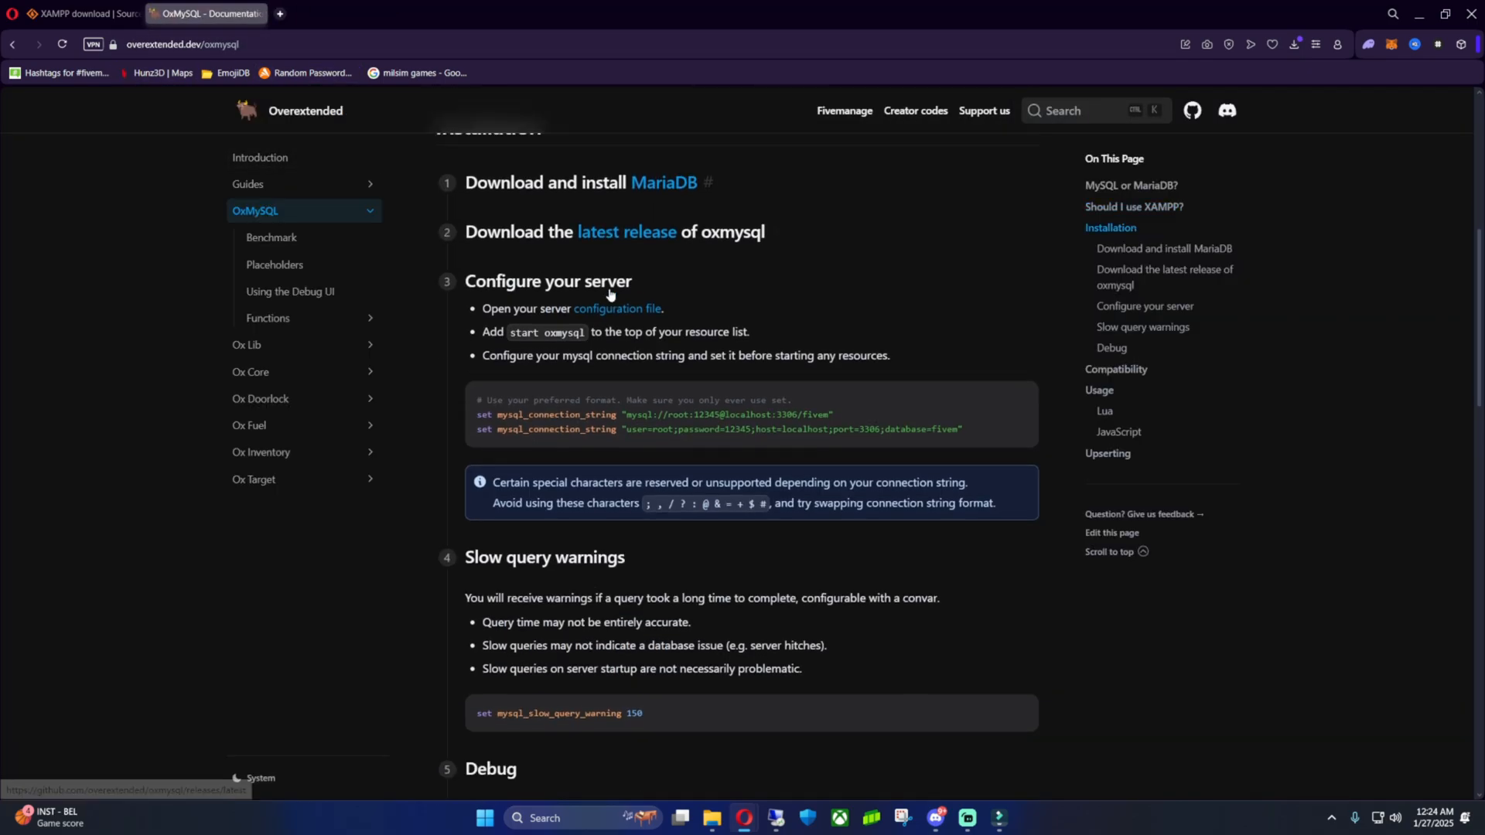
{"action": "scroll", "scroll_direction": "down", "scroll_amount": 3}
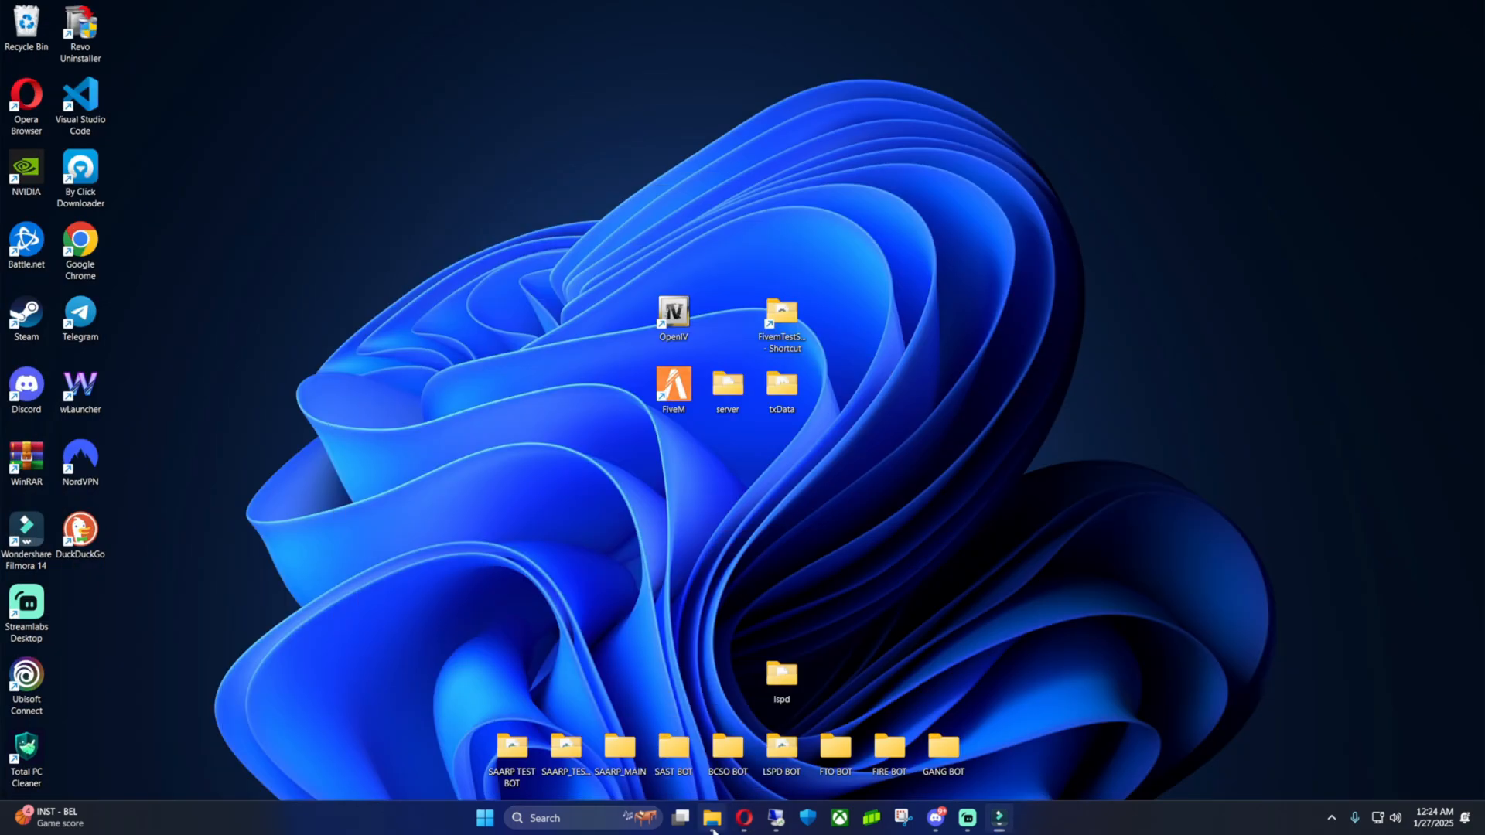
- Run the XAMPP installer from Downloads with default components into C:\xampp
{"action": "left_click", "coordinate": [710, 819]}
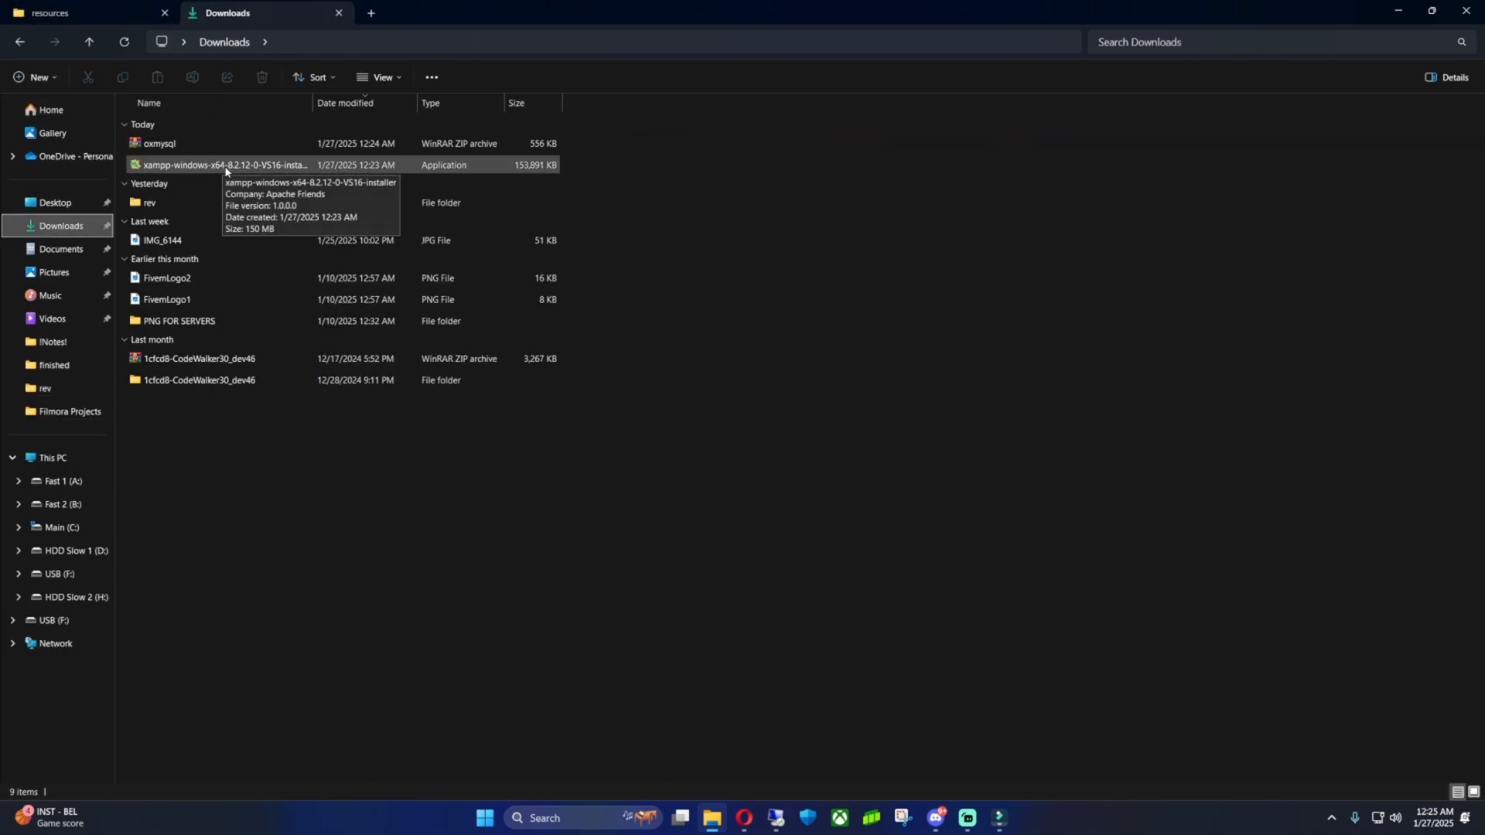
{"action": "double_click", "coordinate": [223, 164]}
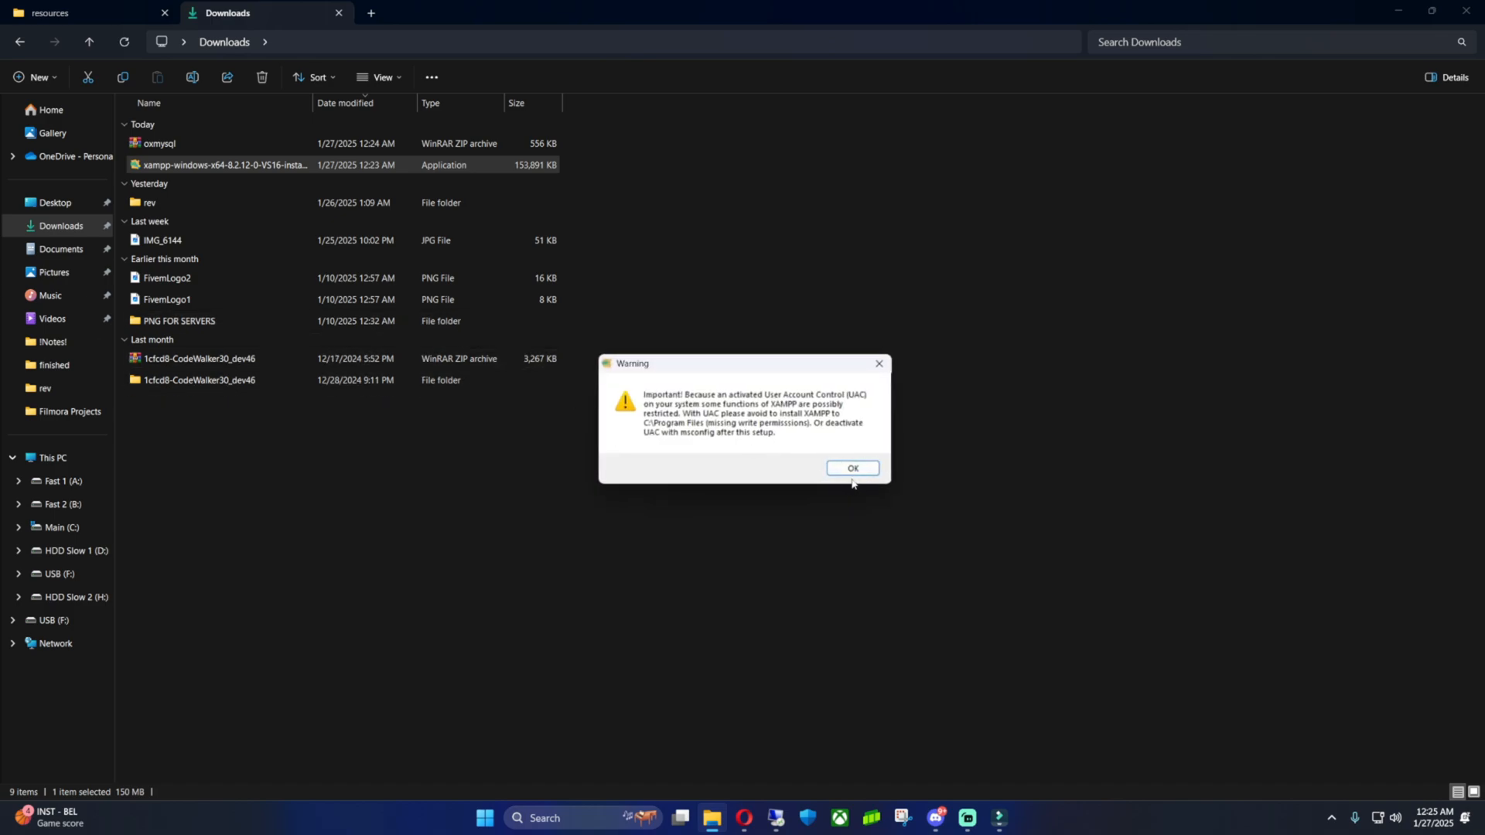
{"action": "left_click", "coordinate": [851, 467]}
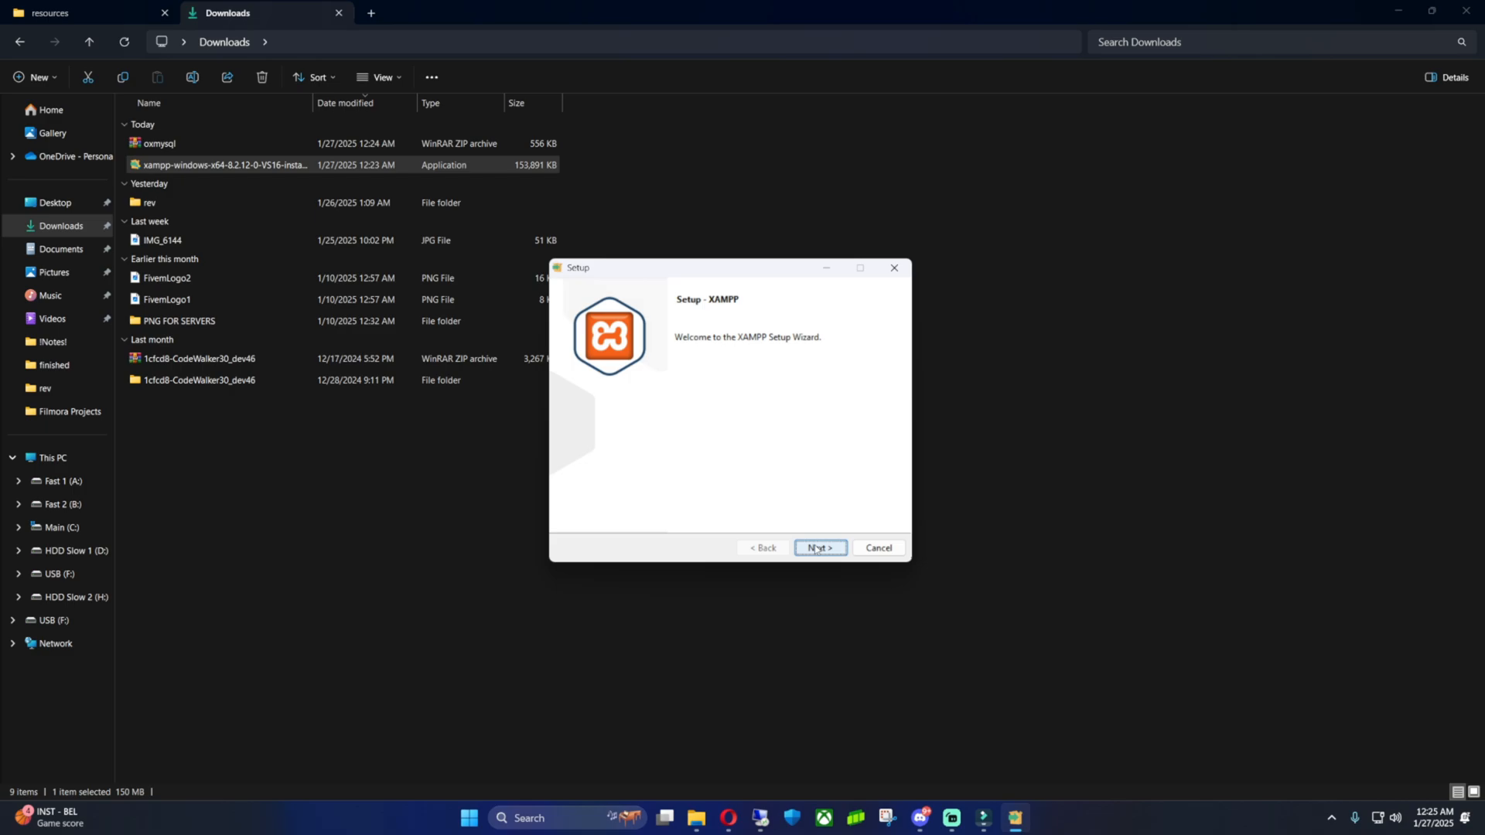
{"action": "left_click", "coordinate": [816, 547]}
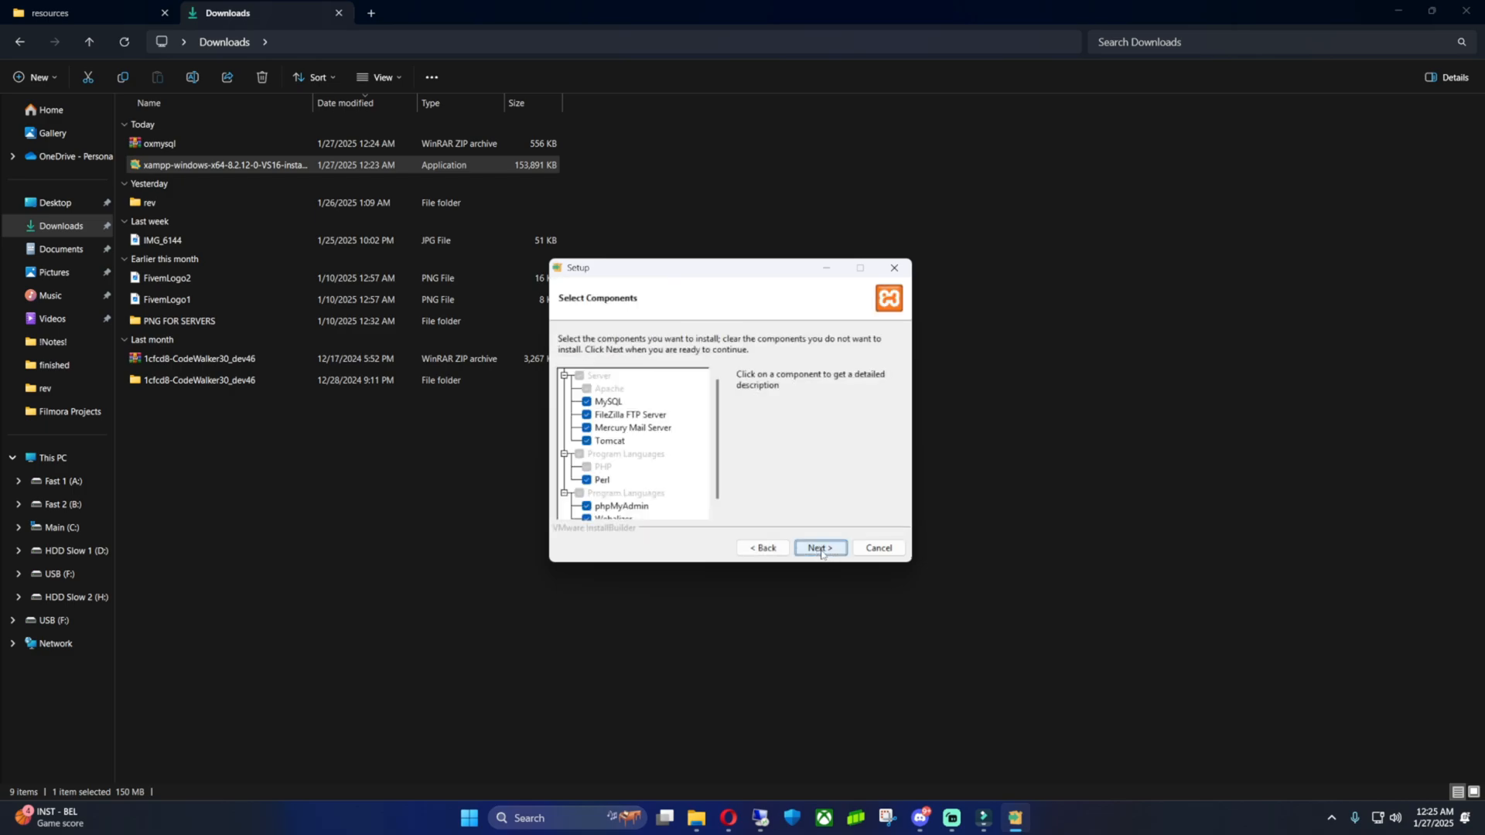
{"action": "left_click", "coordinate": [818, 548]}
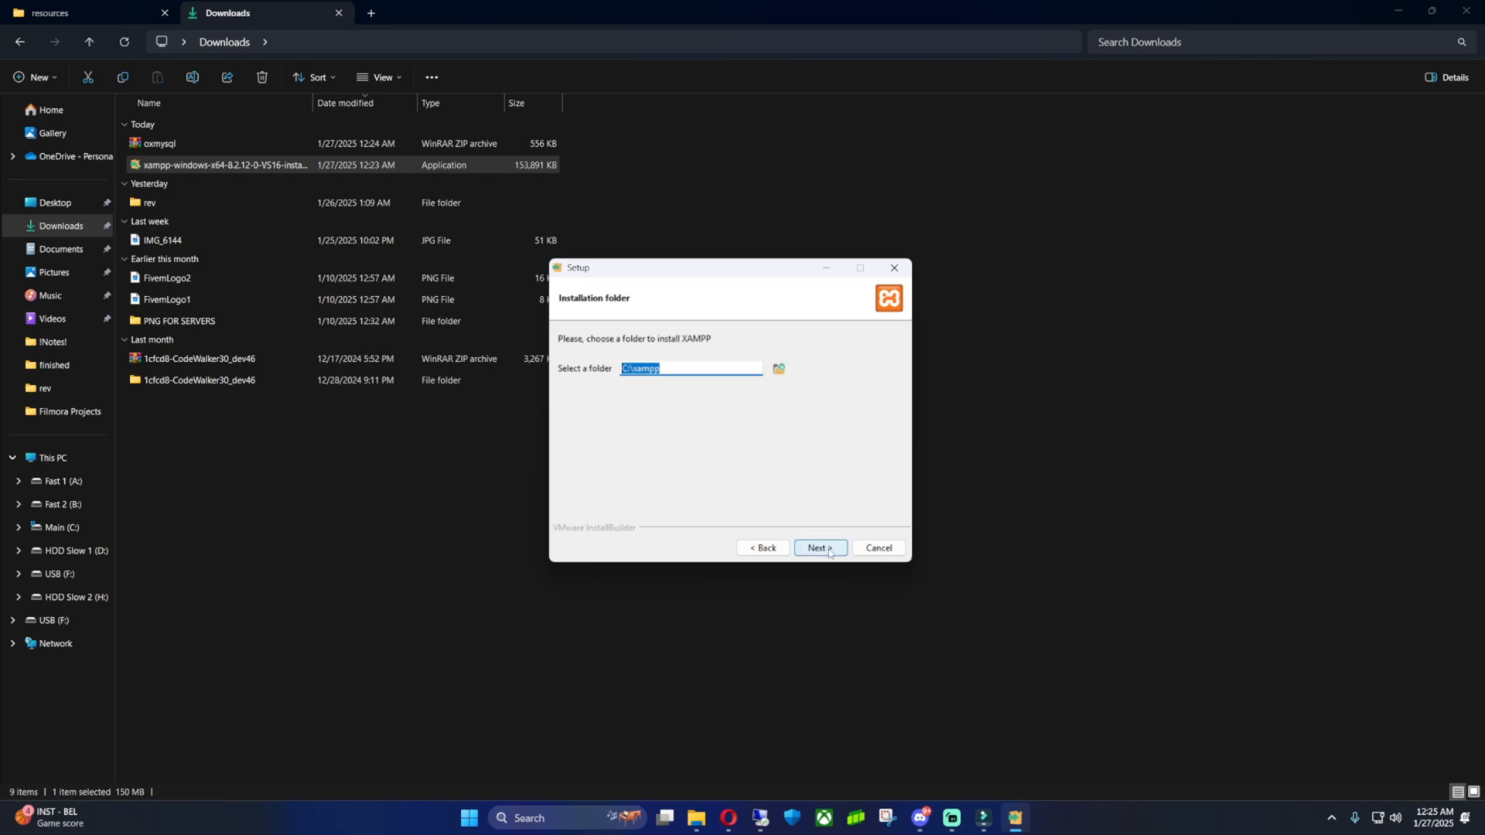
{"action": "left_click", "coordinate": [819, 547]}
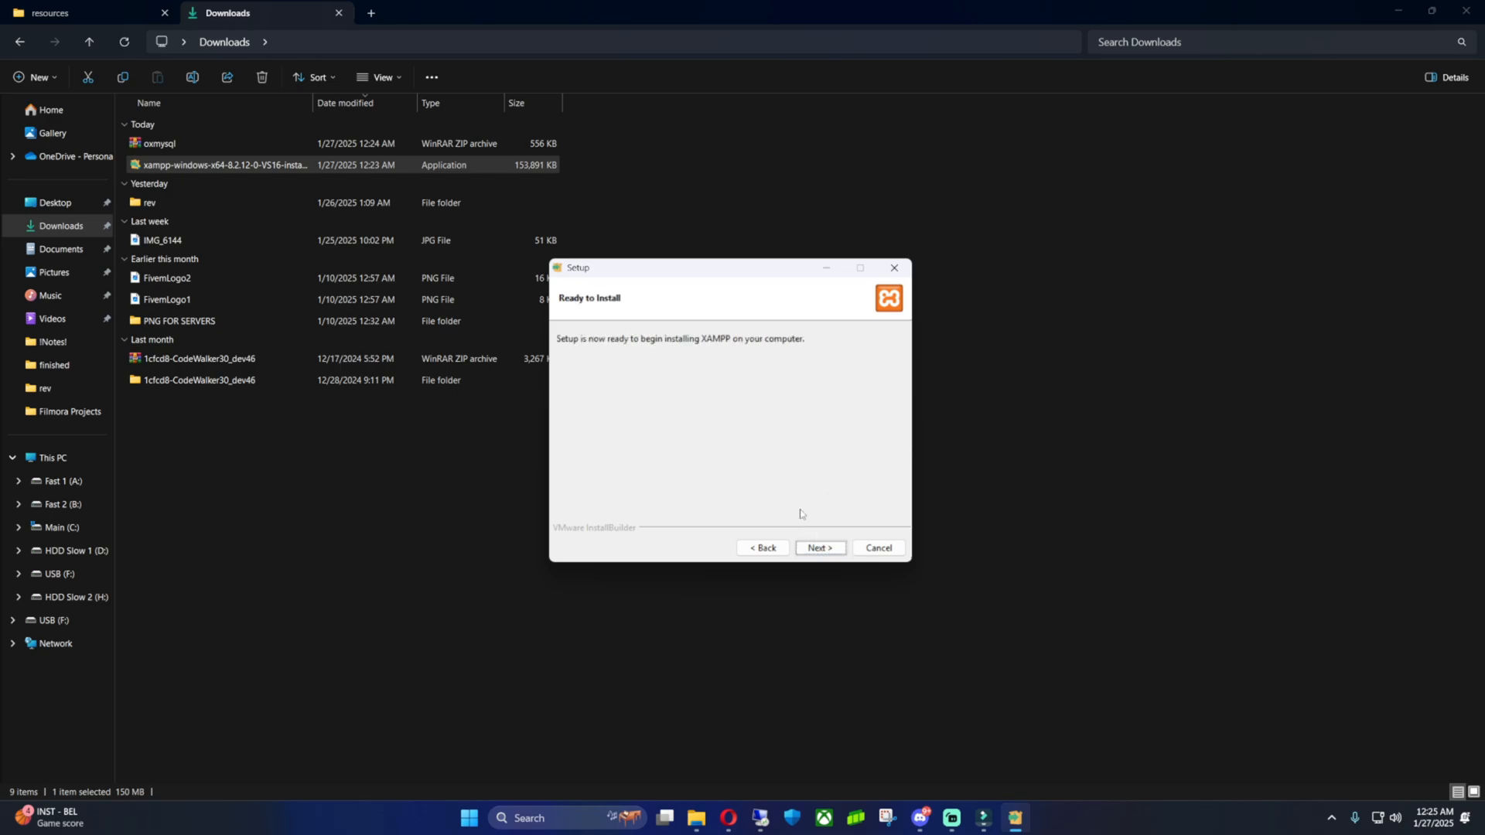
{"action": "left_click", "coordinate": [819, 547]}
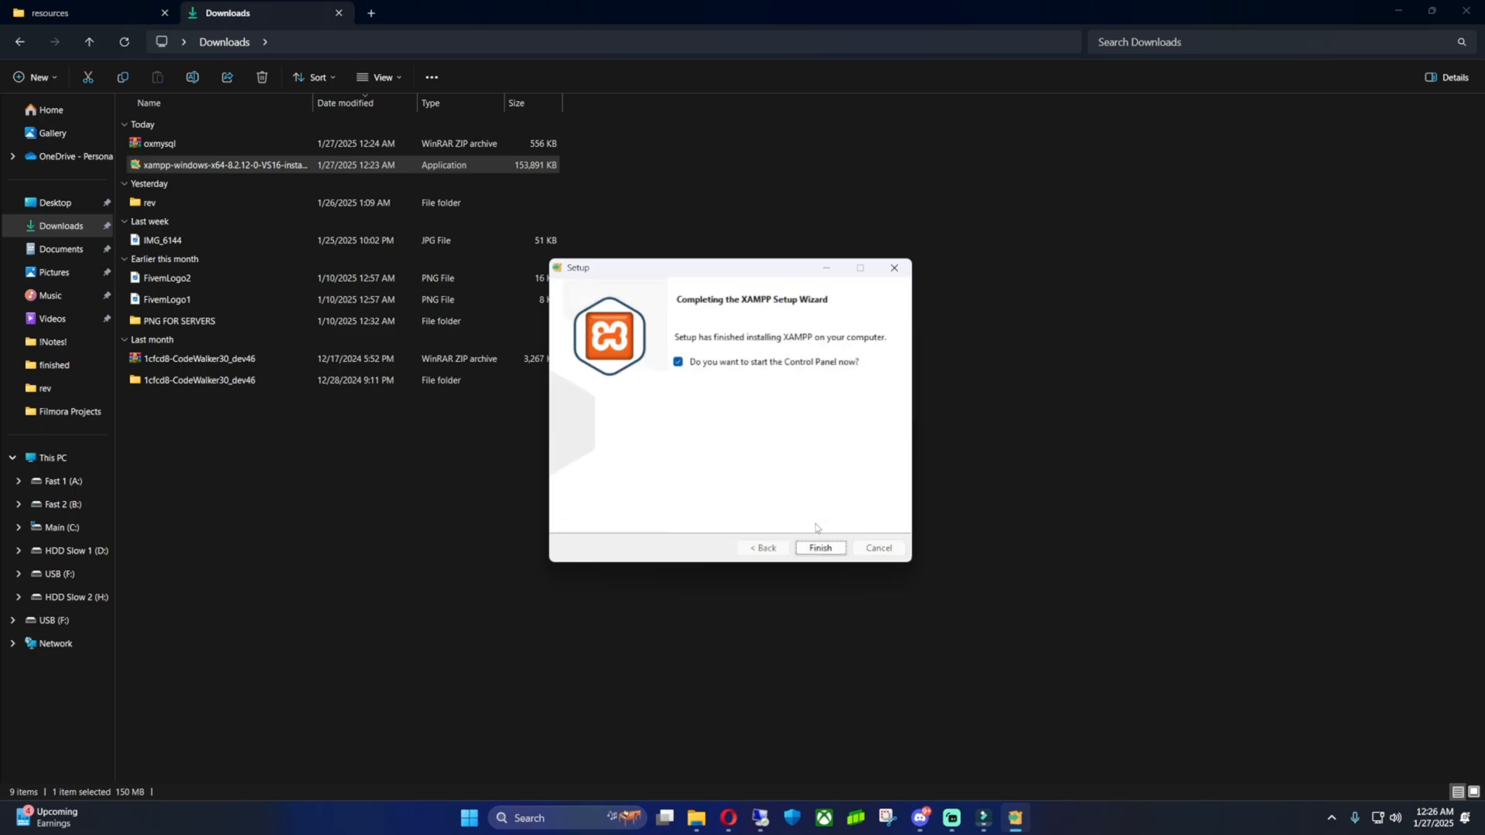
- Finish setup into the Control Panel and start the Apache and MySQL modules
{"action": "left_click", "coordinate": [819, 548]}
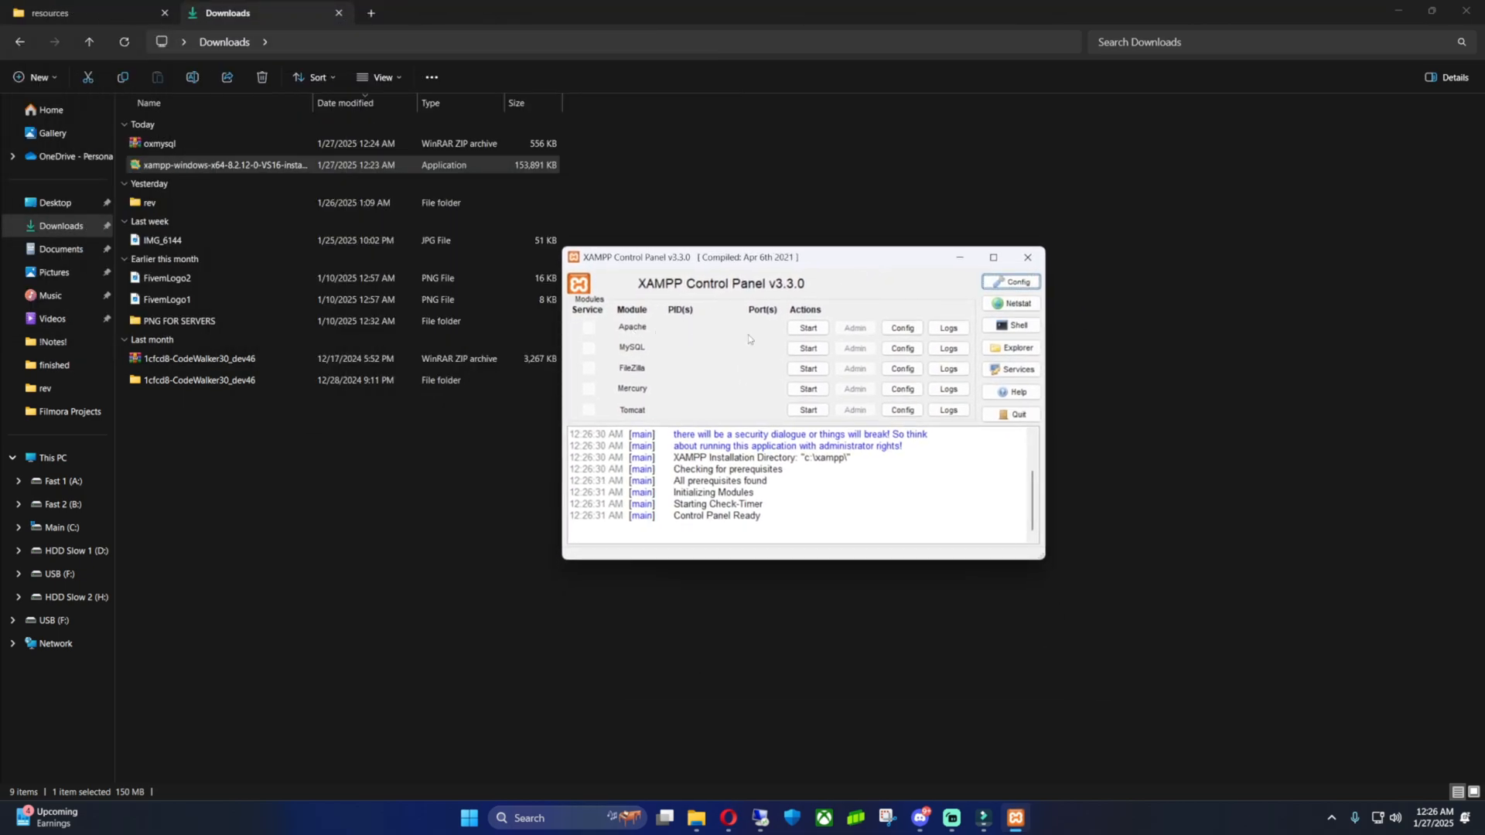
{"action": "left_click", "coordinate": [808, 328]}
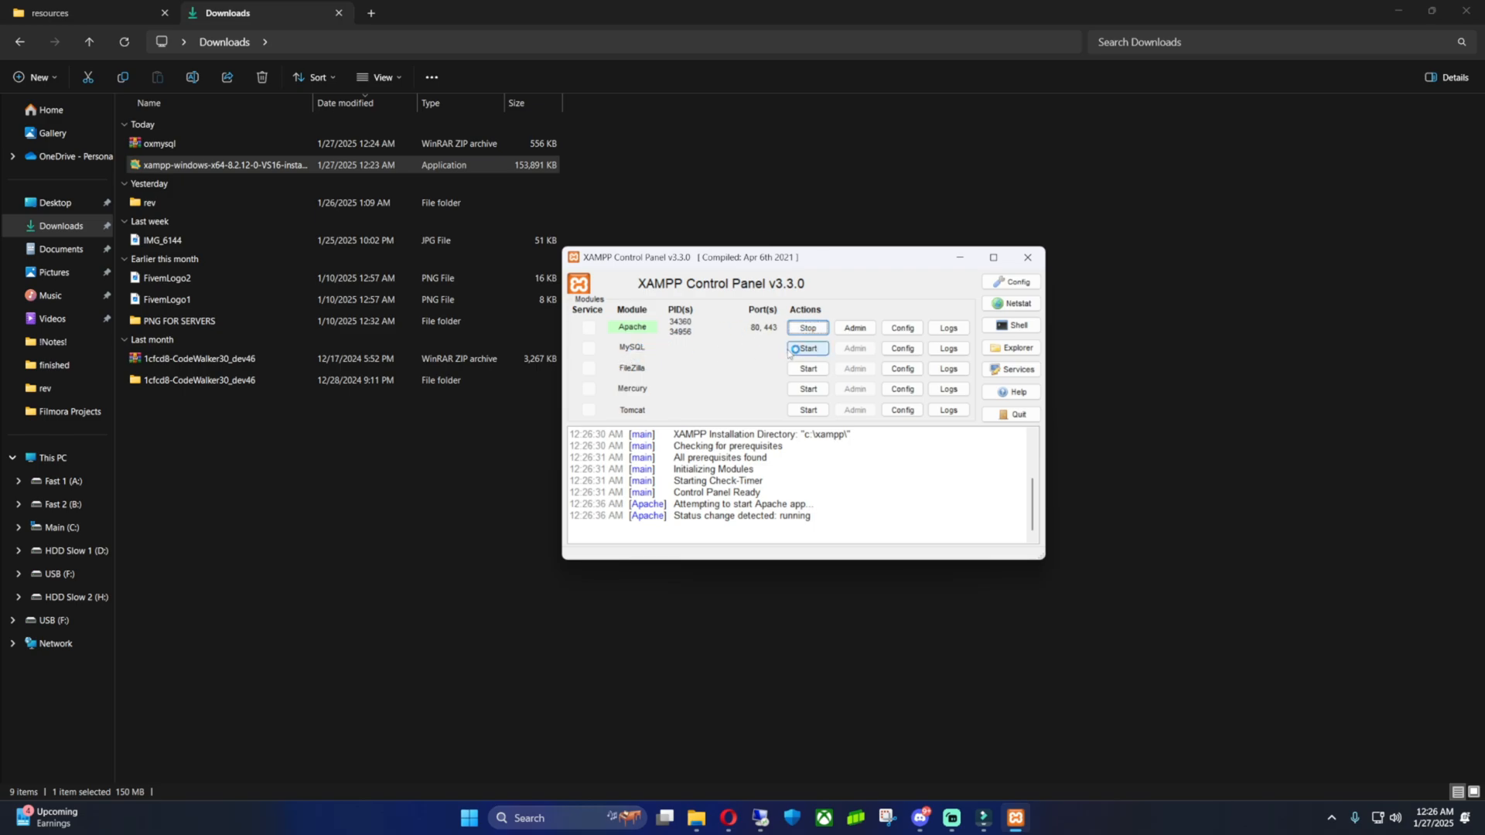
{"action": "left_click", "coordinate": [807, 348]}
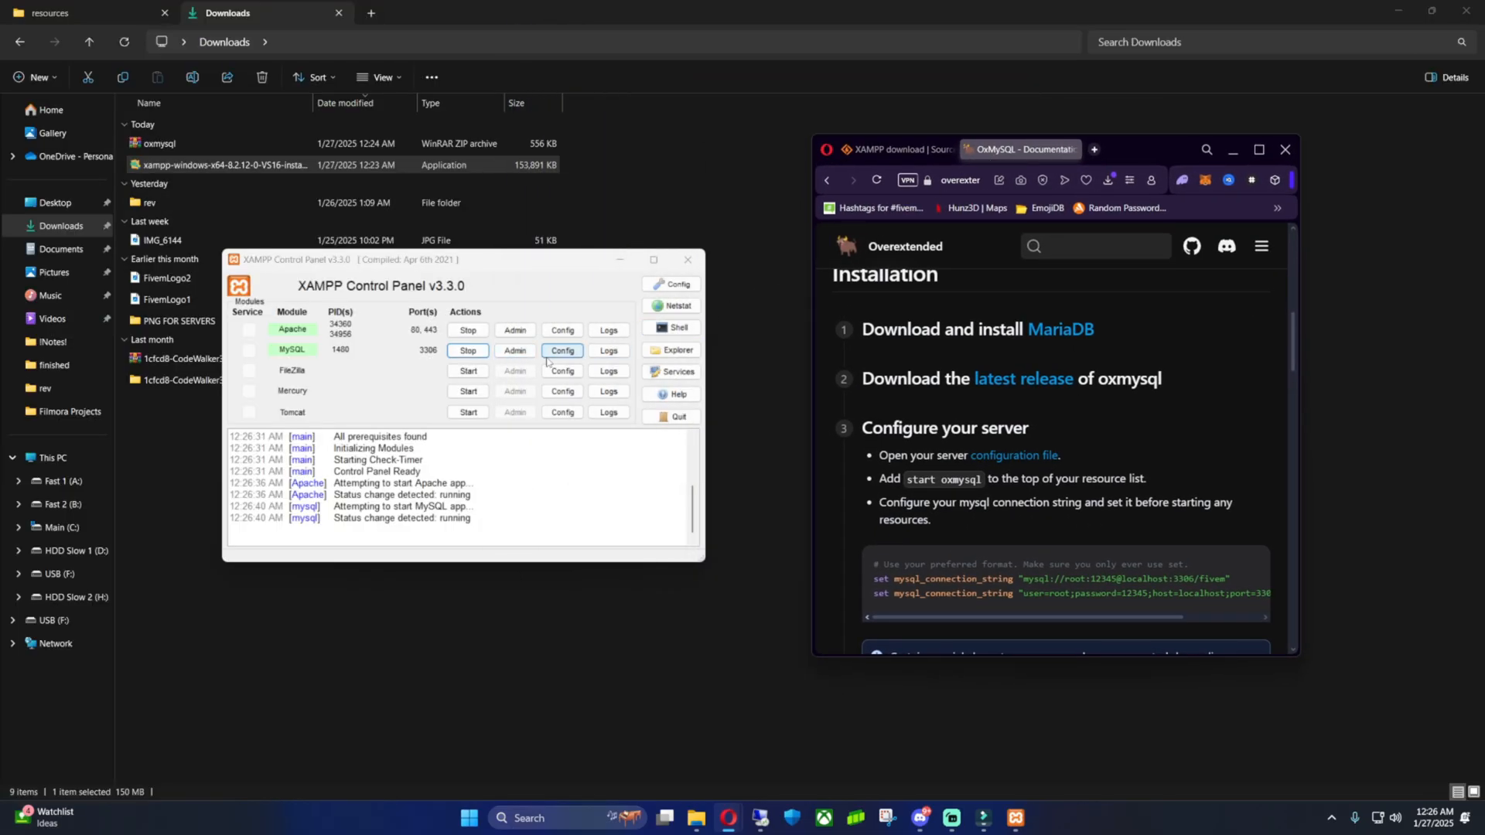
{"action": "left_click", "coordinate": [514, 351]}
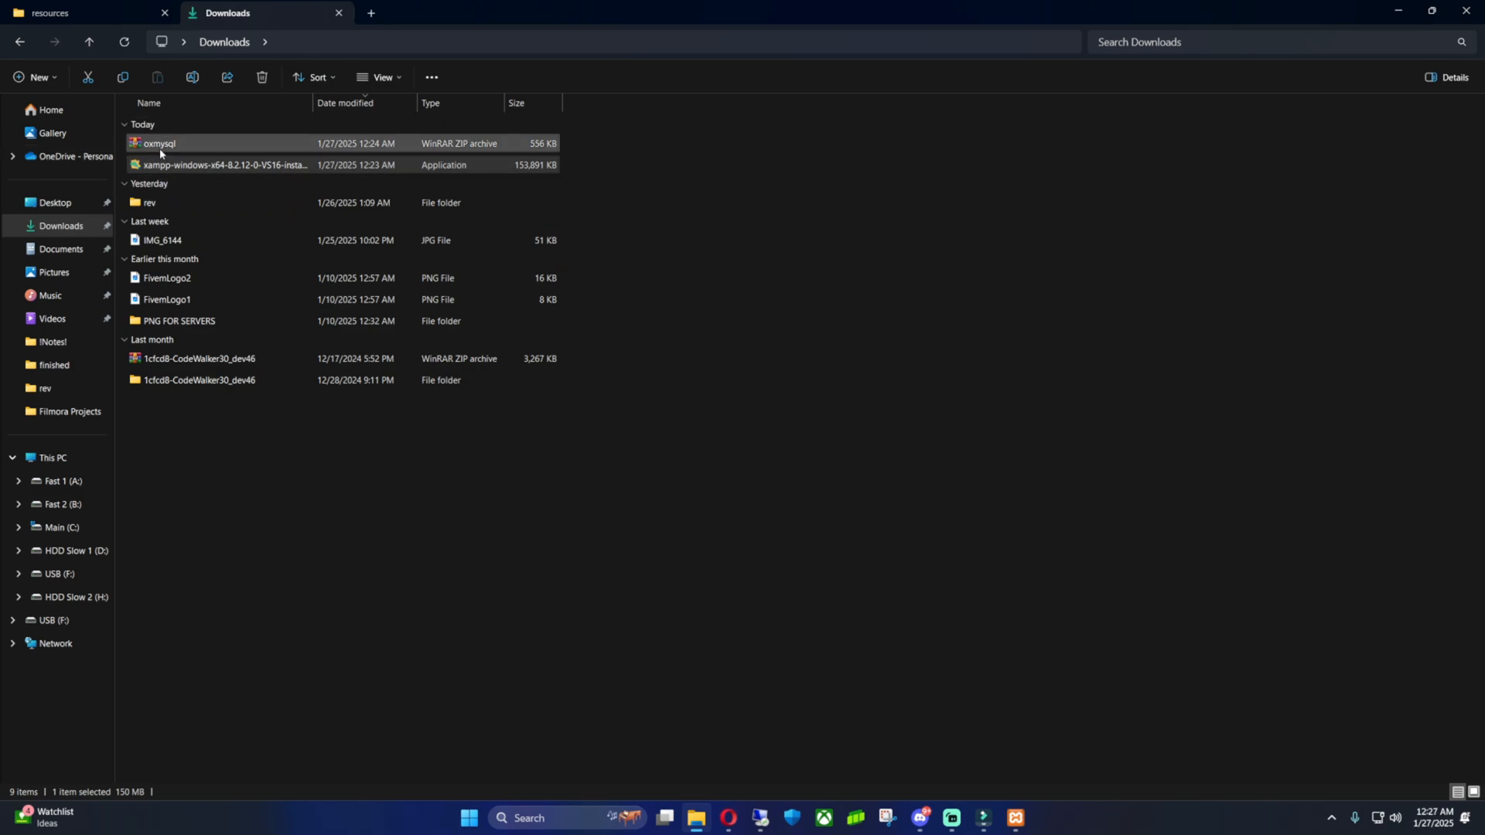
- Extract the oxmysql zip with WinRAR into the Downloads\oxmysql folder
{"action": "left_click", "coordinate": [158, 143]}
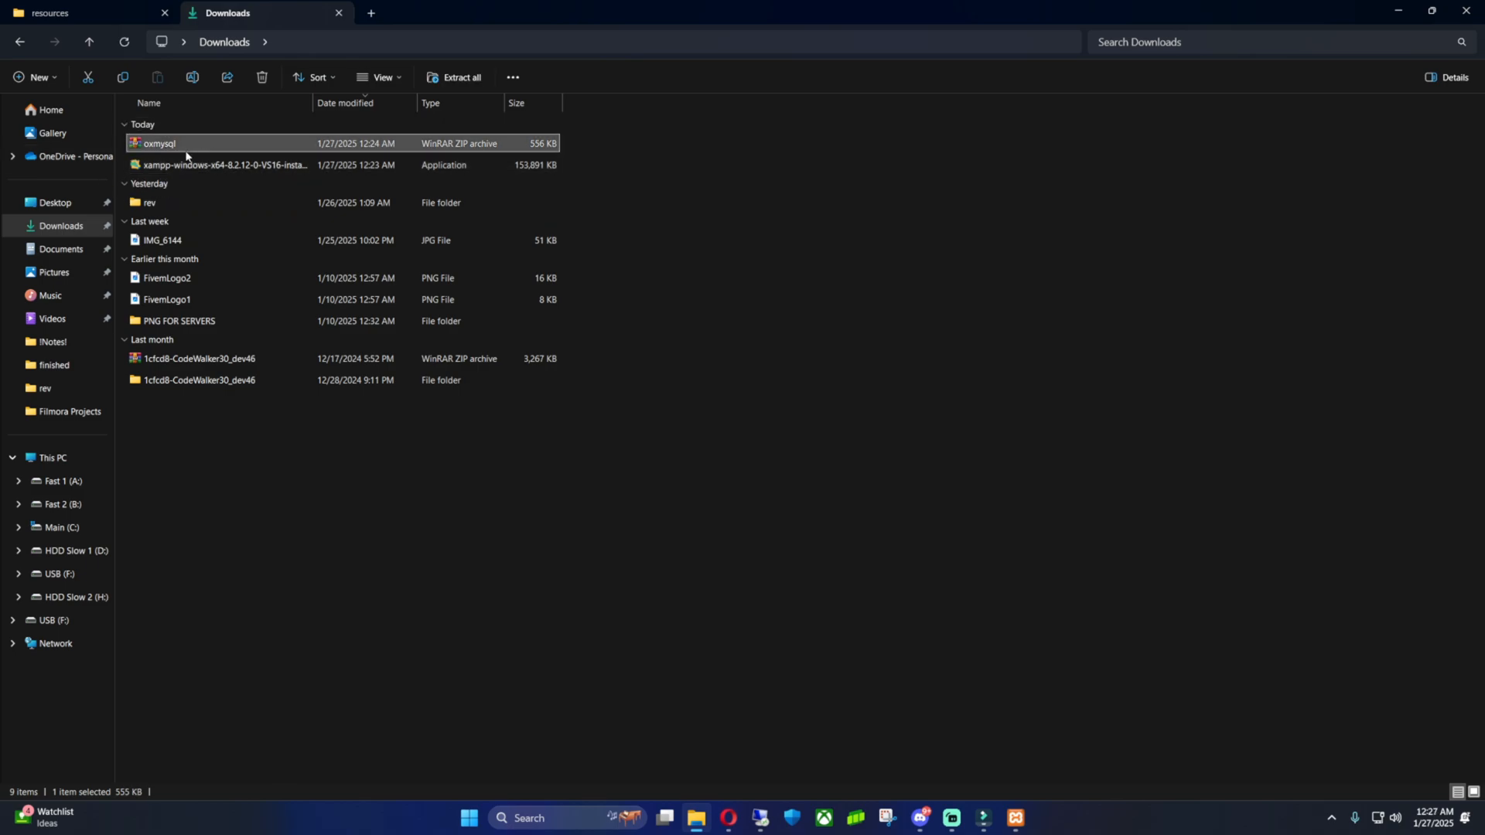
{"action": "right_click", "coordinate": [157, 143]}
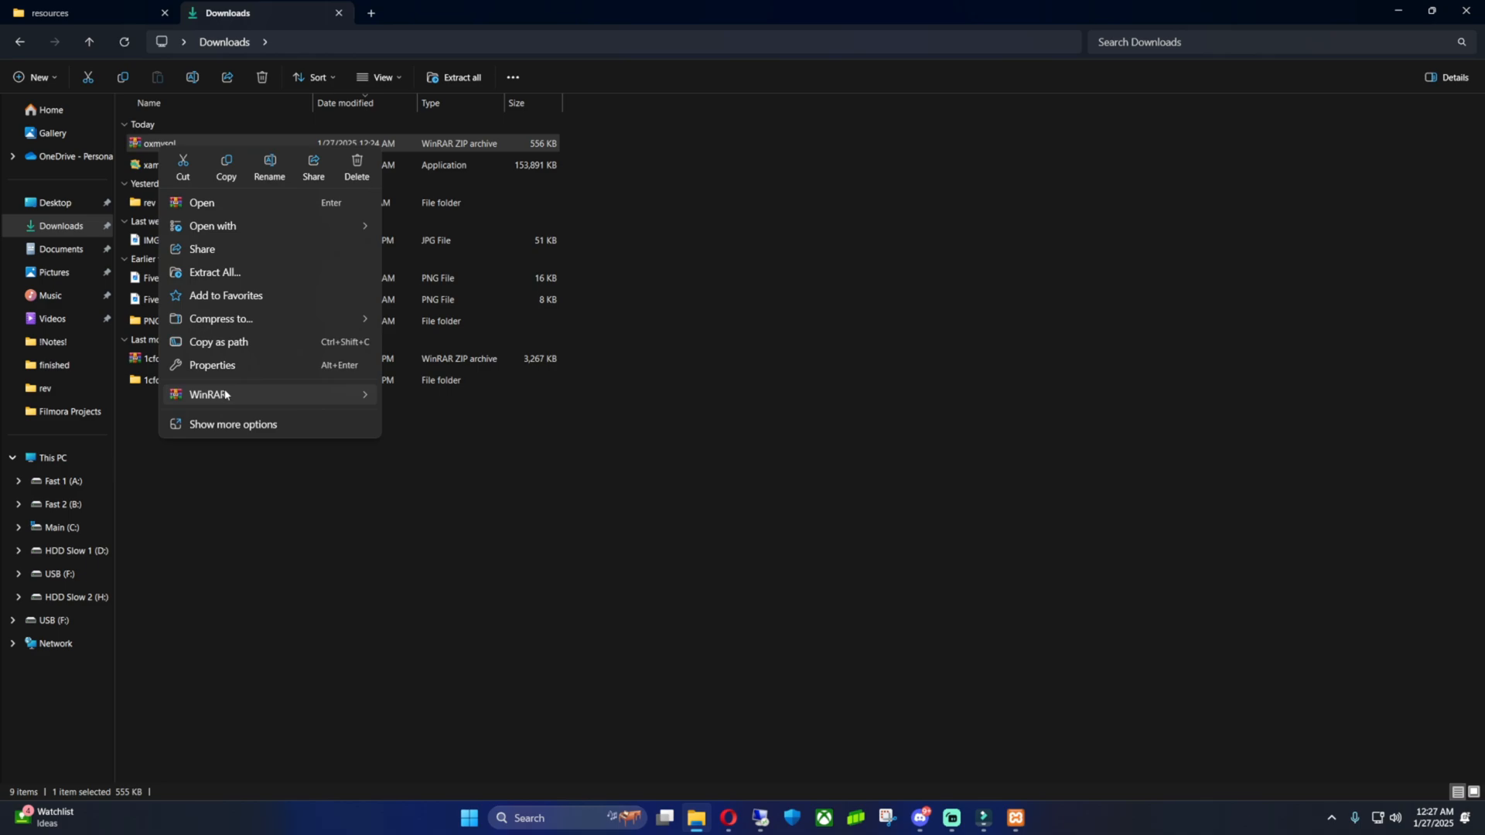
{"action": "left_click", "coordinate": [213, 276]}
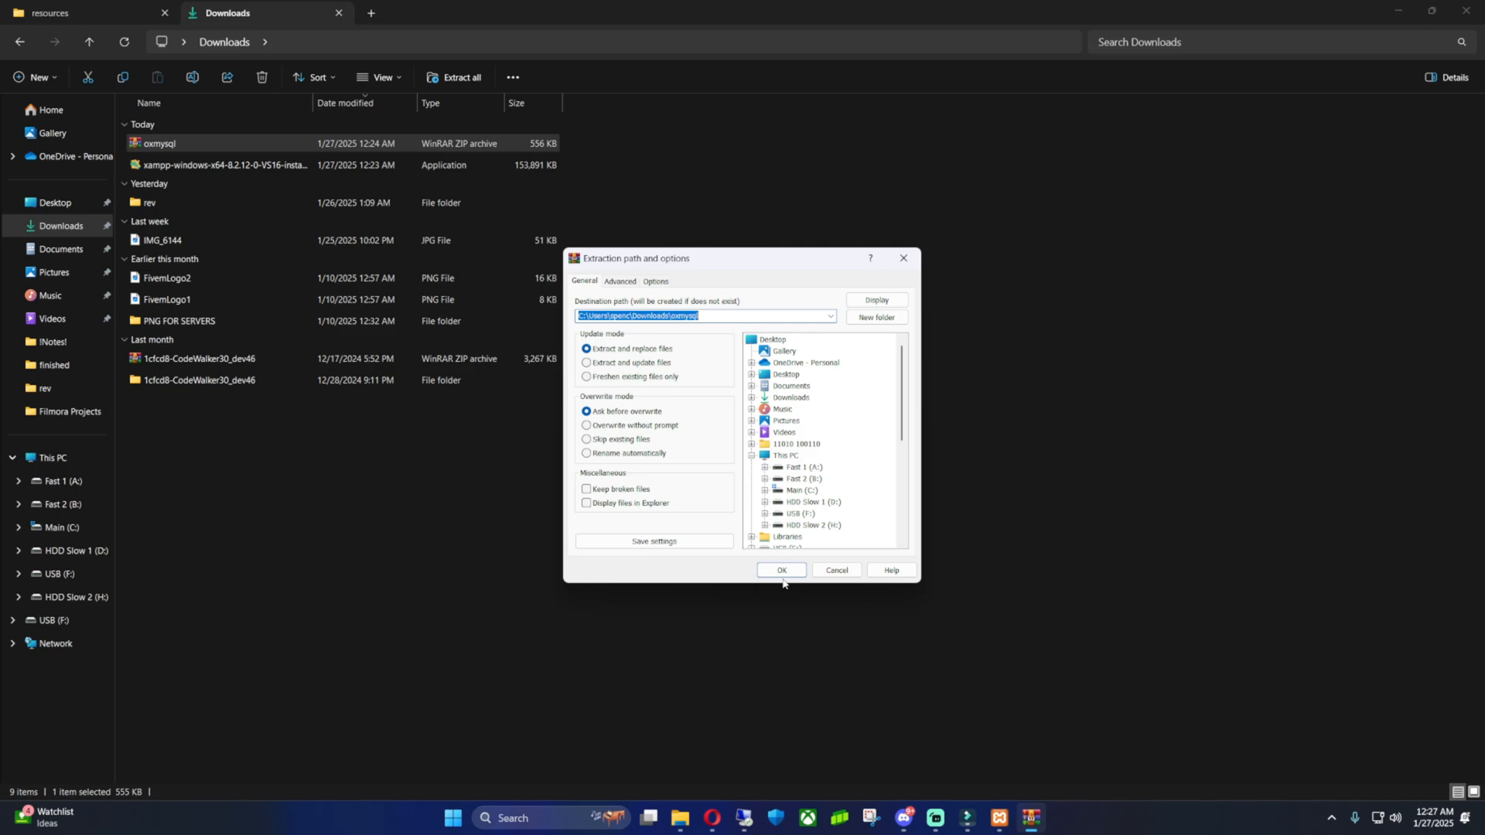
{"action": "left_click", "coordinate": [779, 570]}
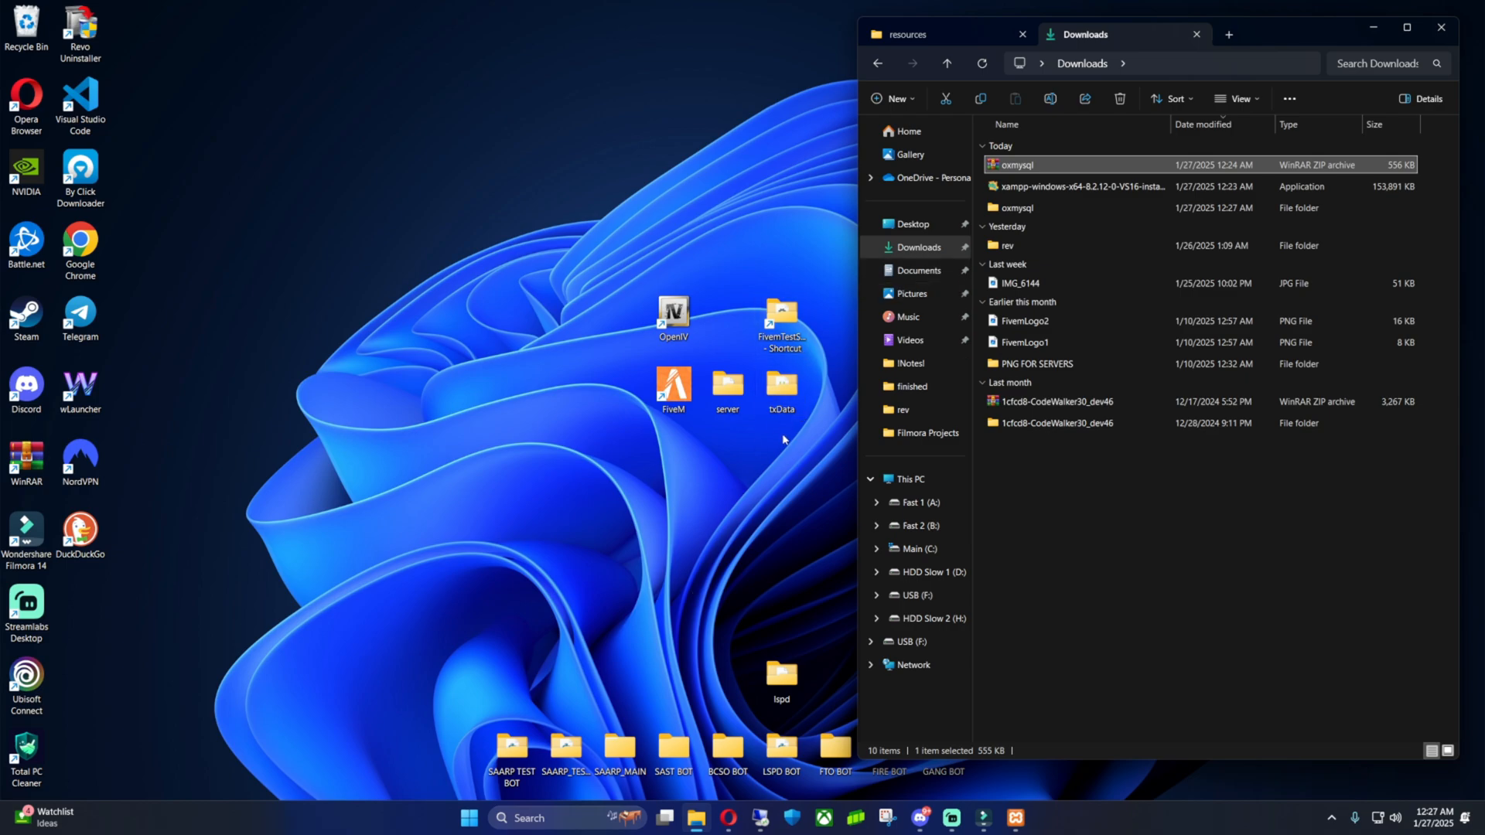
{"action": "mouse_move", "coordinate": [803, 365]}
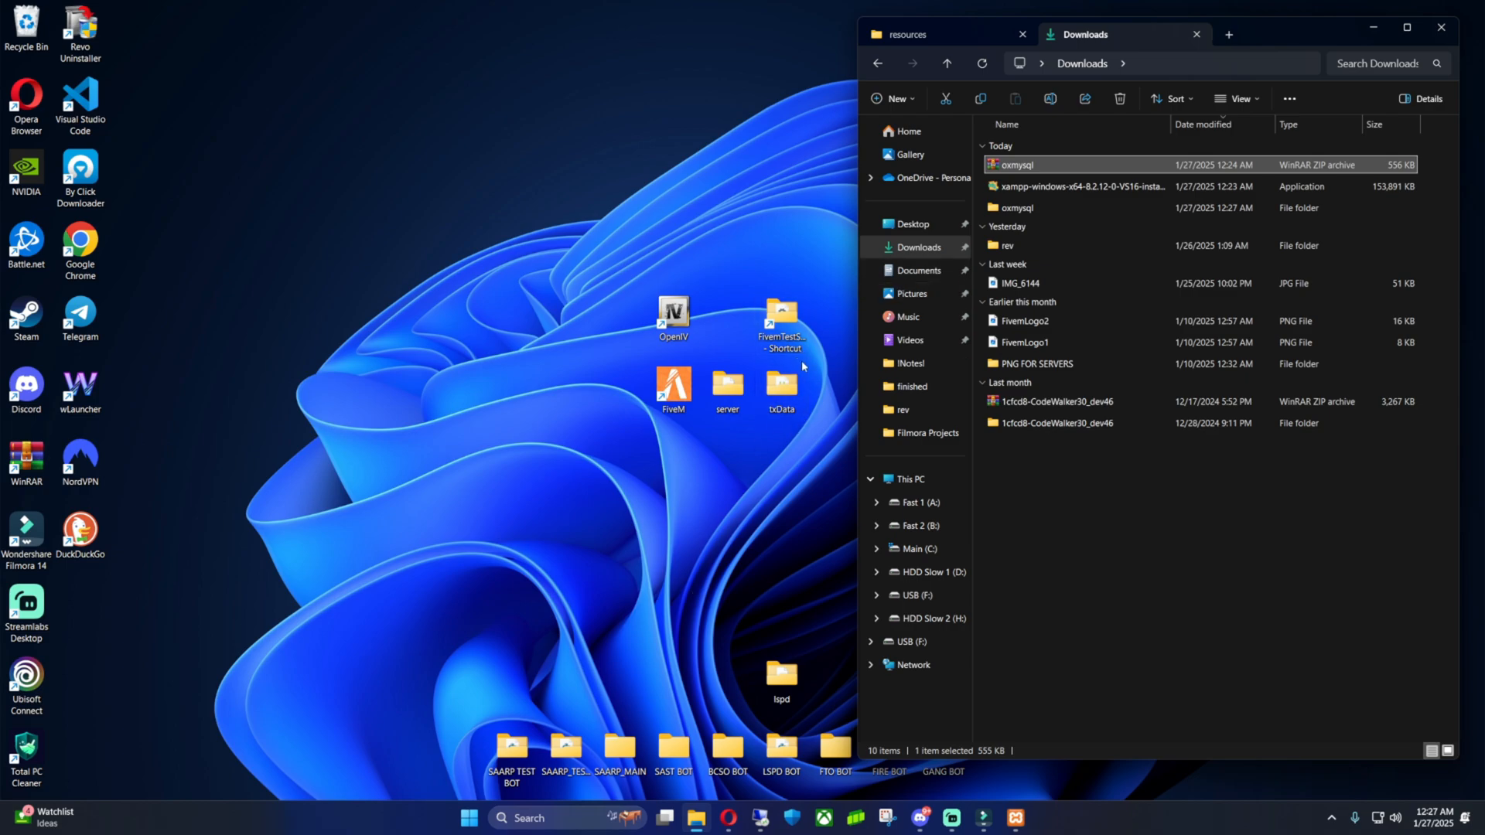
{"action": "mouse_move", "coordinate": [719, 291]}
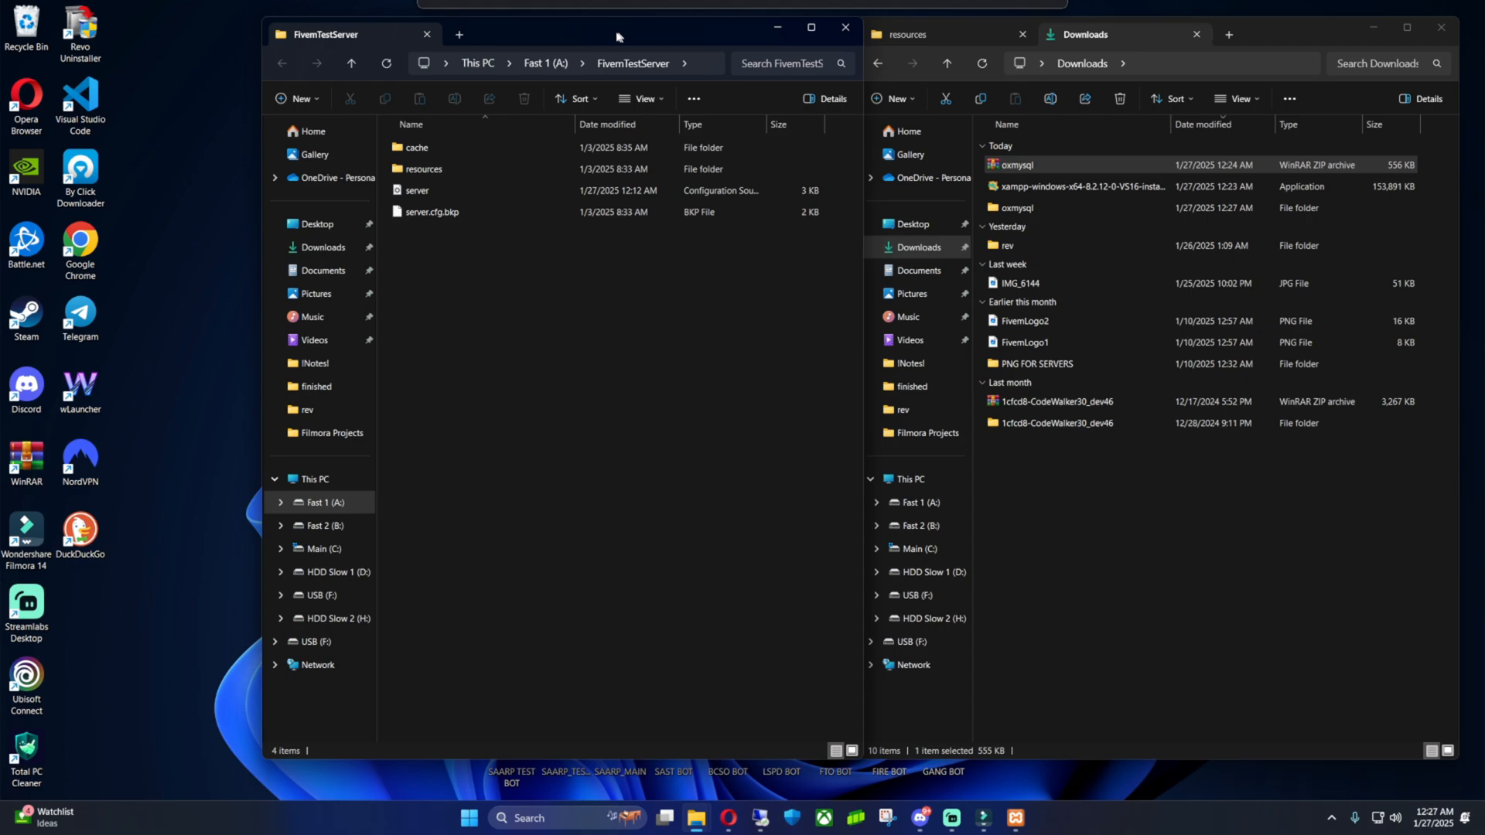
- Create [CustomPaidScripts] with an inner [NewVideo] folder under FivemTestServer\resources
{"action": "left_click", "coordinate": [424, 167]}
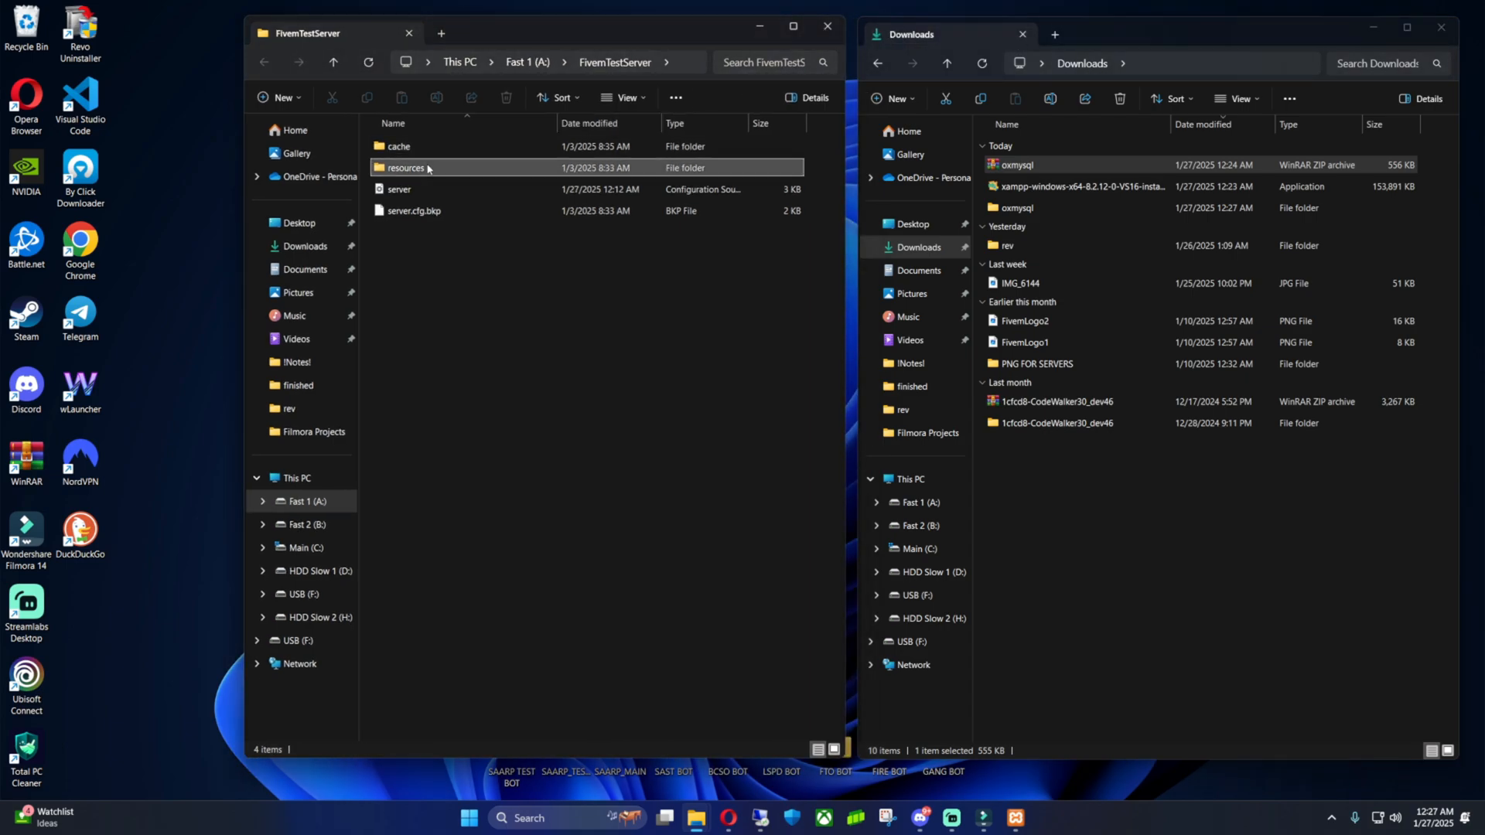
{"action": "double_click", "coordinate": [406, 167]}
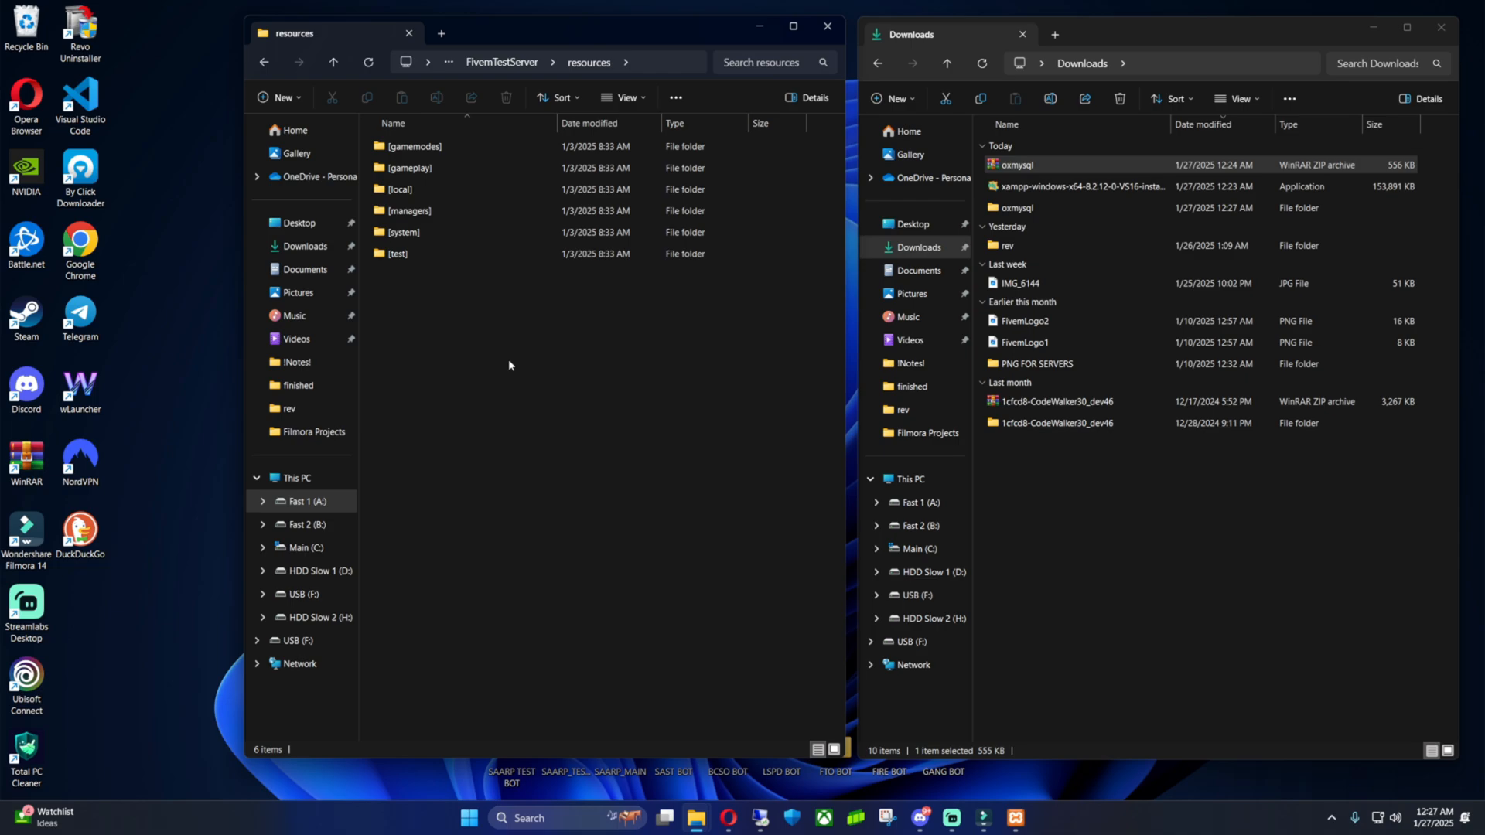
{"action": "right_click", "coordinate": [509, 365]}
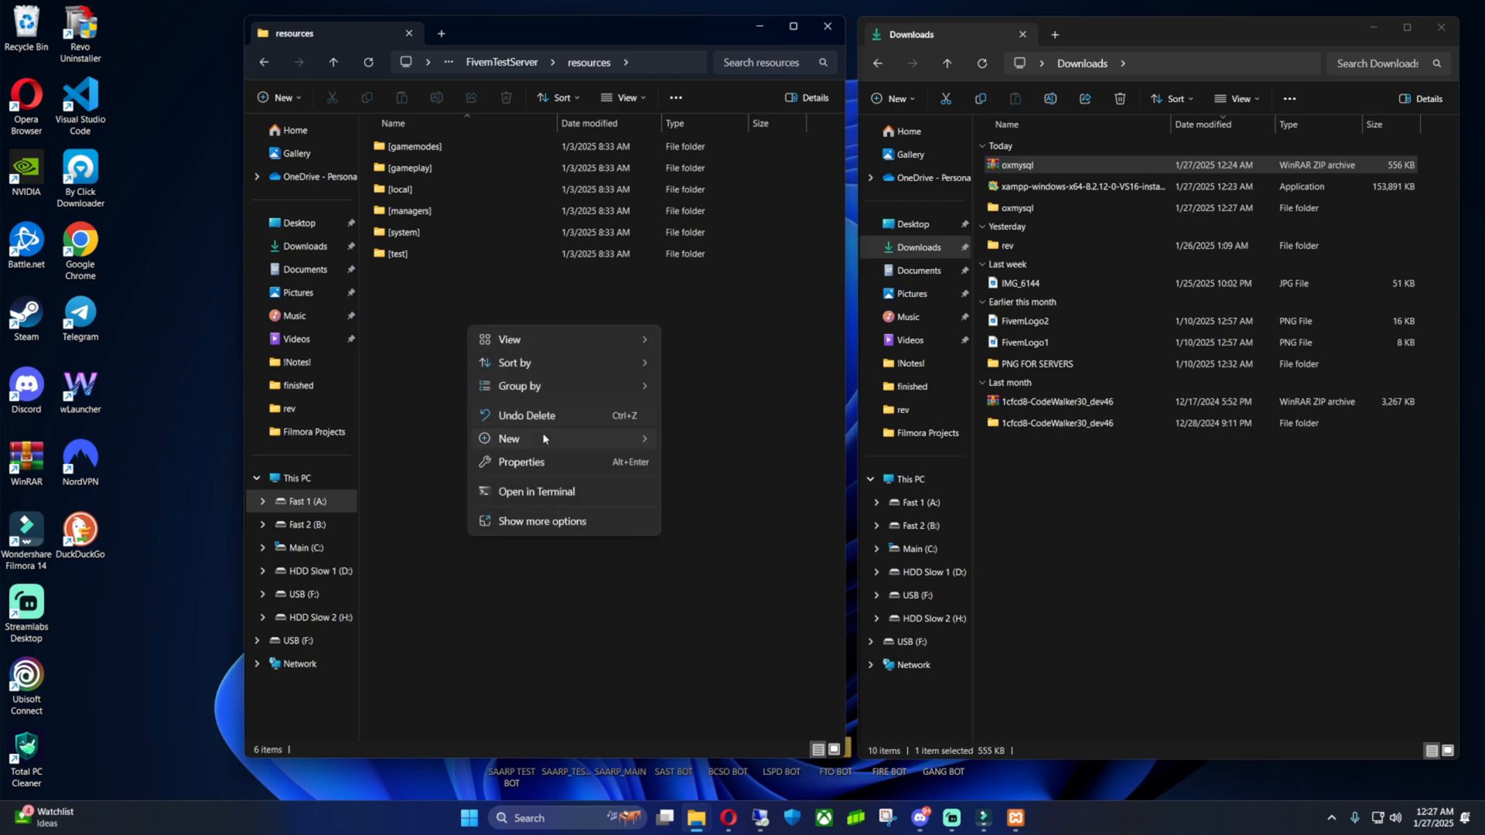
{"action": "left_click", "coordinate": [507, 438]}
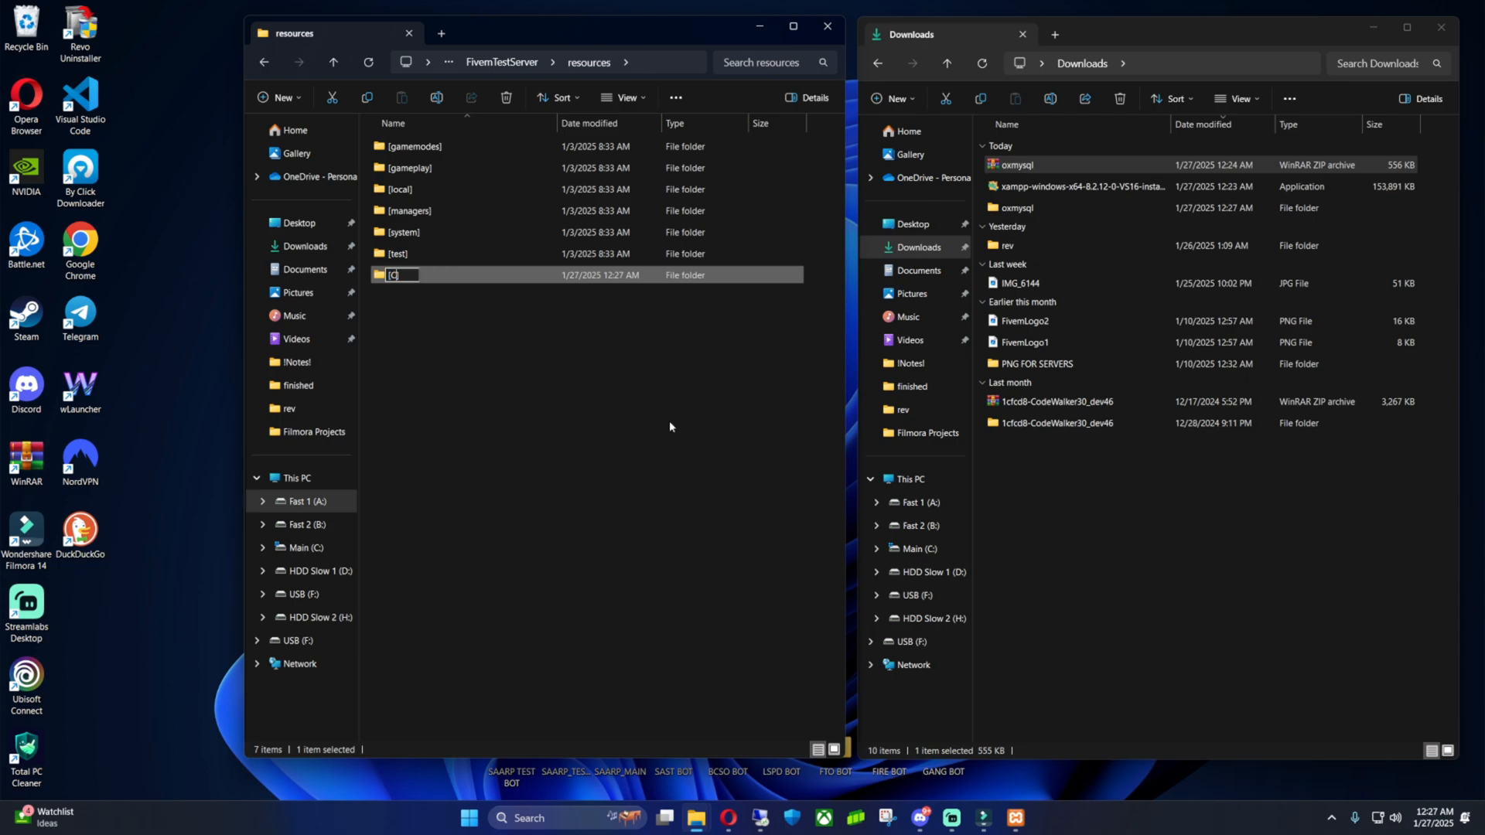
{"action": "type", "text": "CustomPaidScripts"}
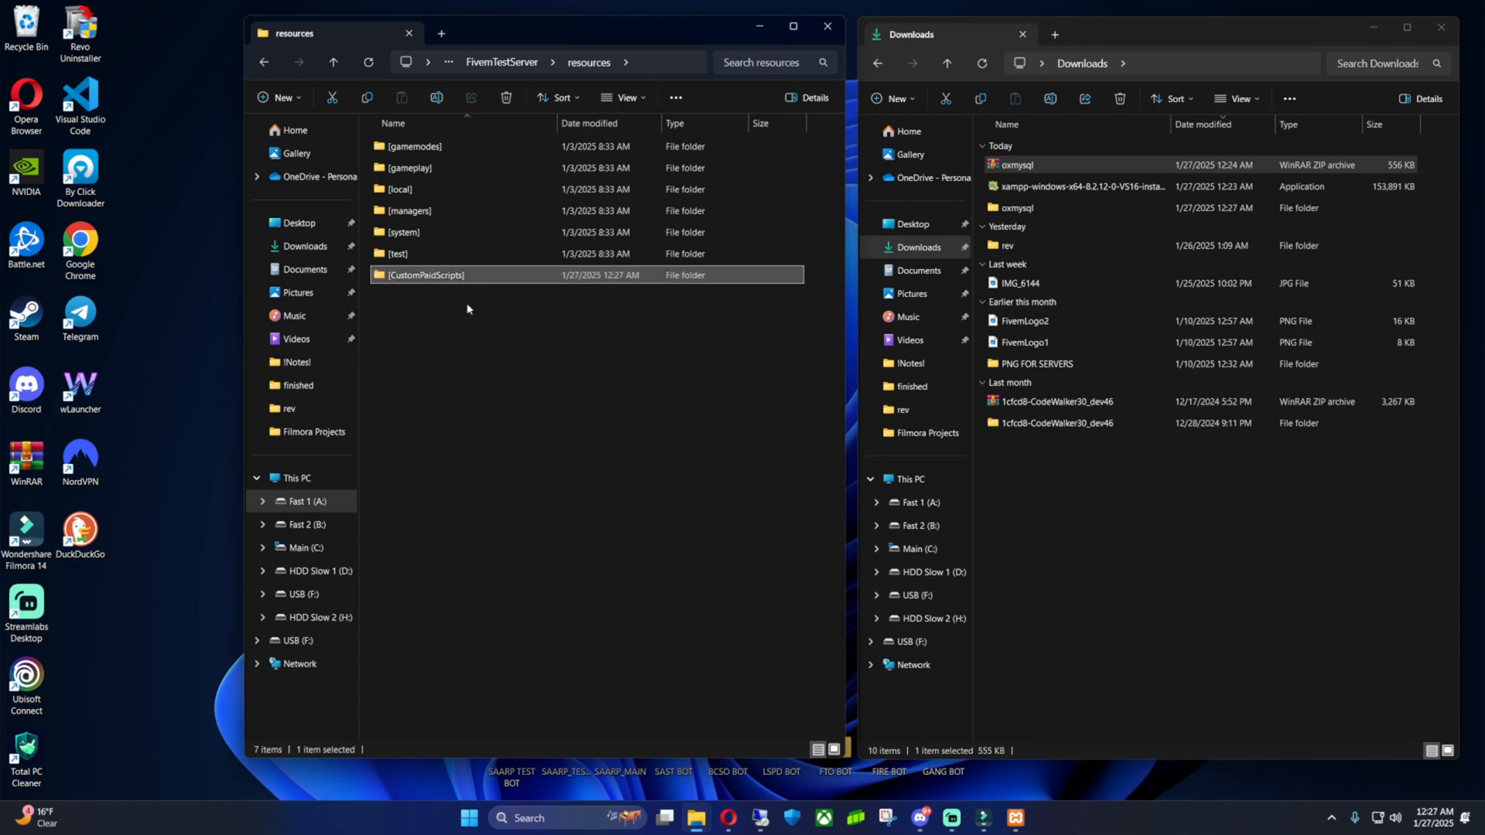
{"action": "mouse_move", "coordinate": [512, 374]}
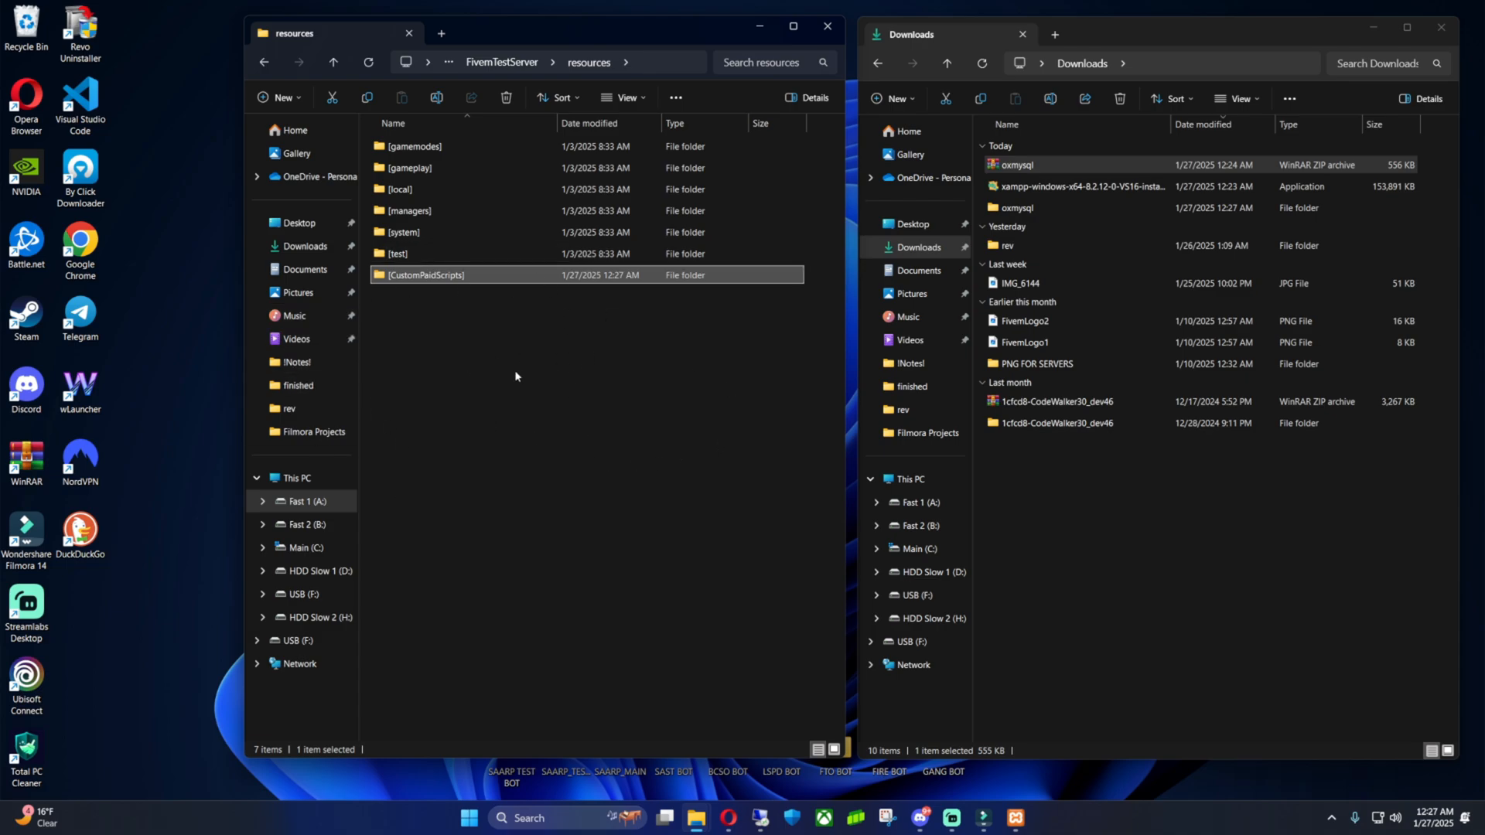
{"action": "left_click", "coordinate": [392, 124]}
{"action": "type", "text": "[New"}
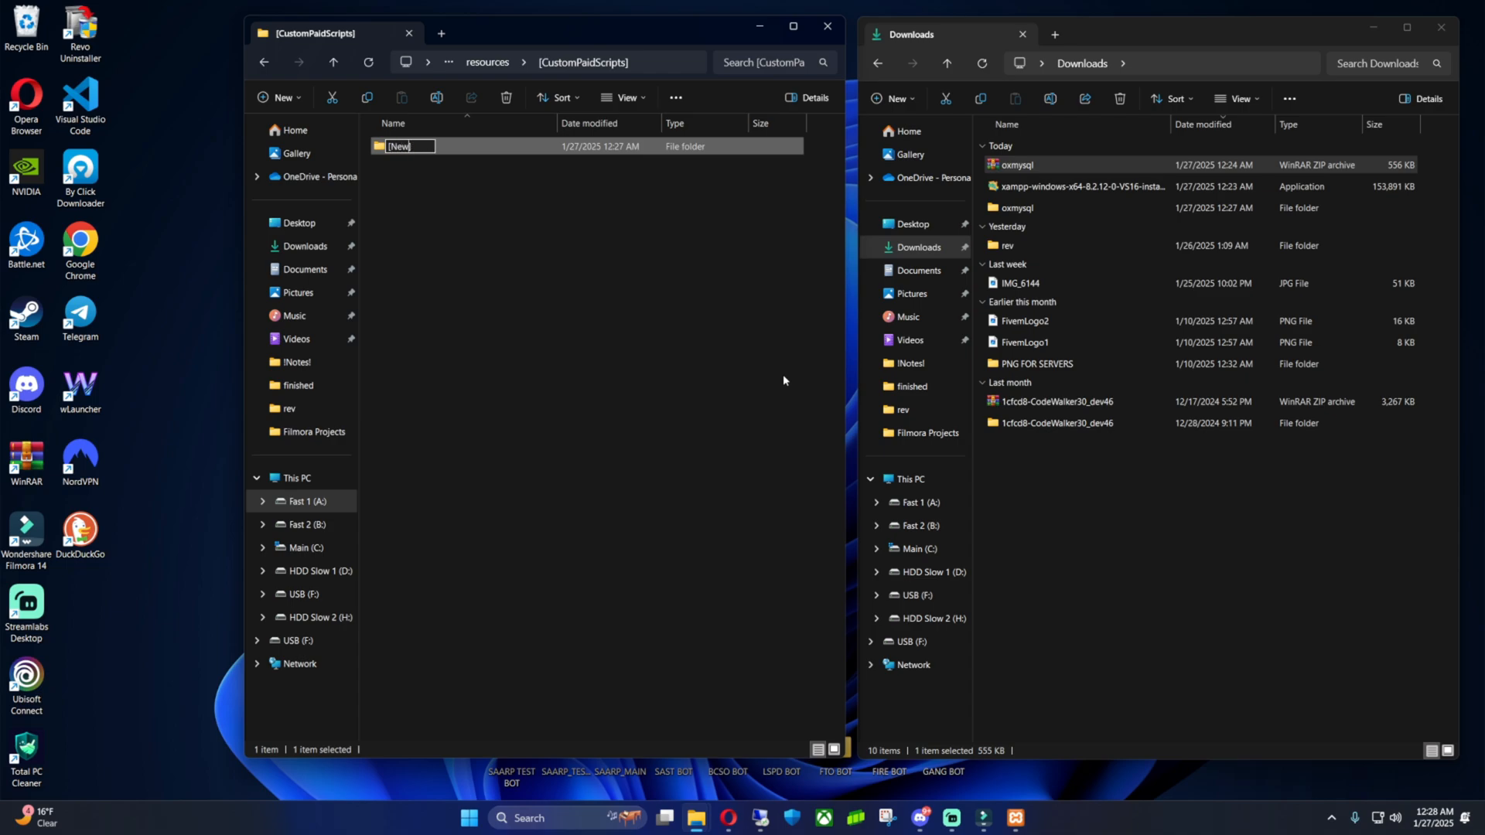
{"action": "type", "text": "Video]"}
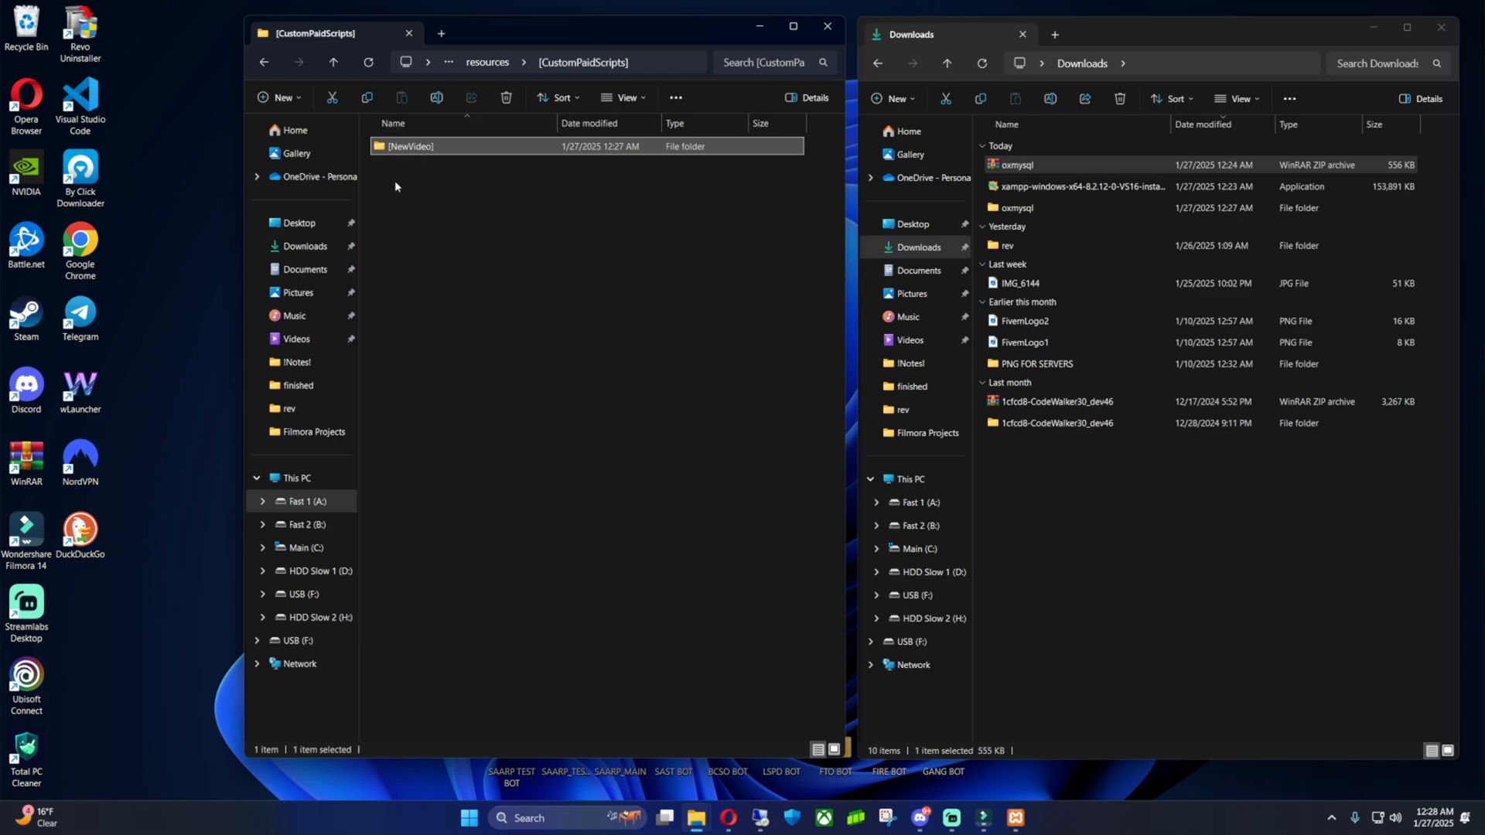
{"action": "double_click", "coordinate": [410, 146]}
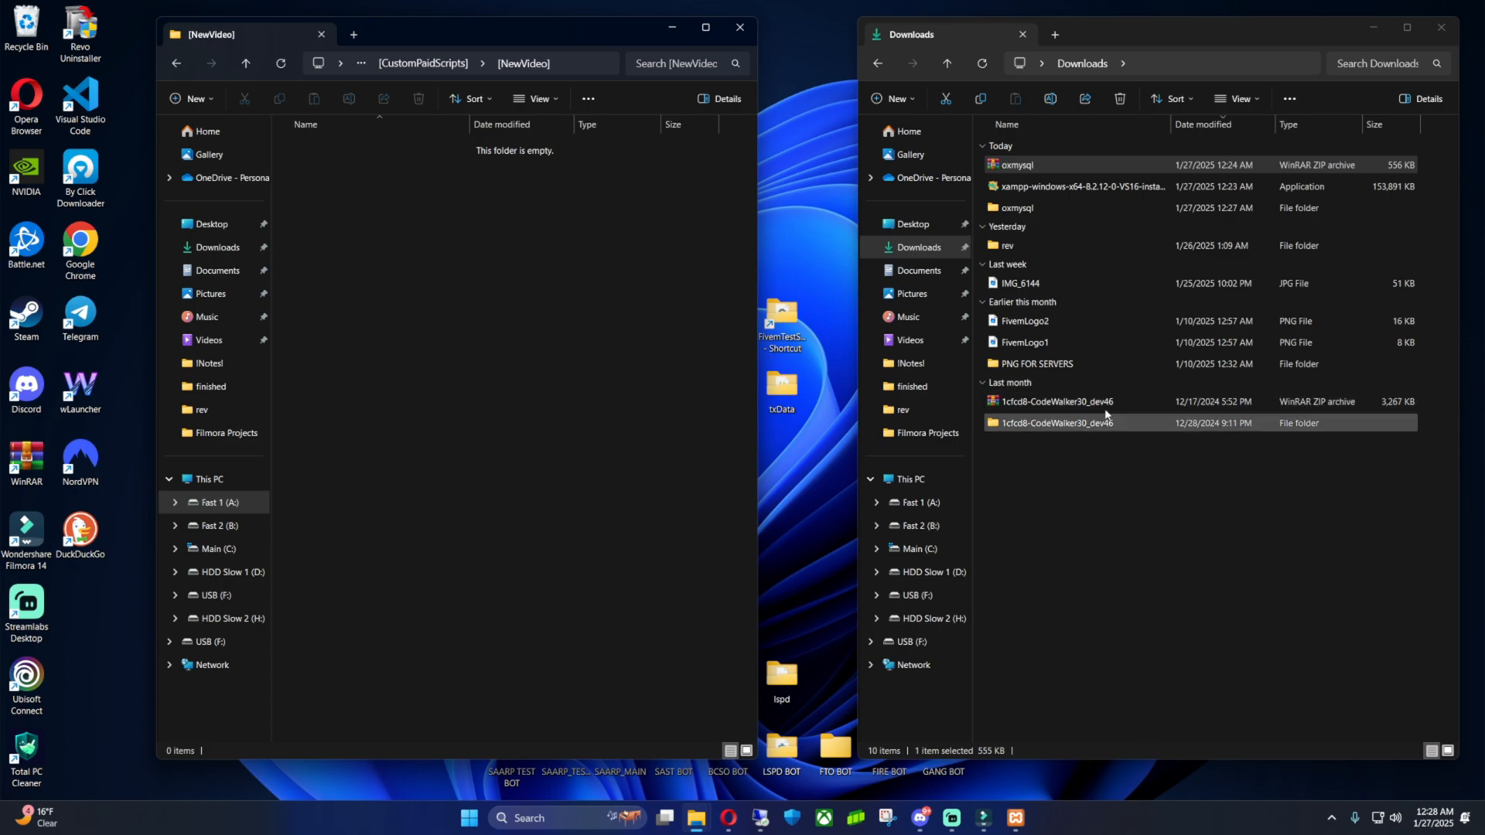
- Copy the inner oxmysql folder from Downloads into [NewVideo] and return to FivemTestServer
{"action": "left_click", "coordinate": [1016, 207]}
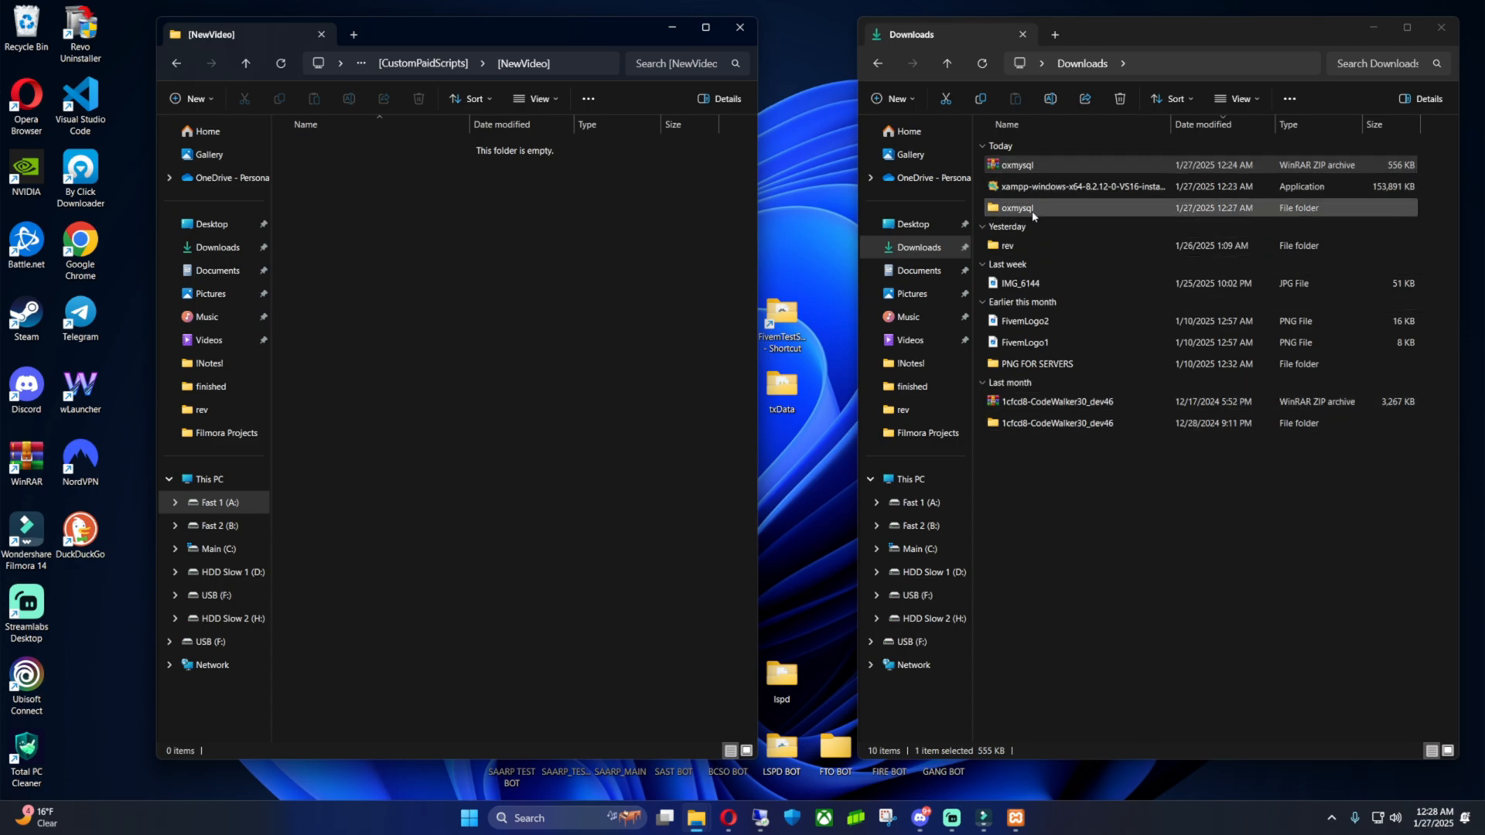
{"action": "double_click", "coordinate": [1016, 207]}
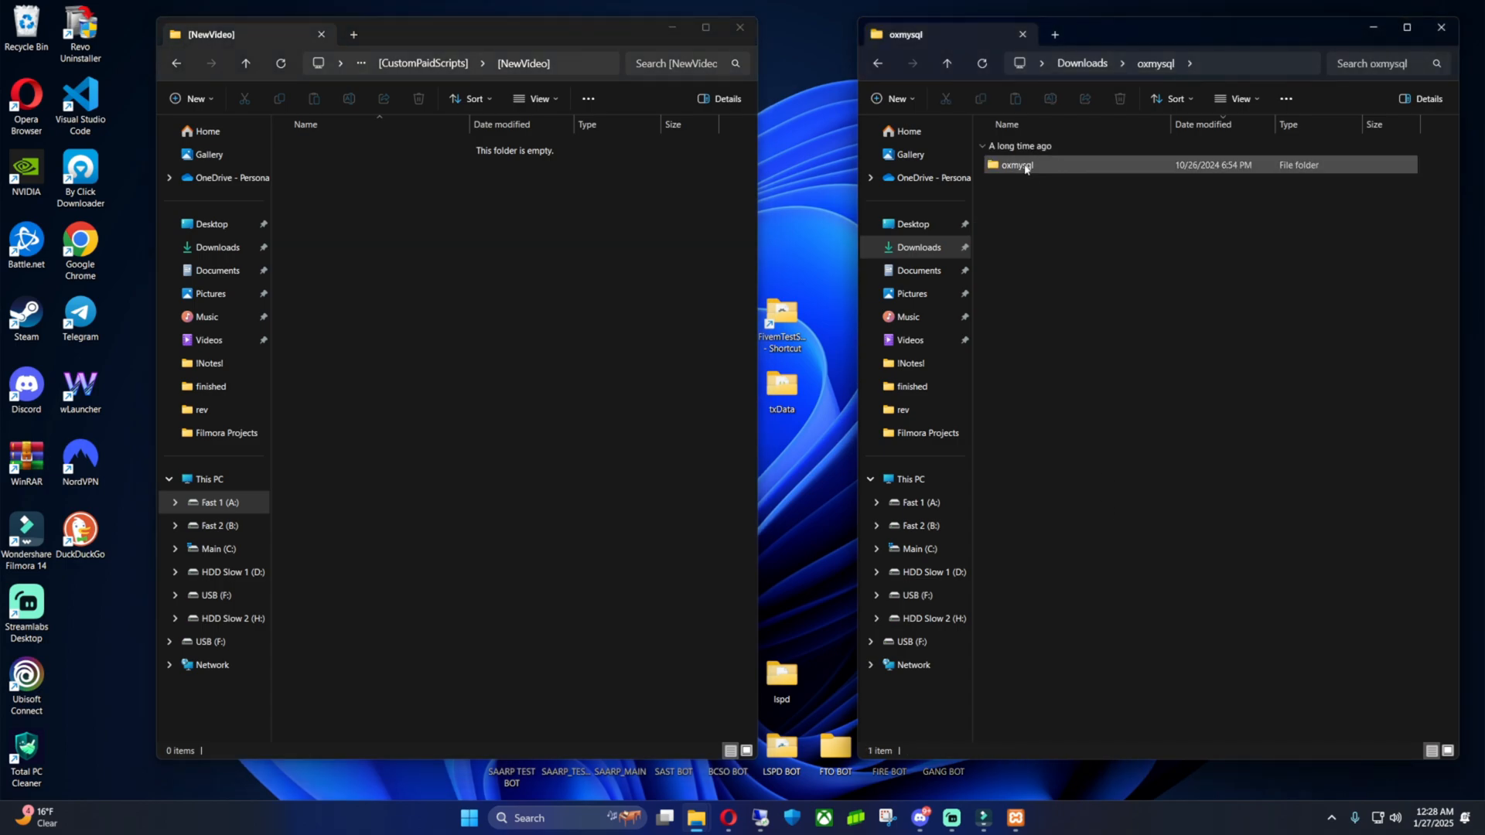
{"action": "double_click", "coordinate": [1015, 165]}
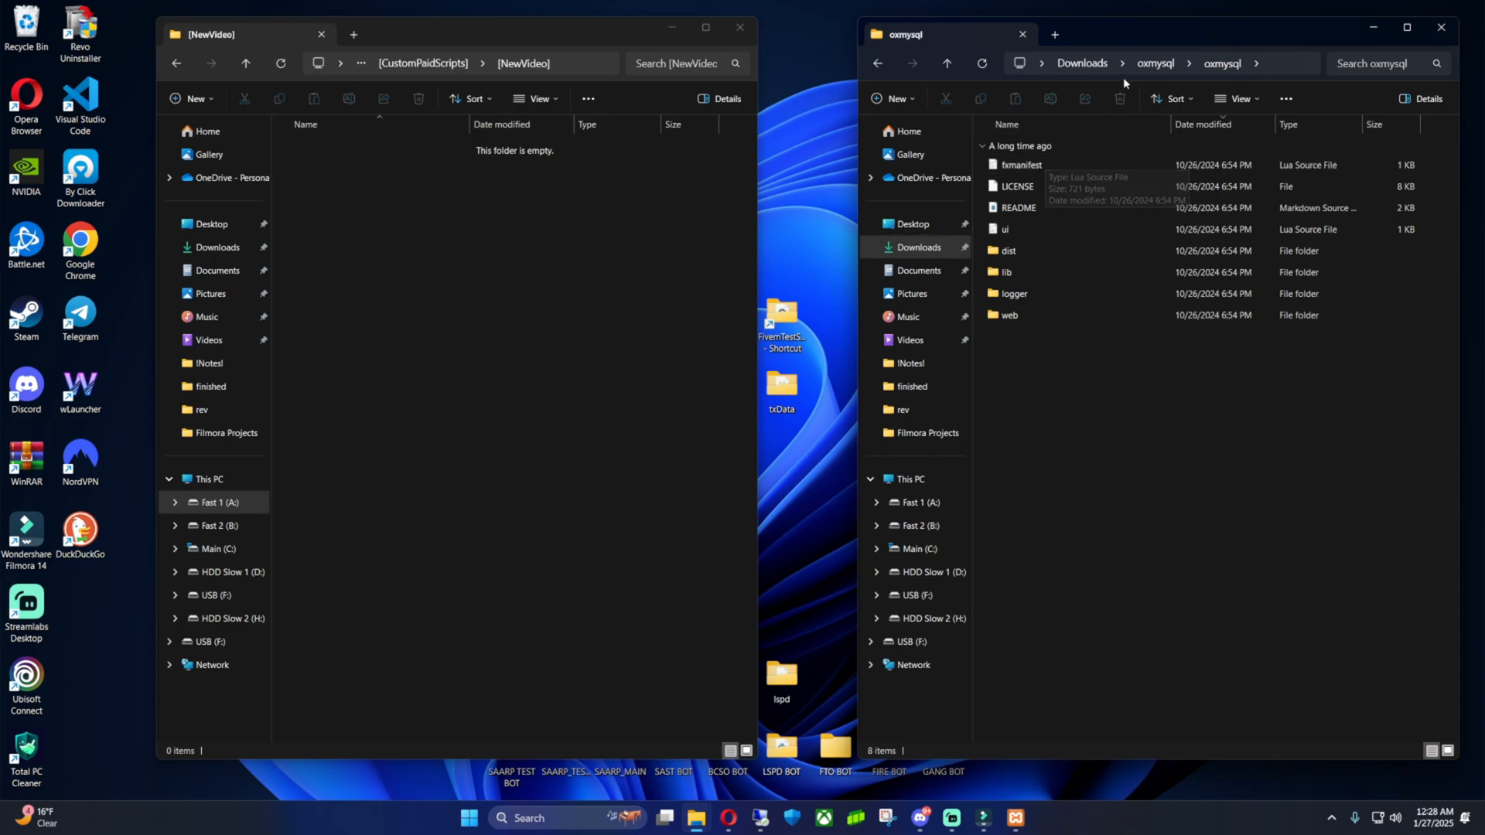
{"action": "left_click", "coordinate": [947, 63]}
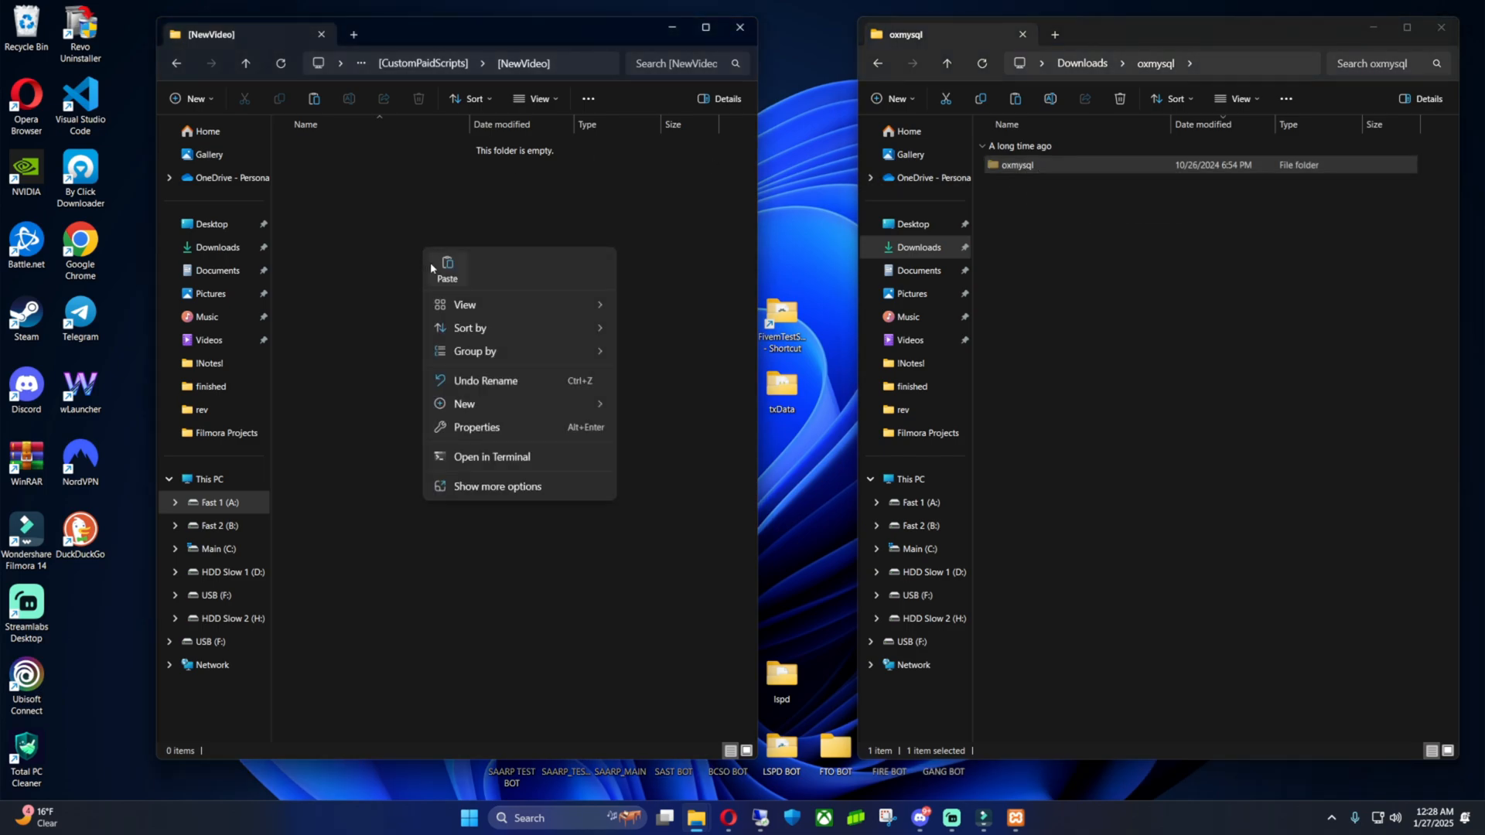
{"action": "left_click", "coordinate": [445, 268]}
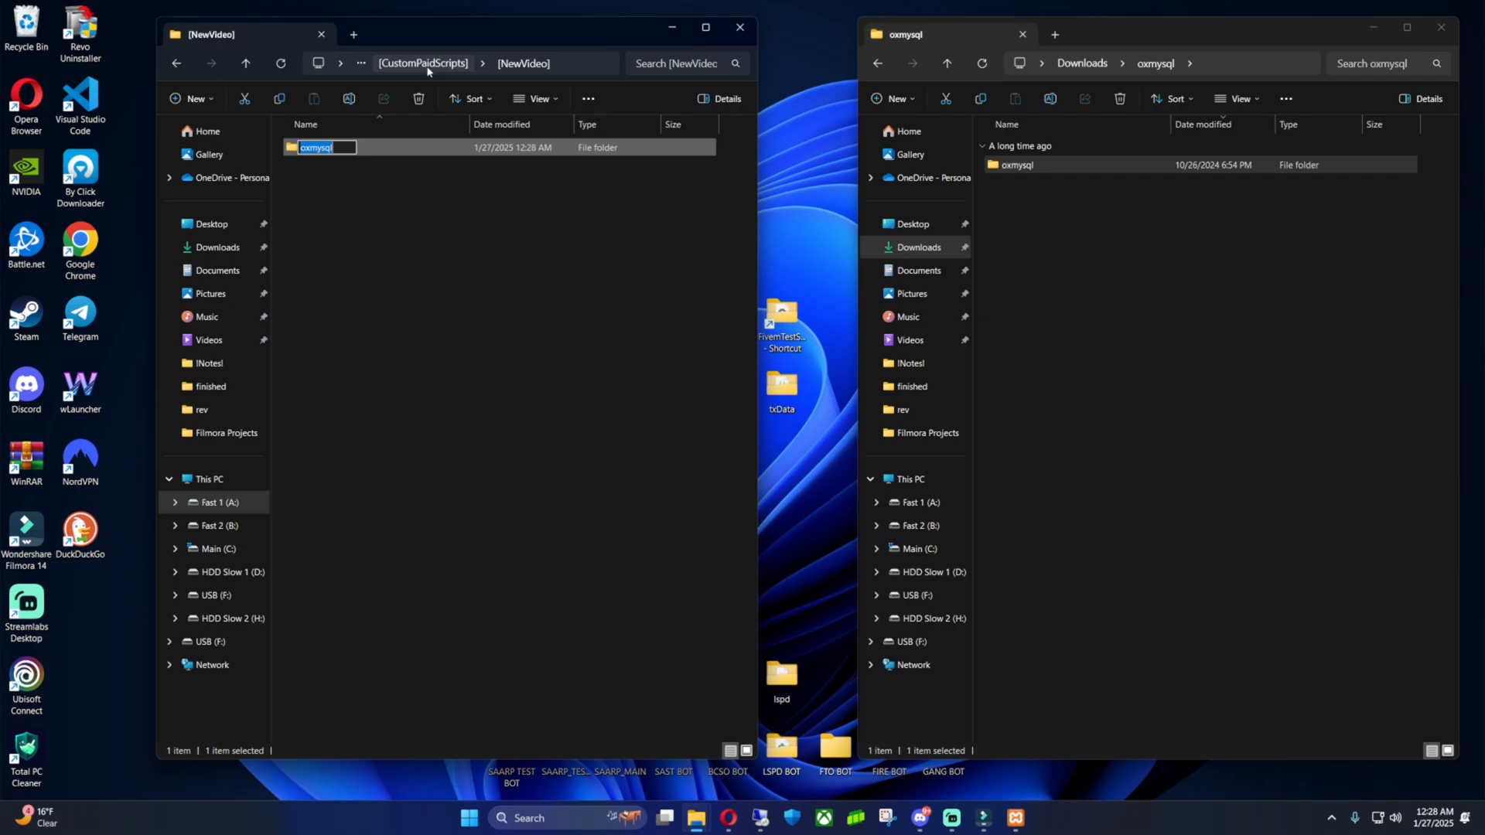
{"action": "left_click", "coordinate": [424, 63]}
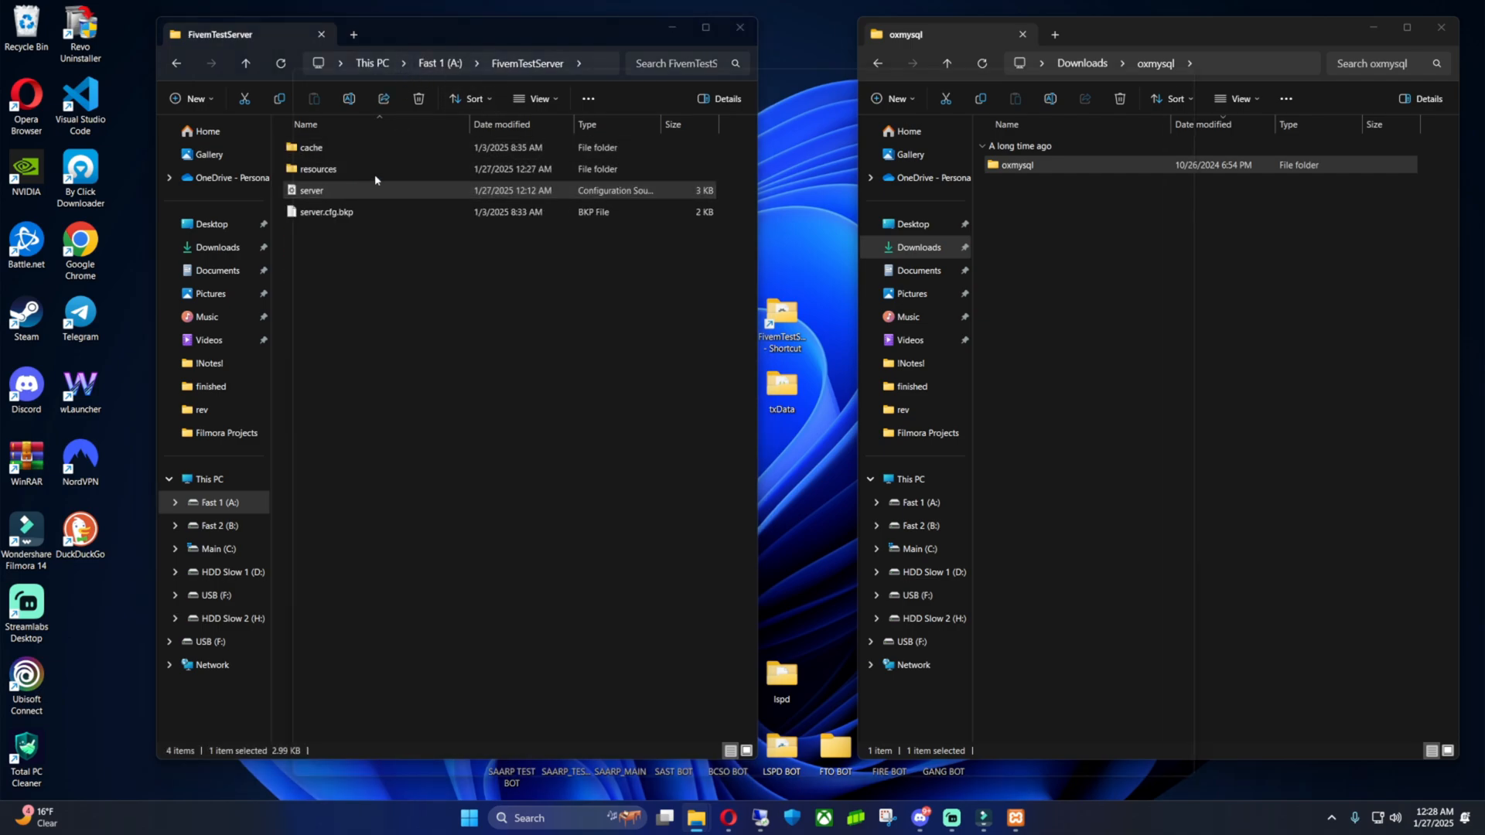
- Add an 'ensure oxmysql' line to server.cfg in VS Code below the default ensures
{"action": "double_click", "coordinate": [311, 190]}
{"action": "type", "text": "ensure"}
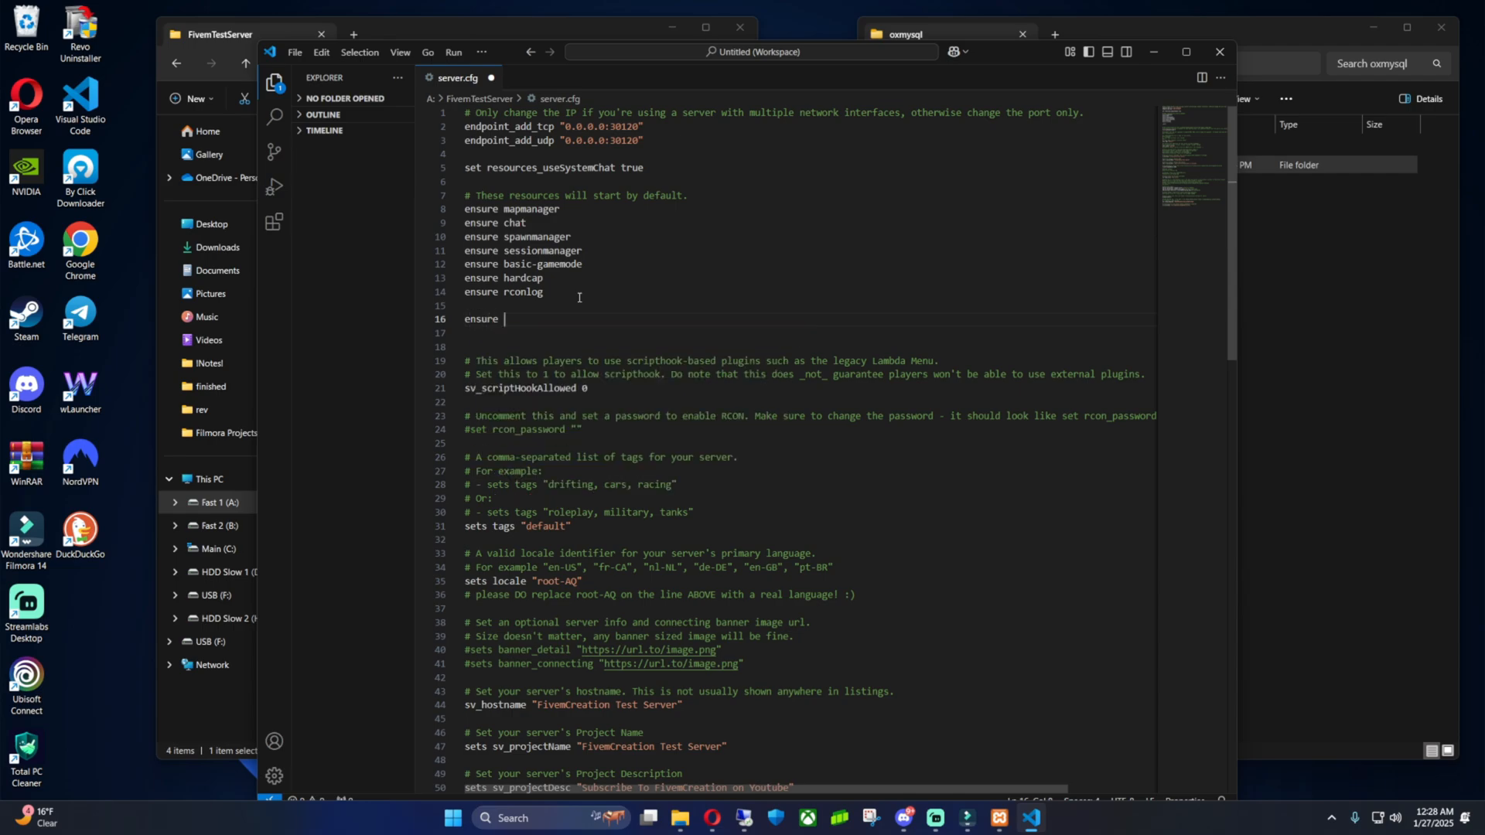
{"action": "type", "text": "oxmysql"}
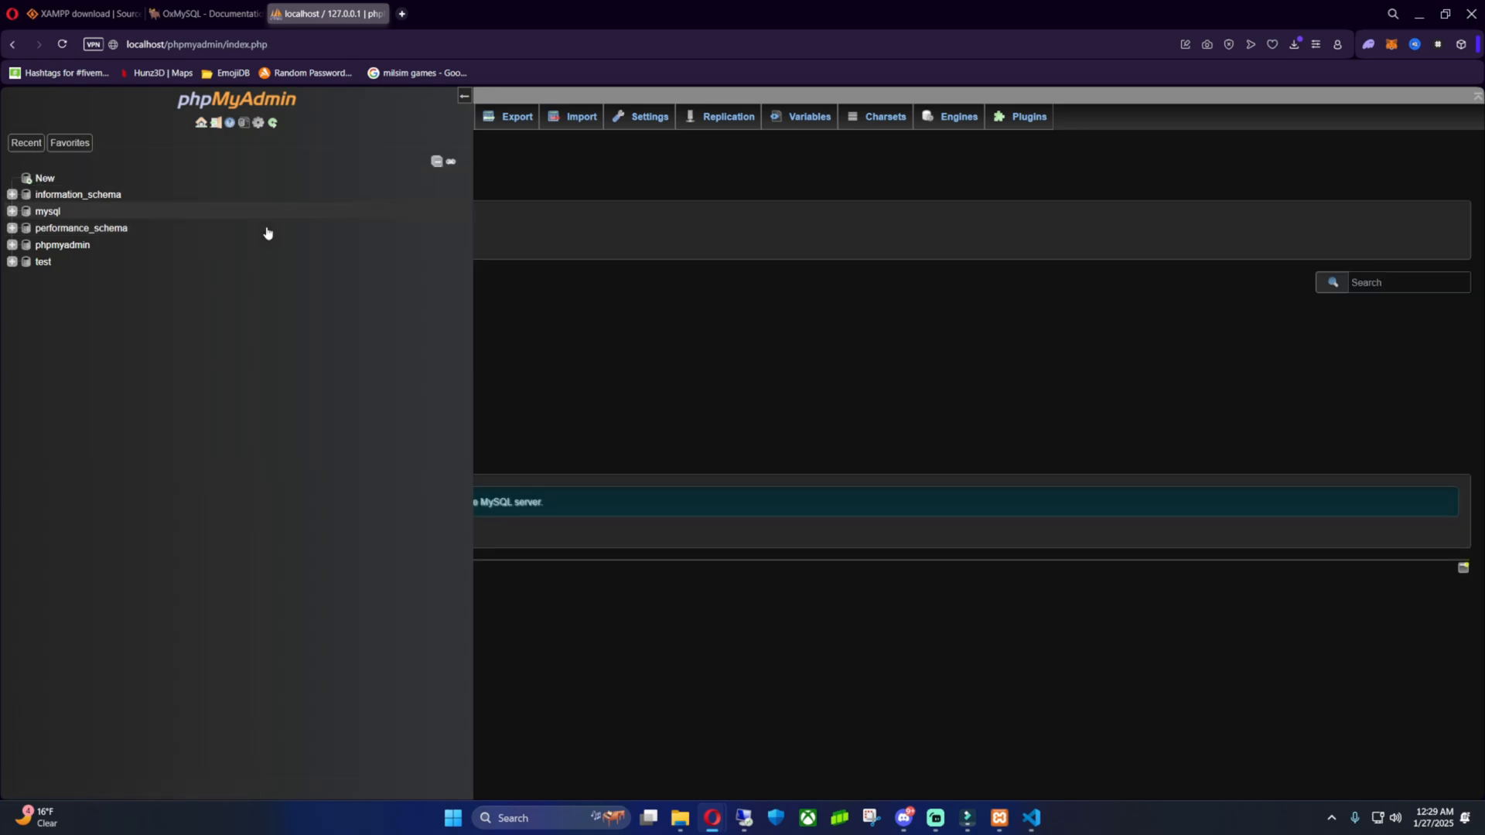
- Reach the Add user account form from the mysql database's Privileges page
{"action": "left_click", "coordinate": [48, 212]}
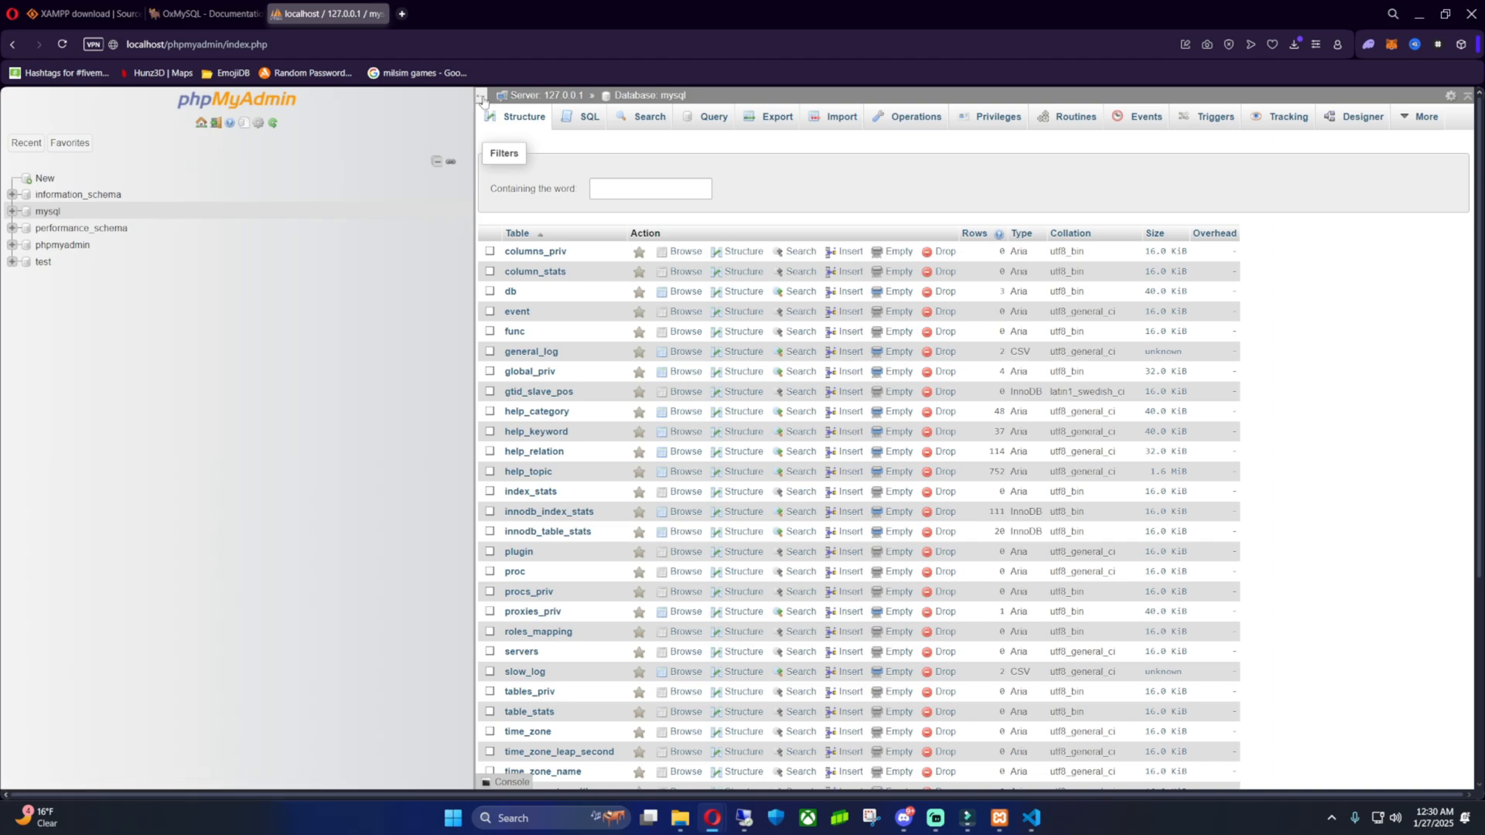
{"action": "mouse_move", "coordinate": [396, 217]}
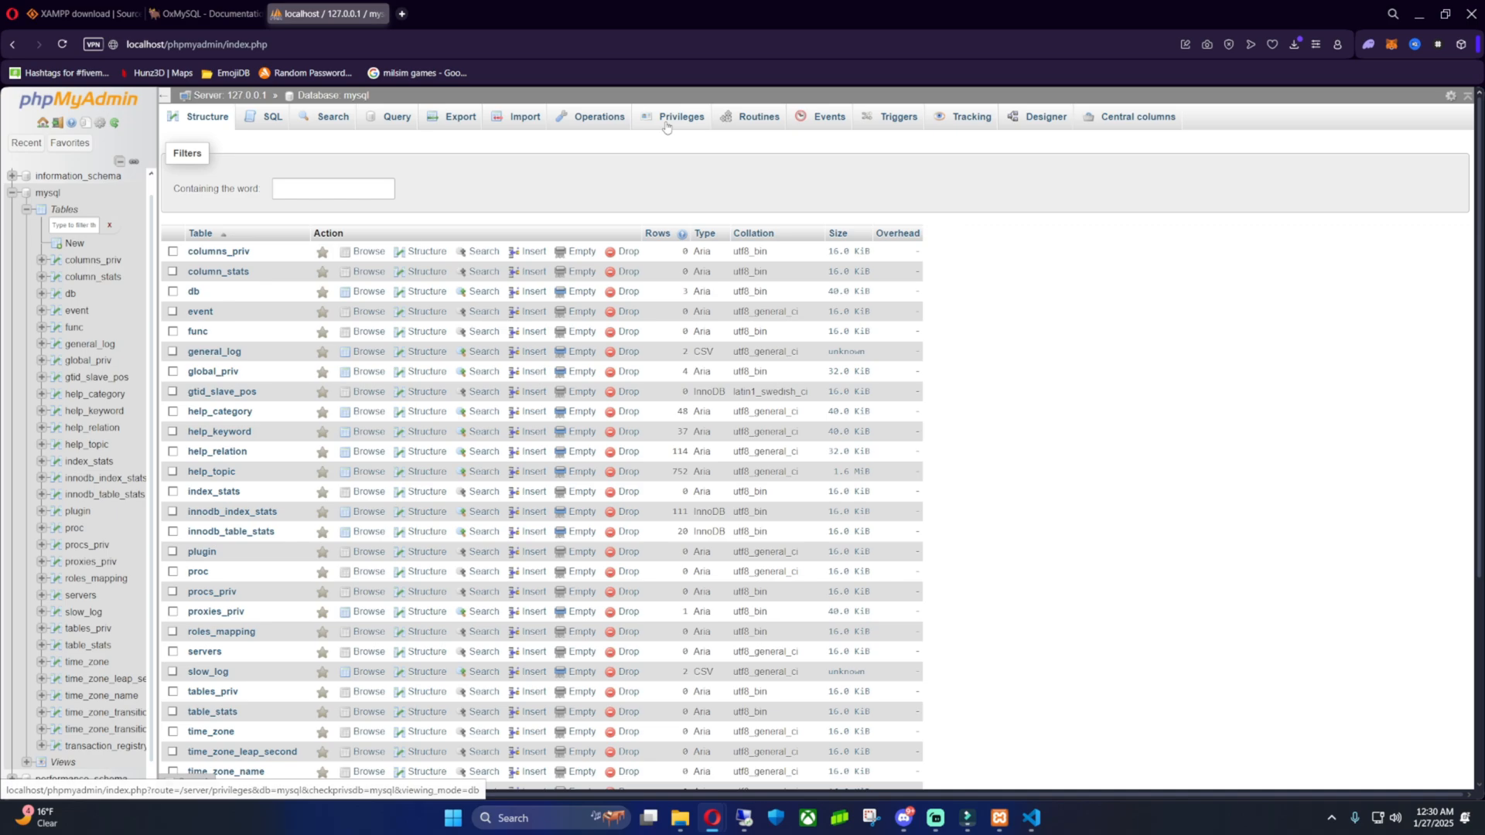
{"action": "left_click", "coordinate": [680, 116]}
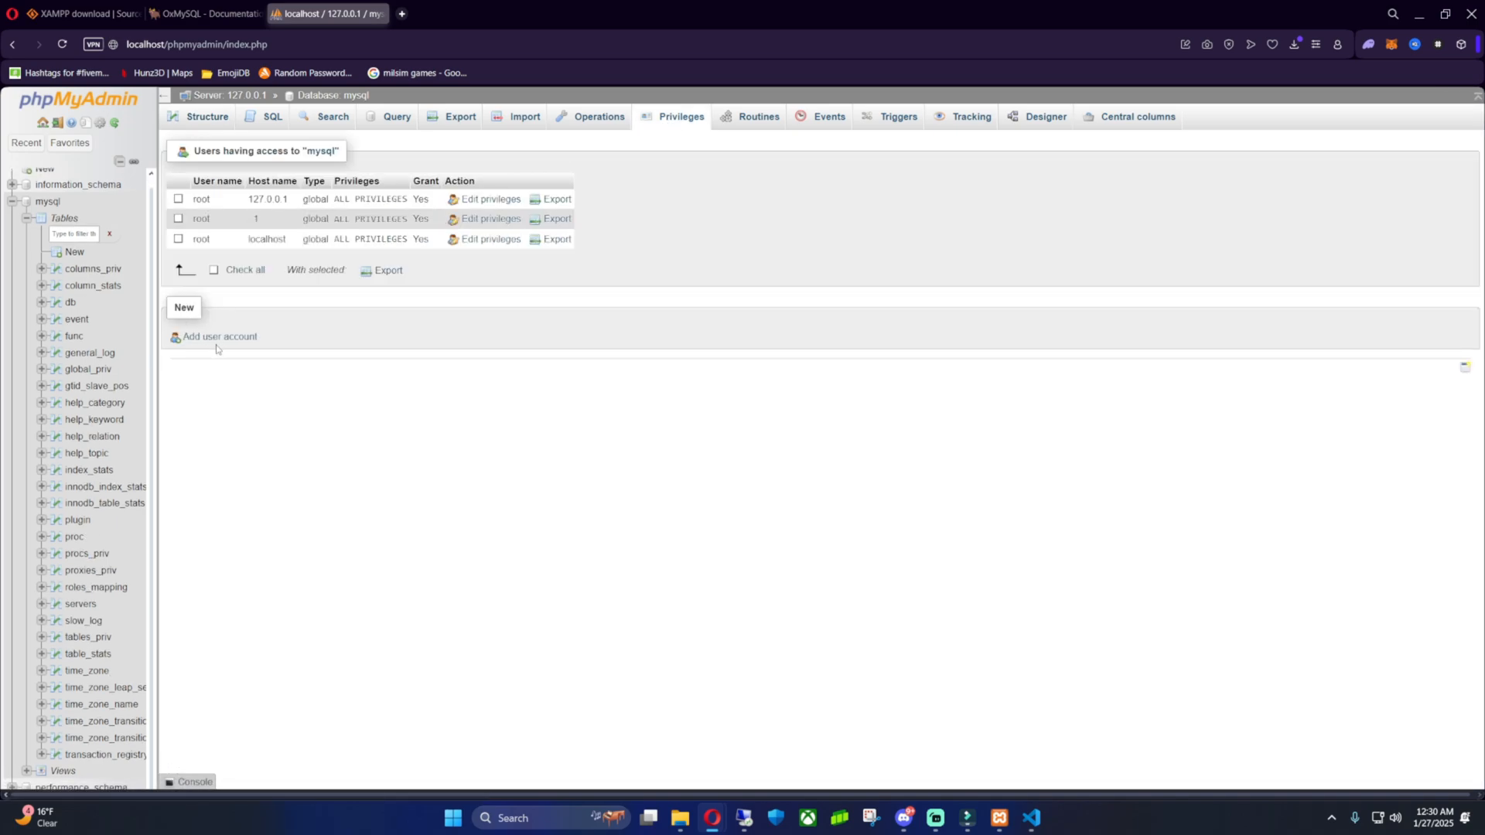
{"action": "left_click", "coordinate": [218, 336]}
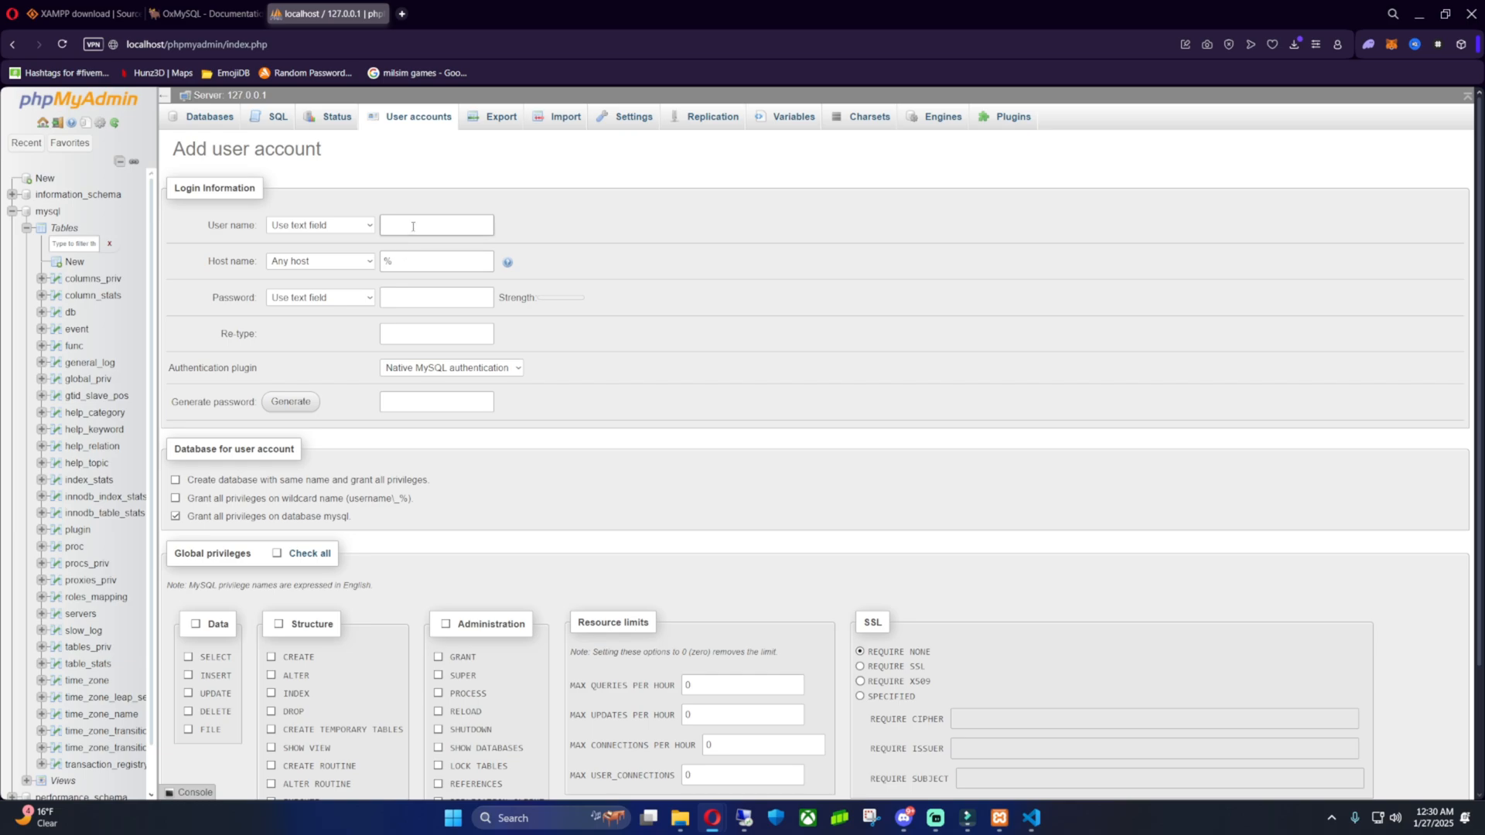
- Create user FivemCreation with a same-name database and all global privileges
{"action": "type", "text": "H"}
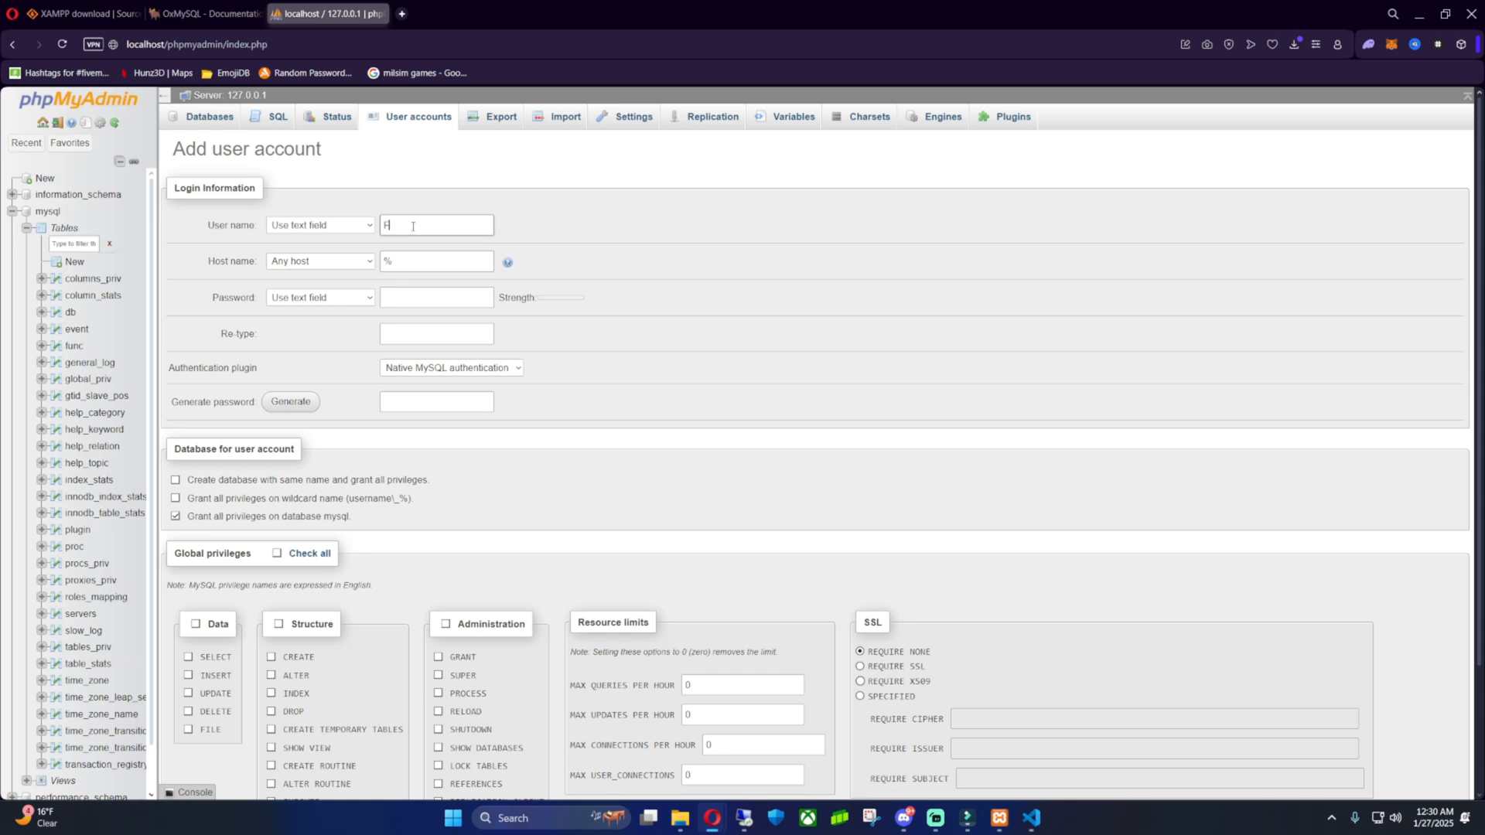
{"action": "type", "text": "ivemCreation"}
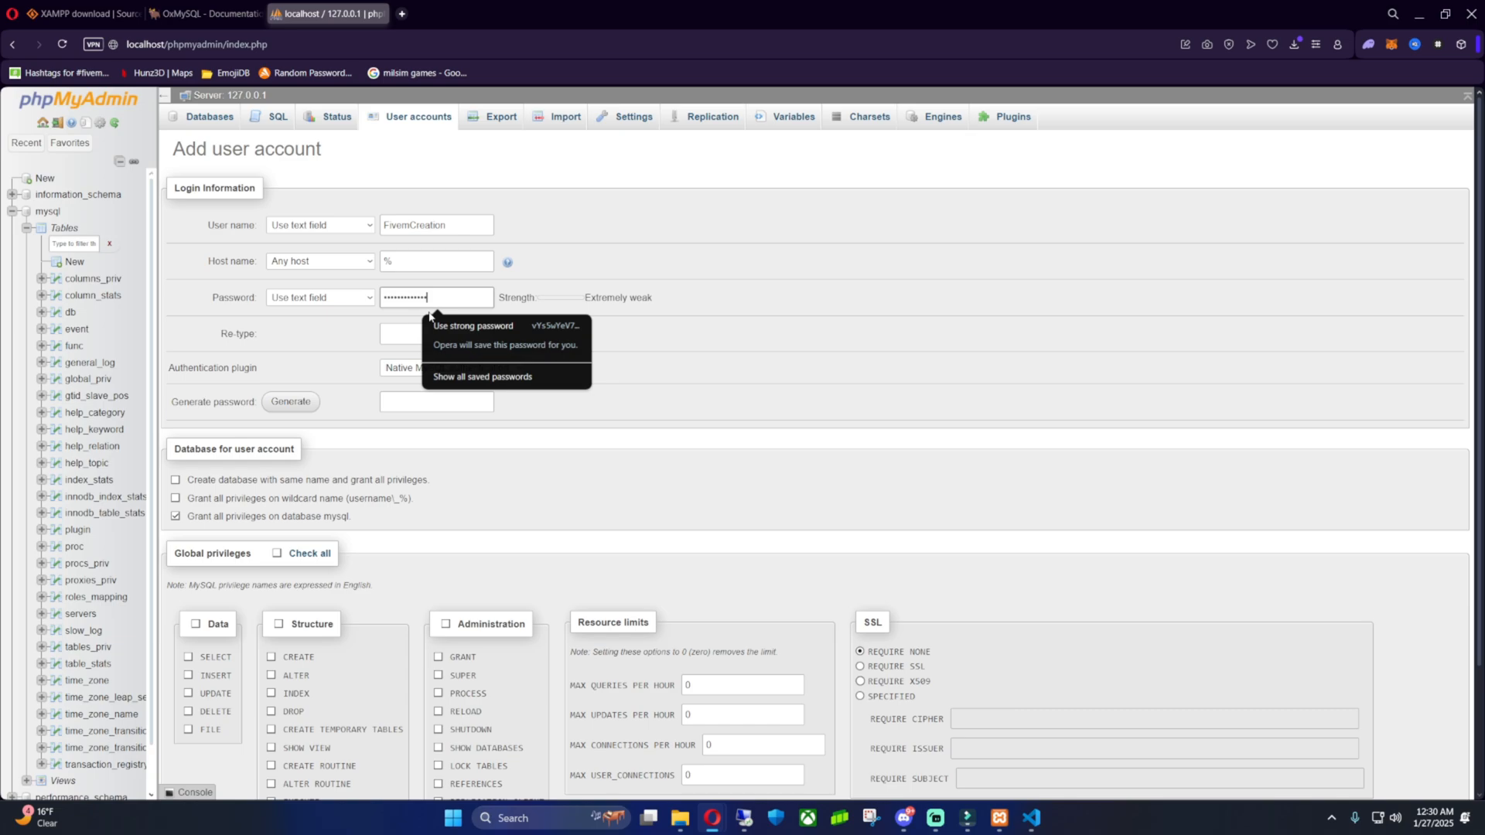
{"action": "left_click", "coordinate": [436, 334]}
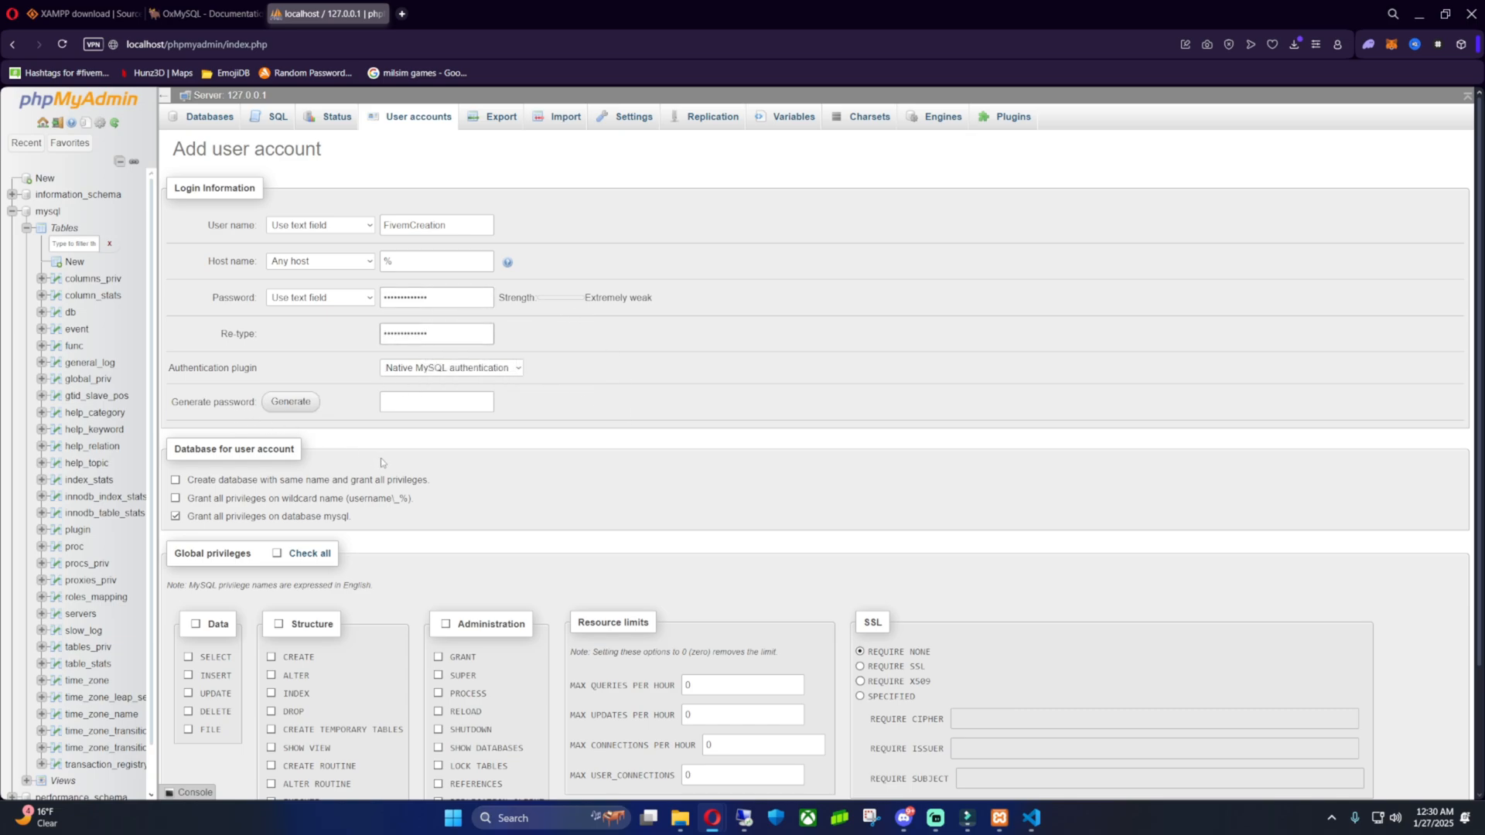
{"action": "scroll", "scroll_direction": "down", "scroll_amount": 3}
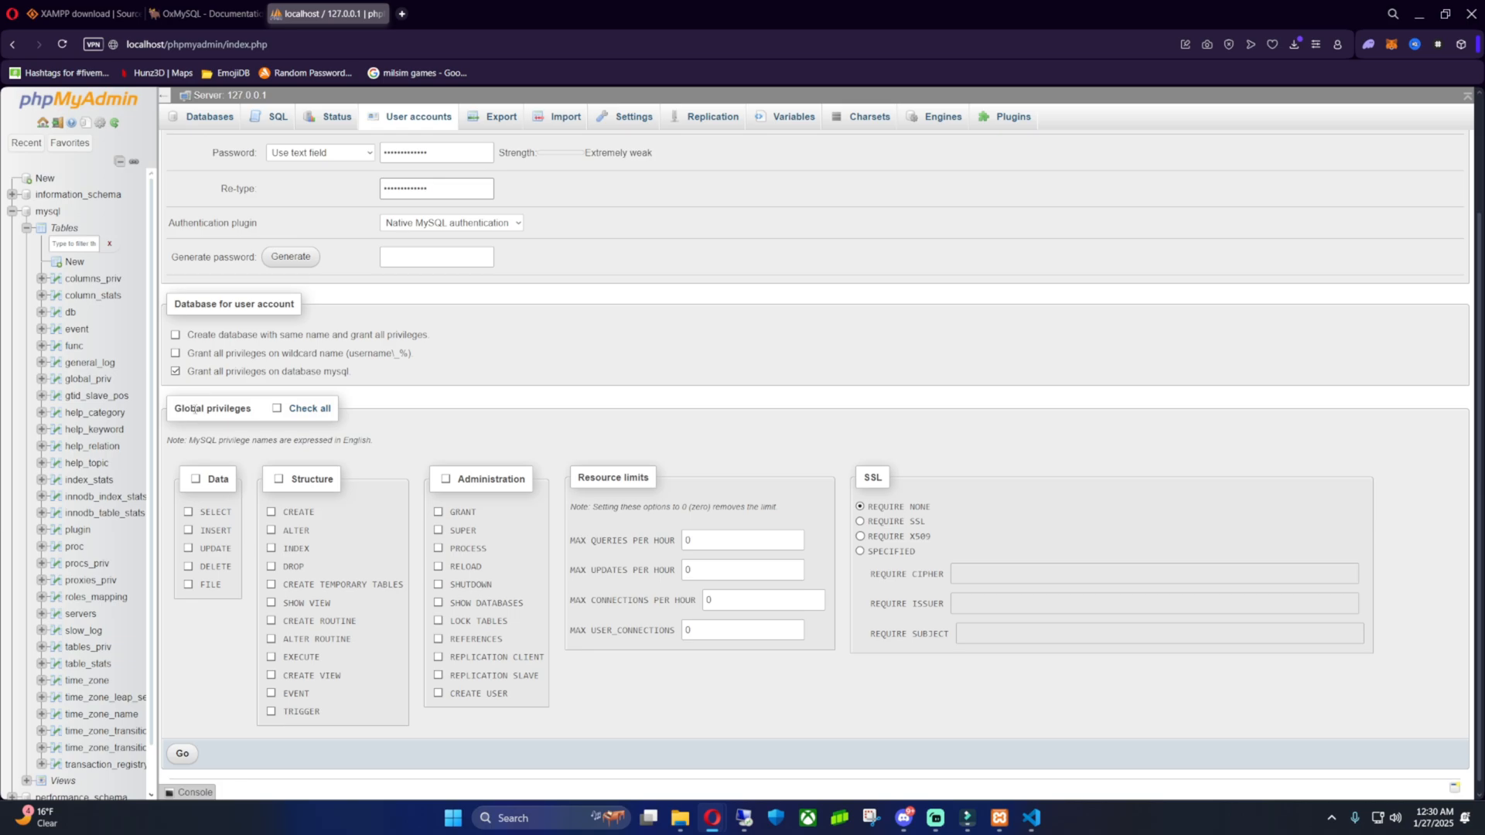
{"action": "left_click", "coordinate": [277, 409]}
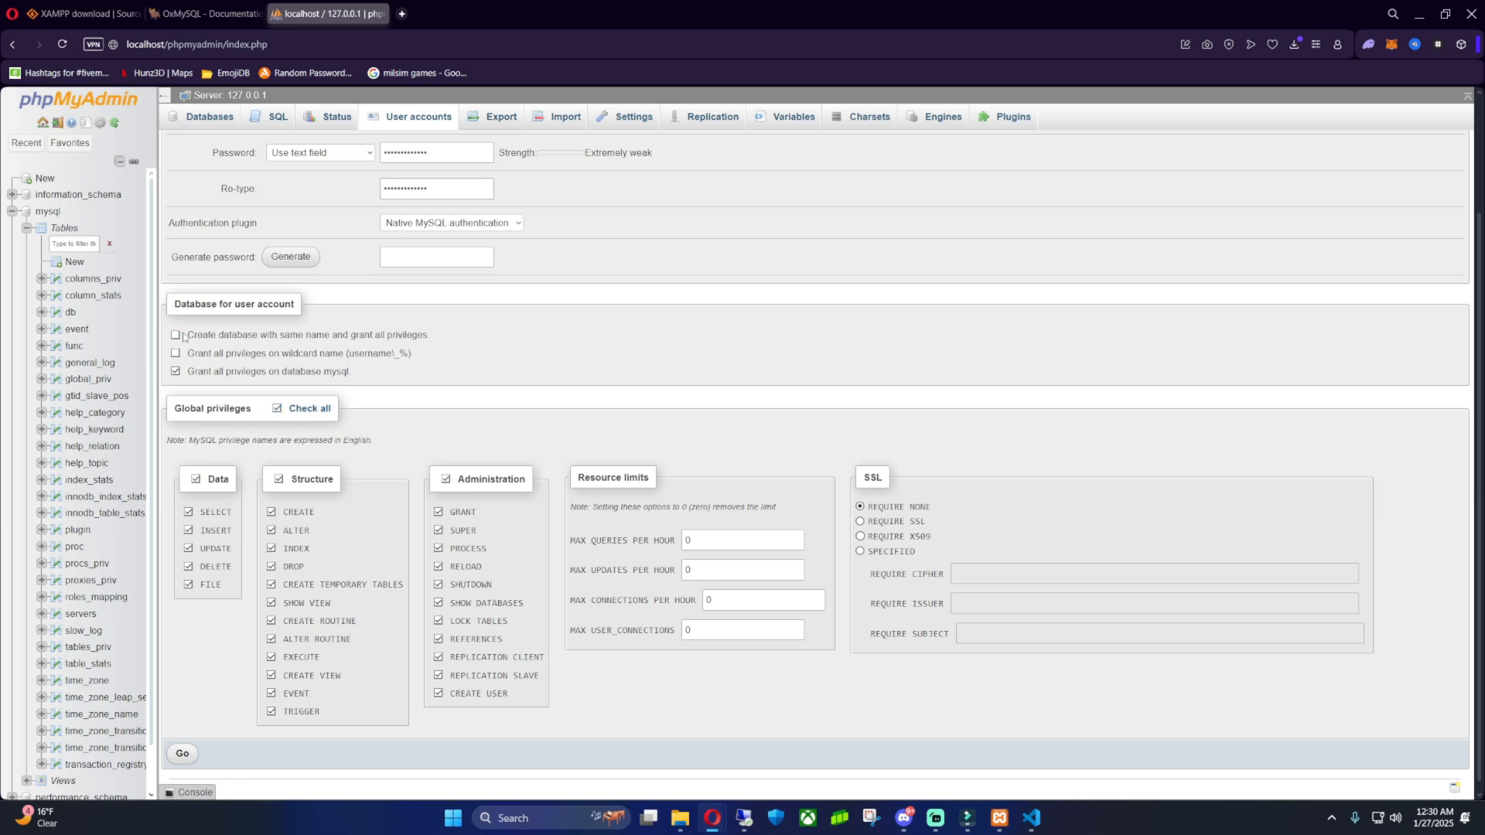
{"action": "left_click", "coordinate": [175, 334]}
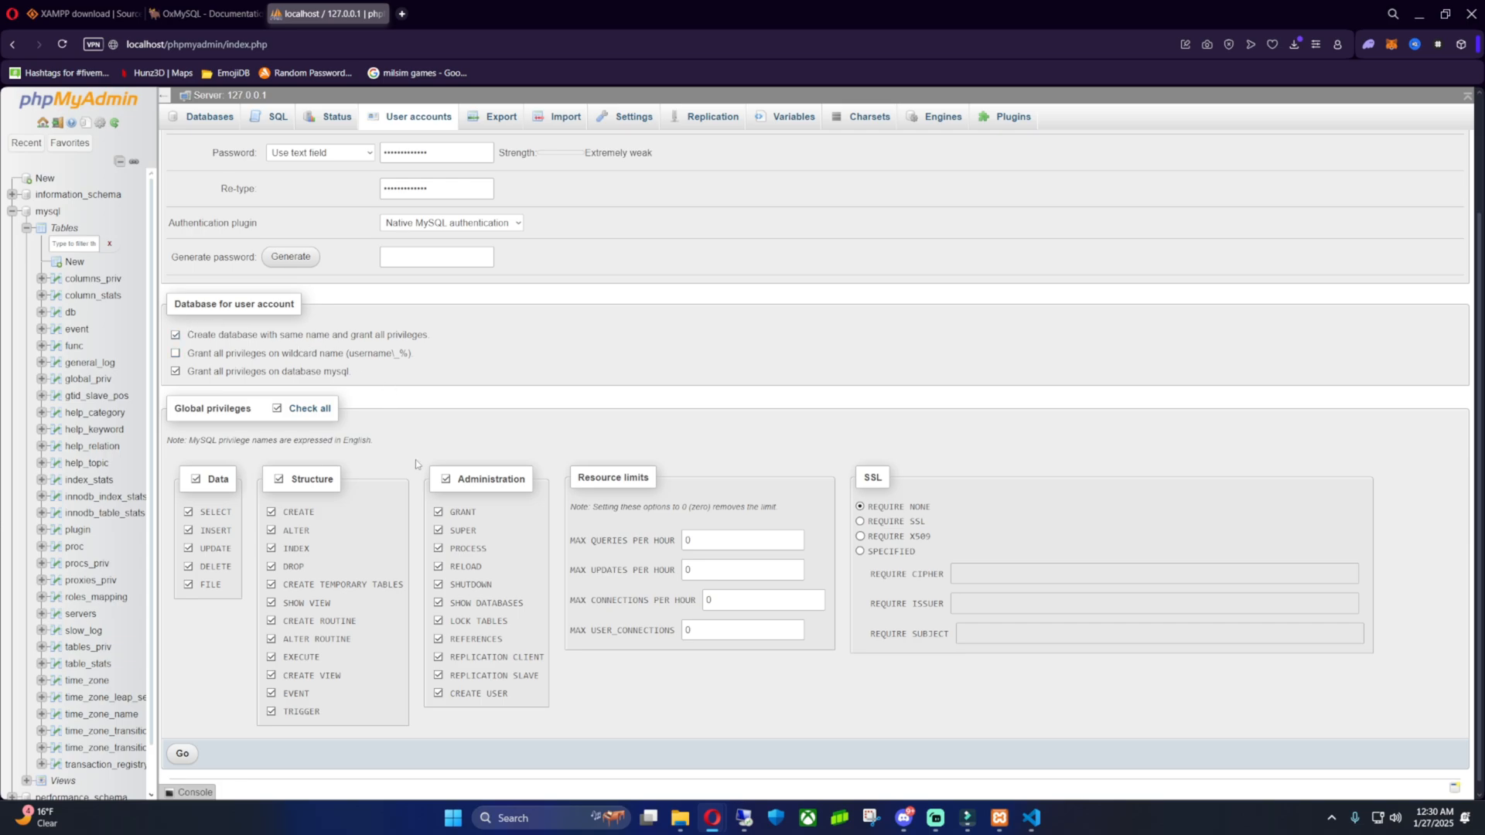
{"action": "scroll", "scroll_direction": "up", "scroll_amount": 3}
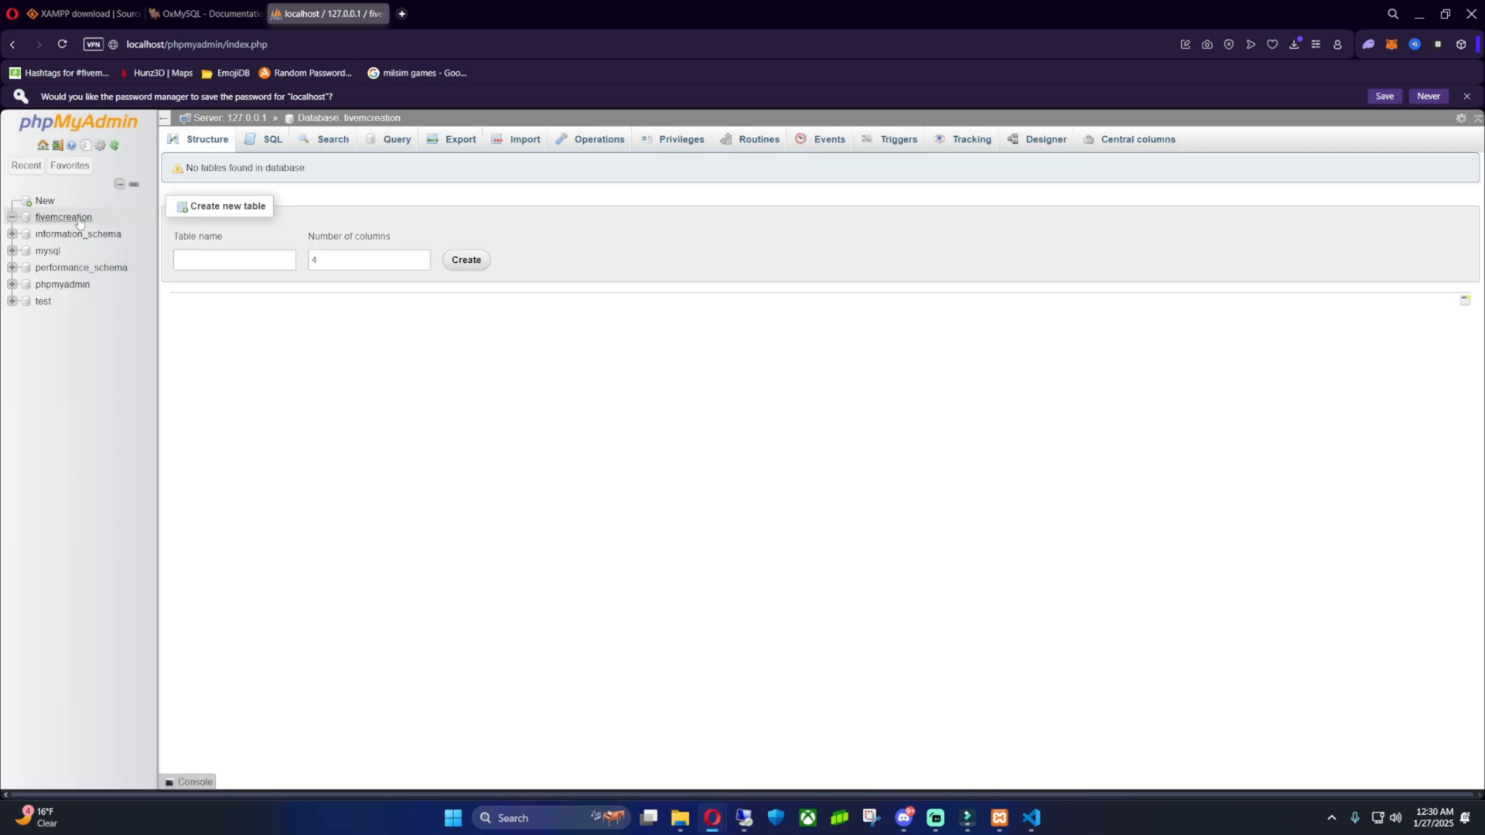
- Check the empty fivemcreation database, then return to the OxMySQL documentation tab
{"action": "left_click", "coordinate": [272, 139]}
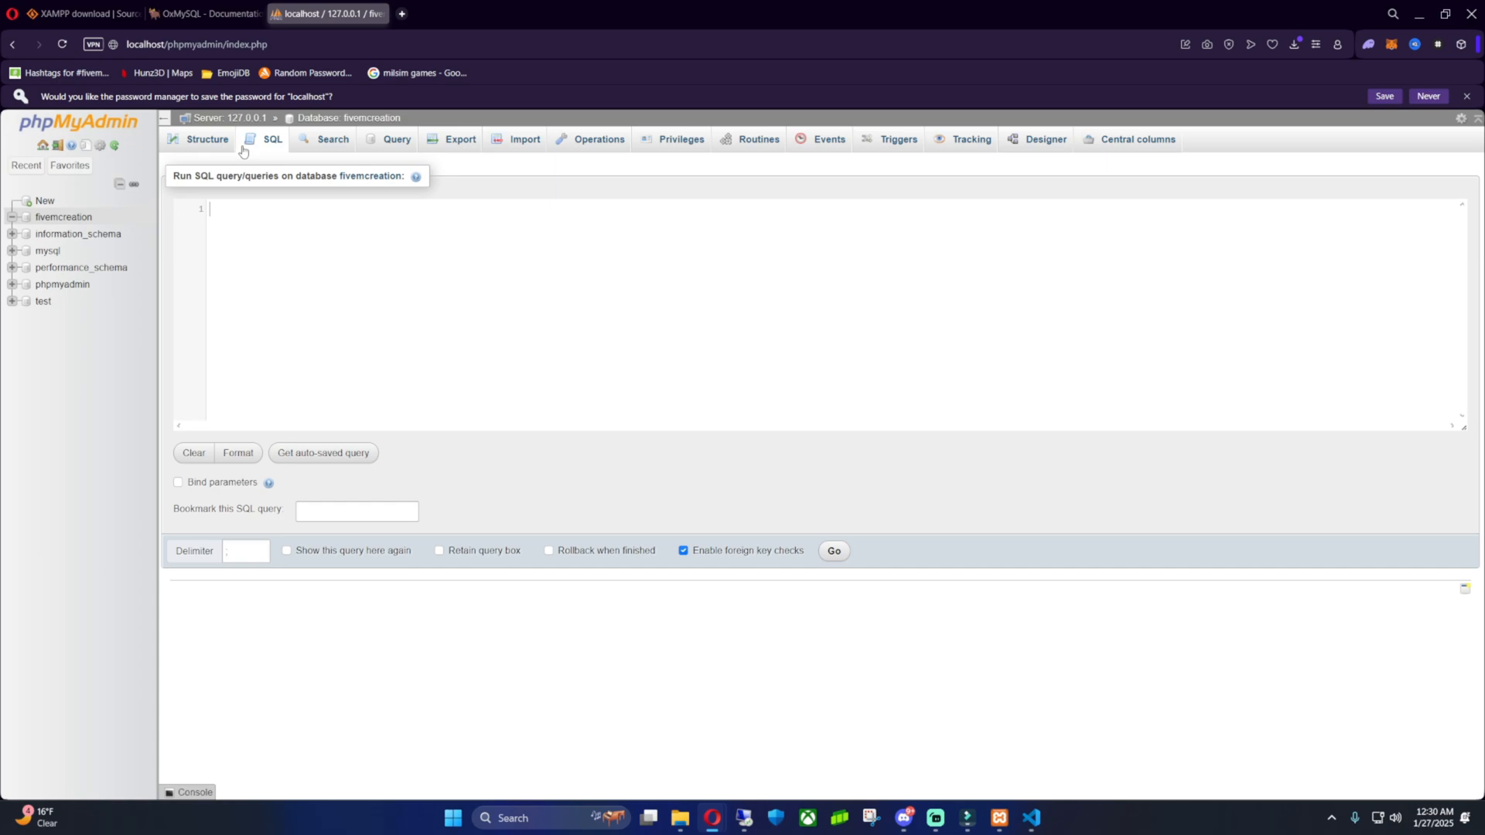
{"action": "left_click", "coordinate": [206, 140]}
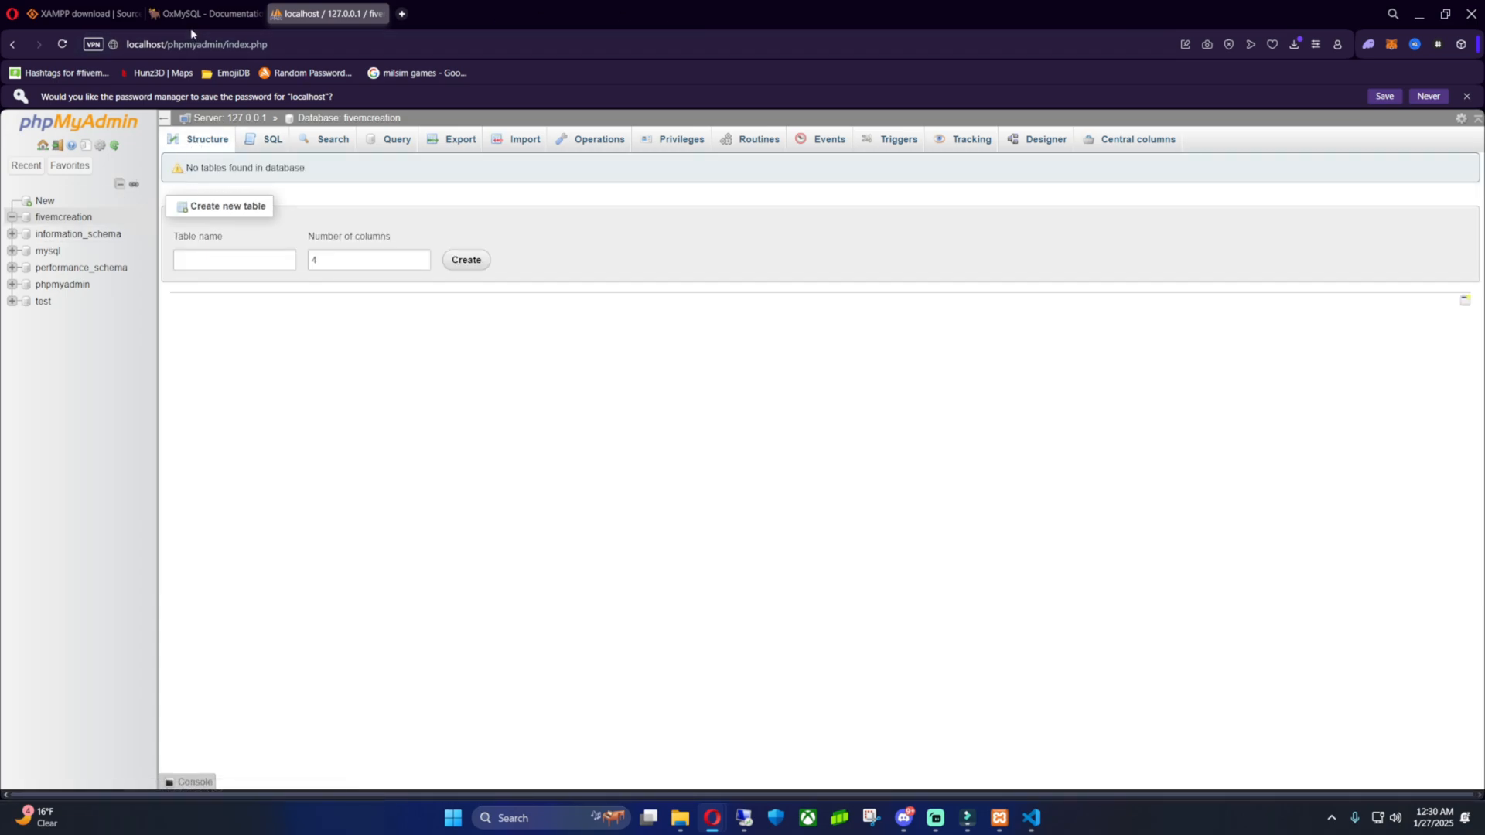
{"action": "left_click", "coordinate": [206, 14]}
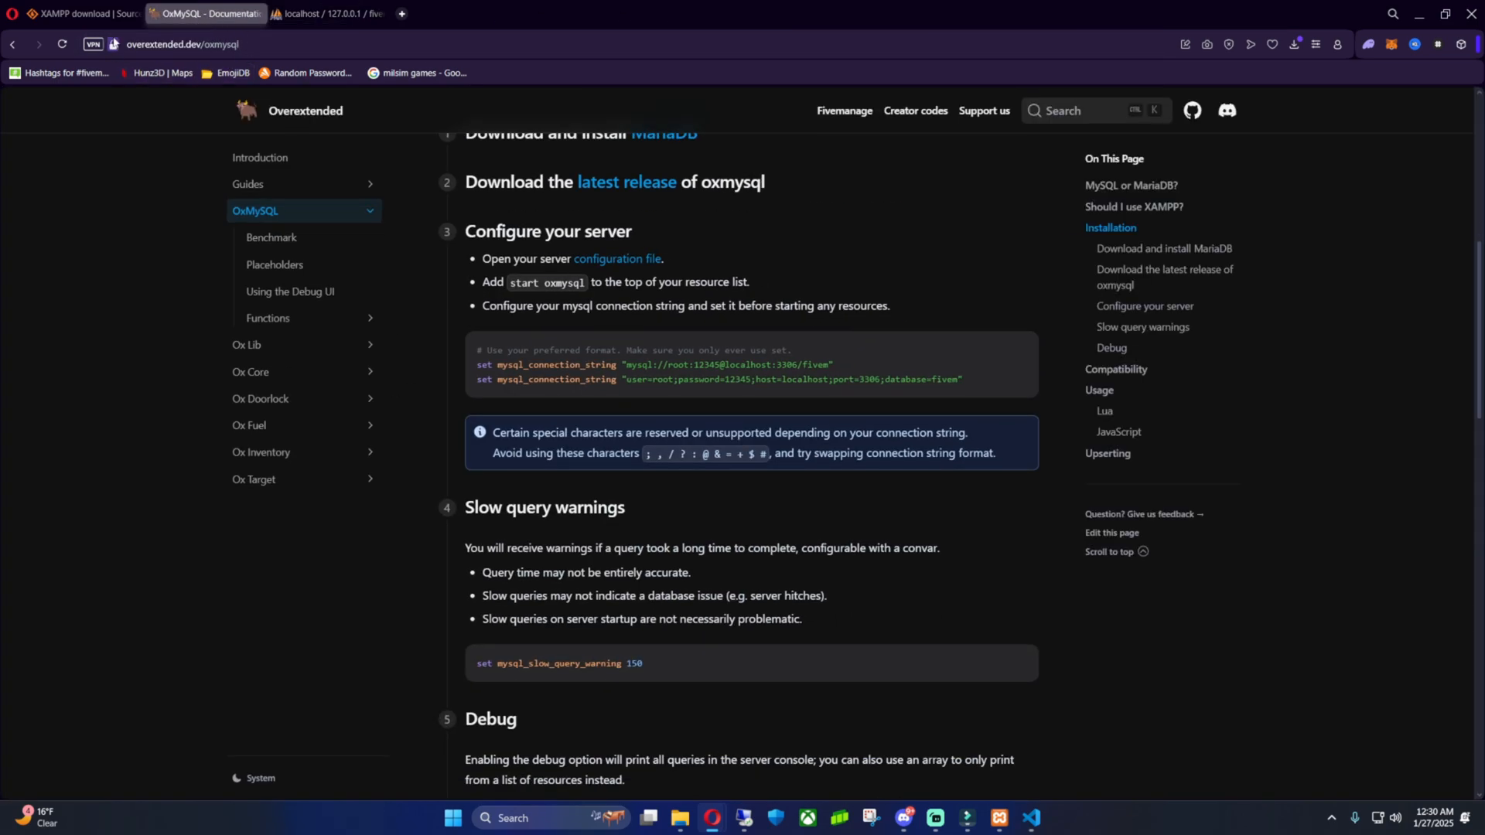
{"action": "mouse_move", "coordinate": [220, 33]}
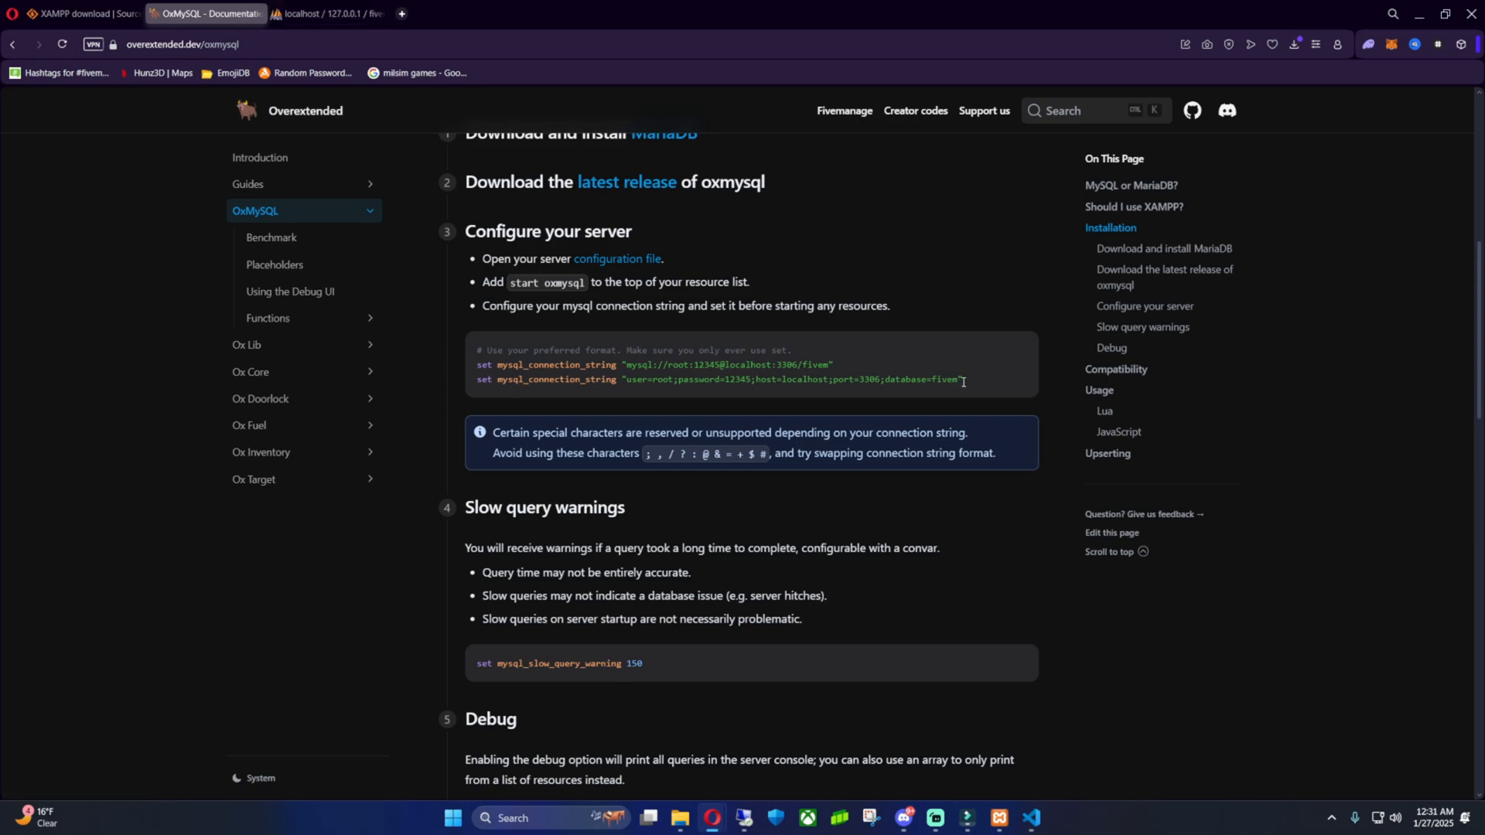
- Select the two example mysql_connection_string lines in the Configure your server block
{"action": "left_click_drag", "start_coordinate": [964, 379], "coordinate": [476, 365]}
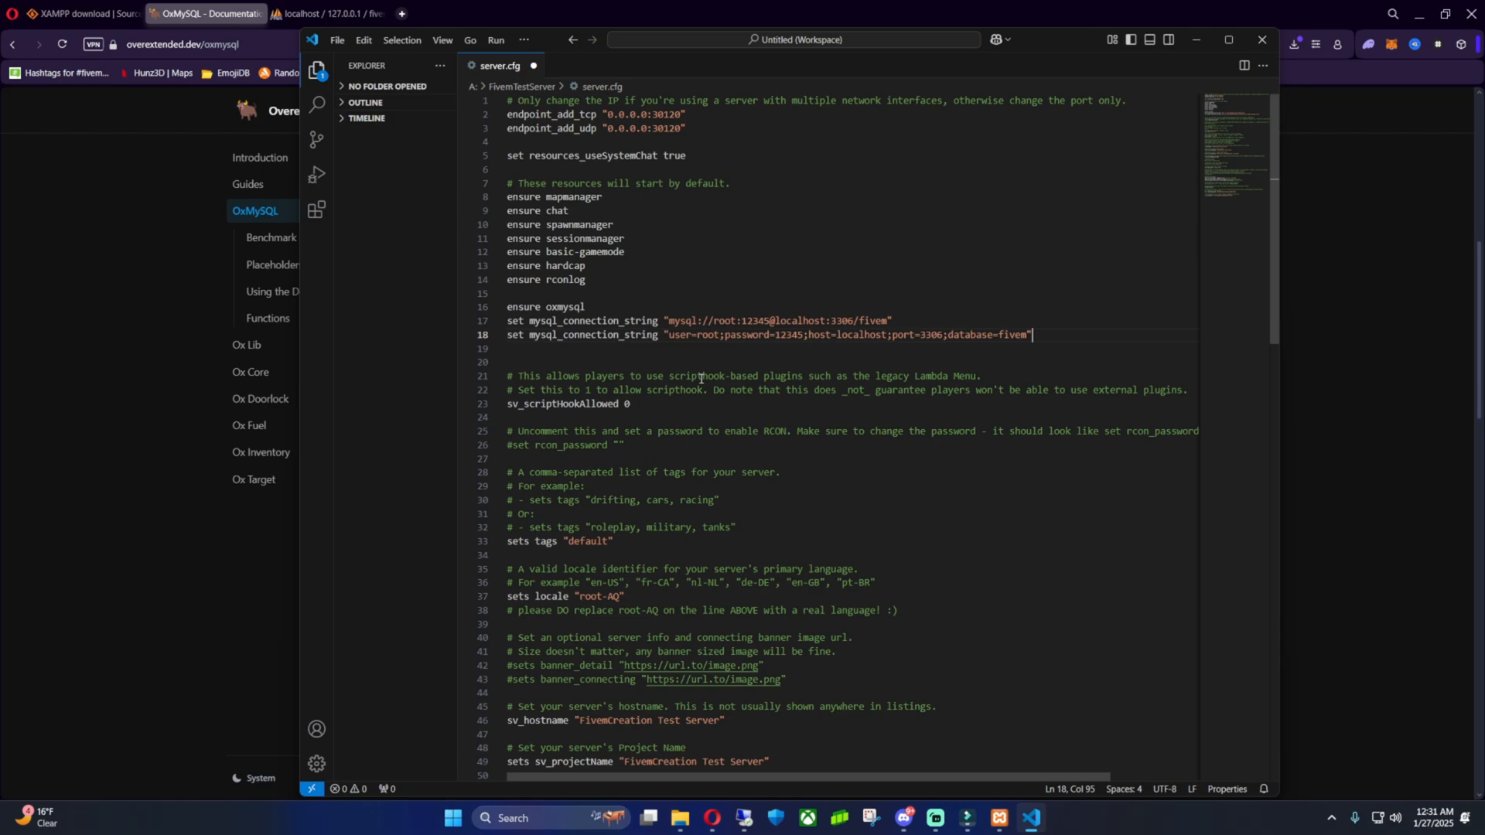
{"action": "mouse_move", "coordinate": [874, 289]}
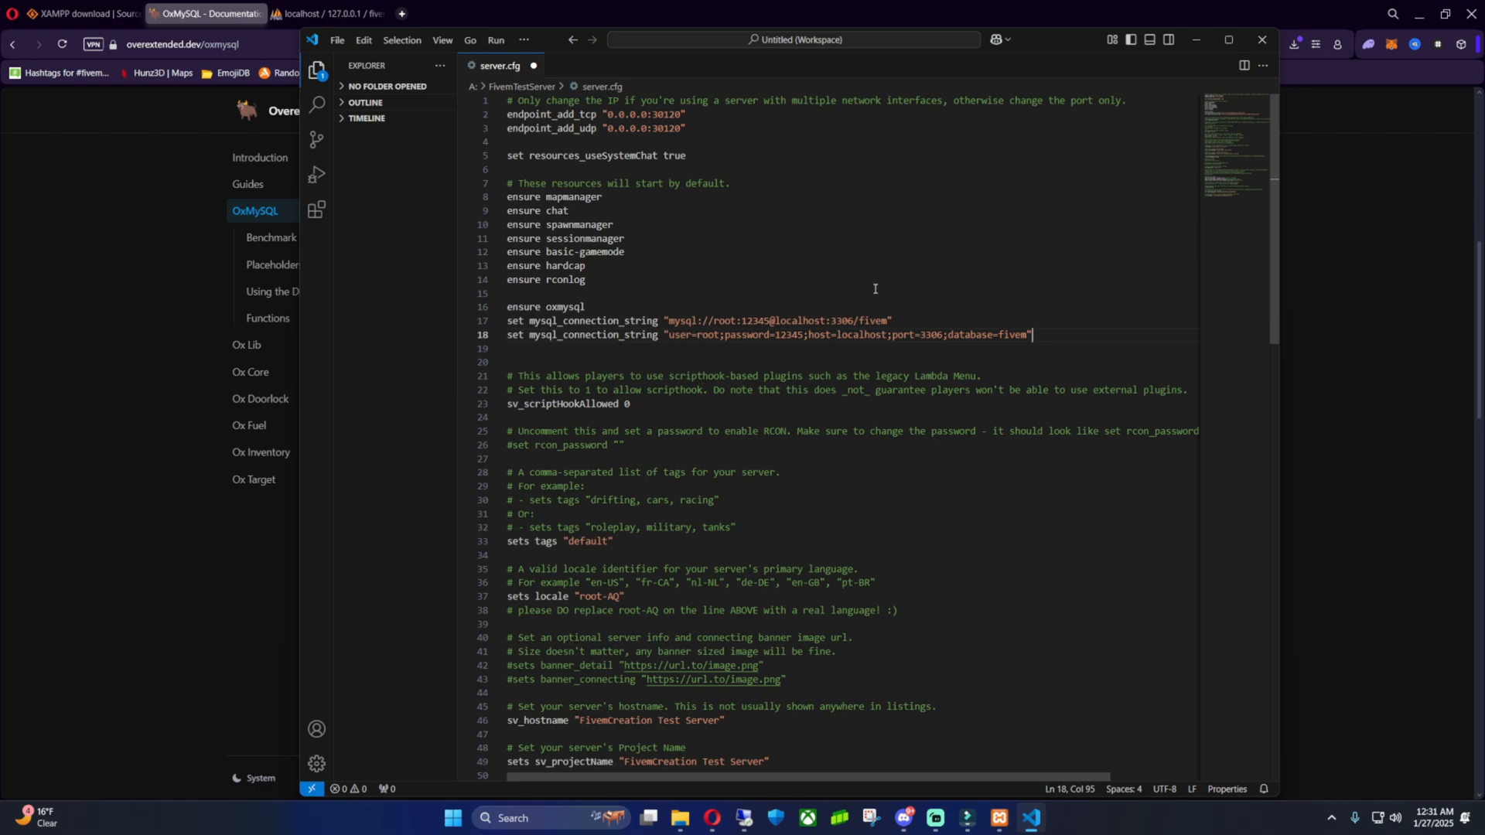
{"action": "mouse_move", "coordinate": [812, 338]}
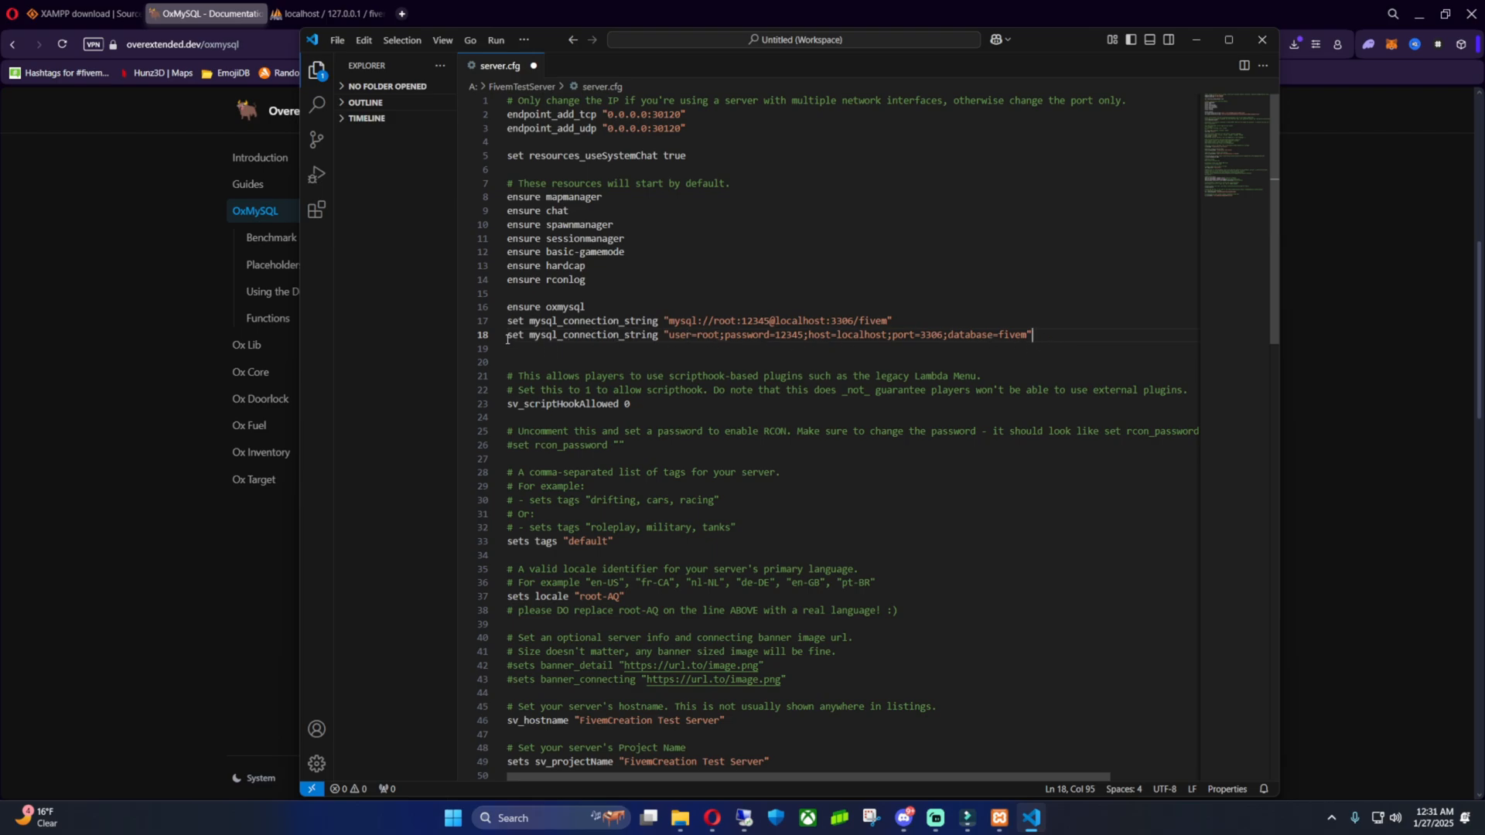
- Comment out the URL-style connection line in server.cfg with a leading #
{"action": "left_click", "coordinate": [840, 336]}
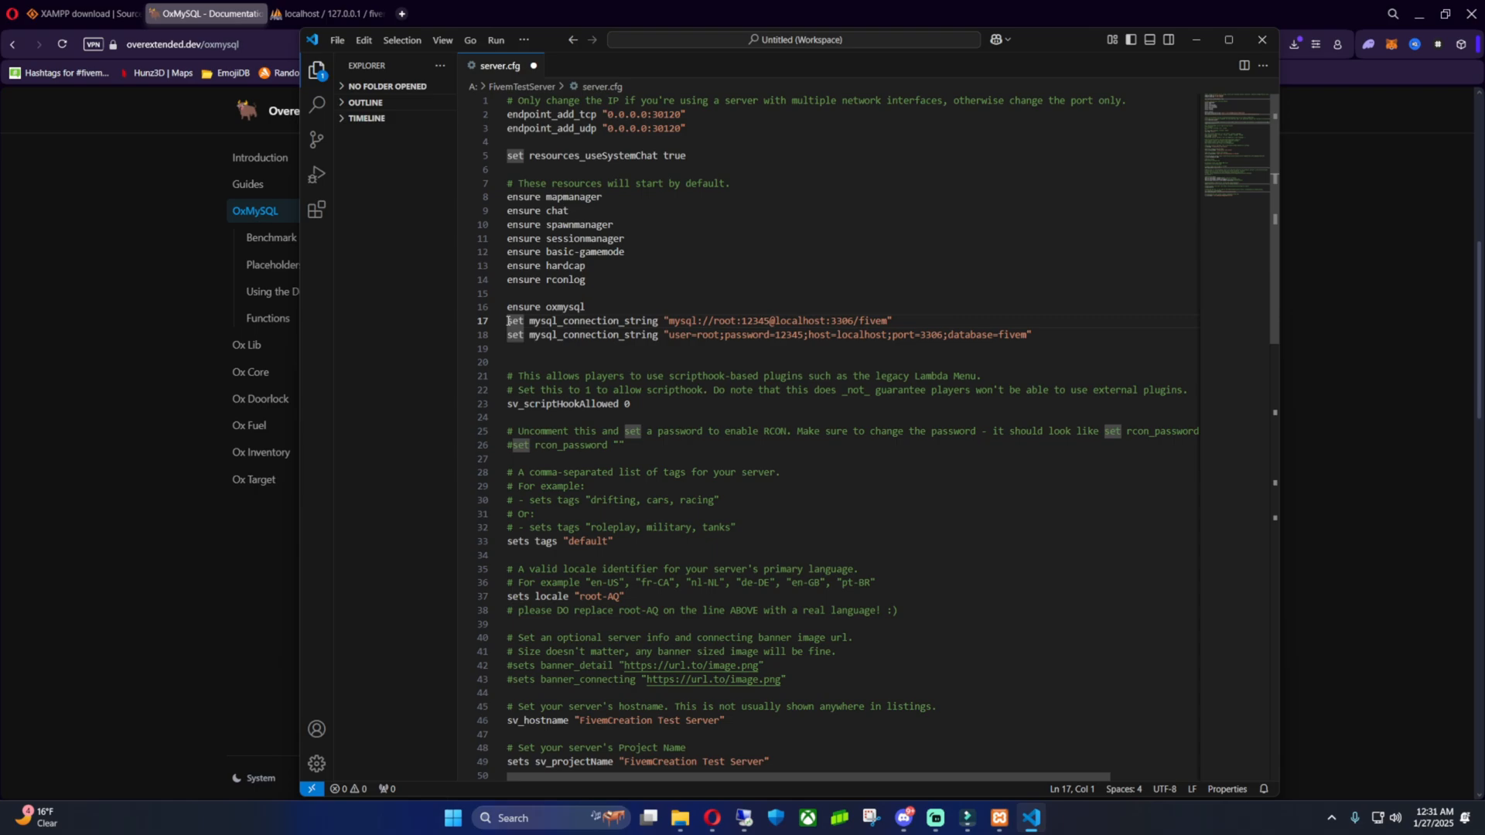
{"action": "type", "text": "#"}
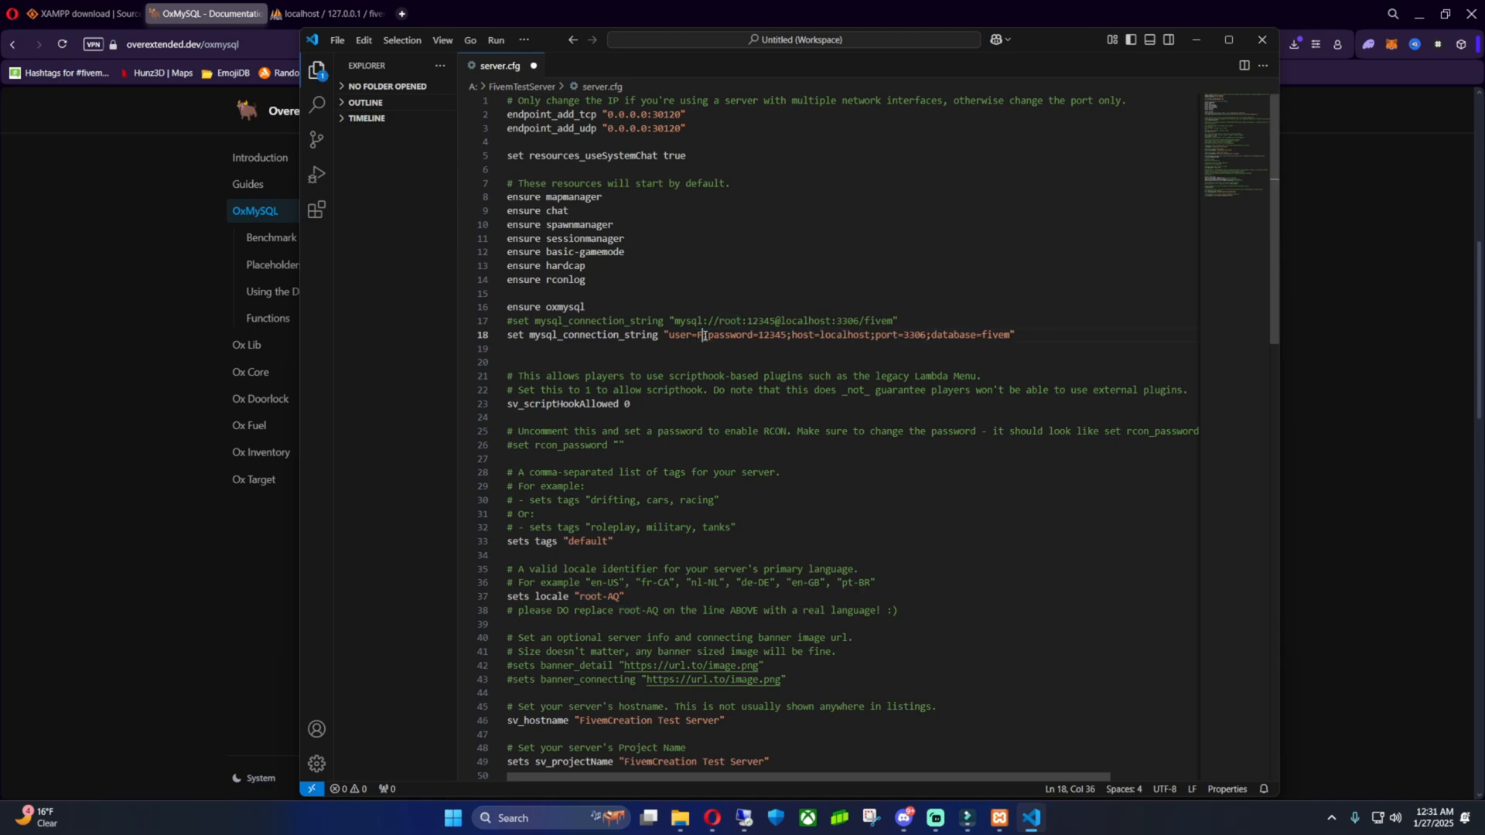
- Replace the connection string's user, password and database fivem with FivemCreation
{"action": "type", "text": "FivemCreatio"}
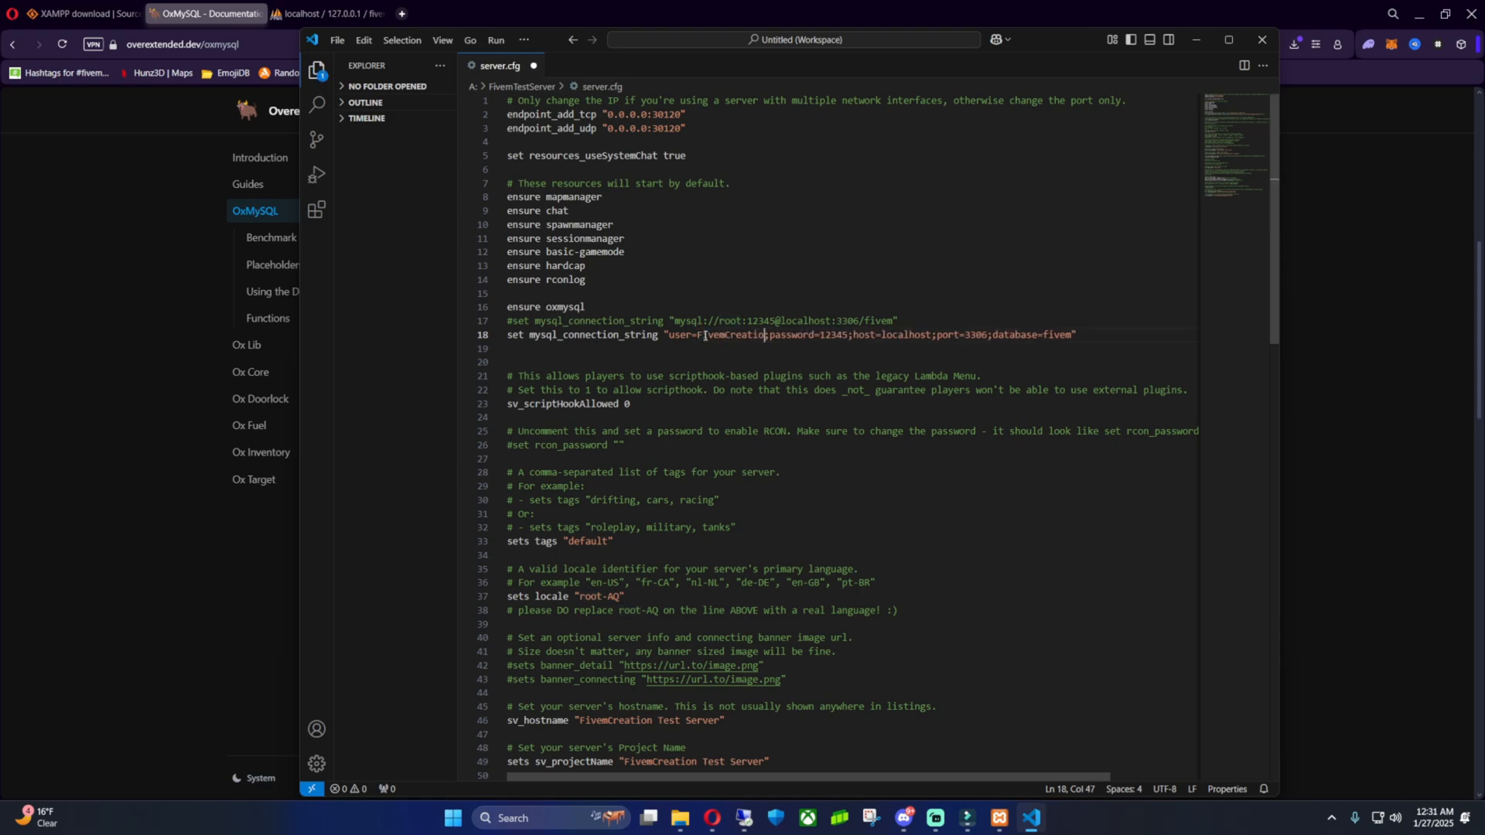
{"action": "double_click", "coordinate": [733, 336]}
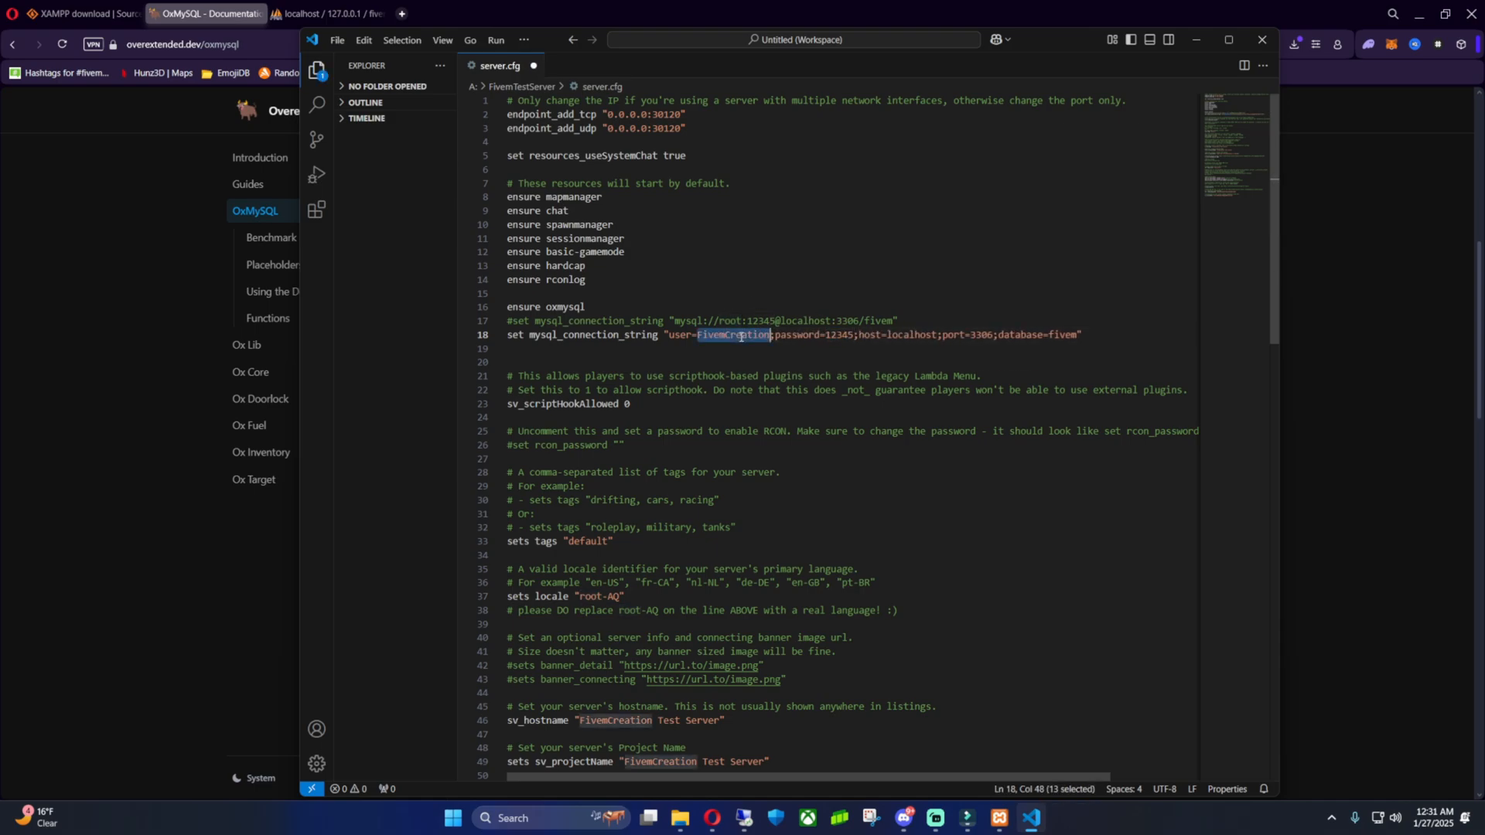
{"action": "type", "text": "FivemCreation"}
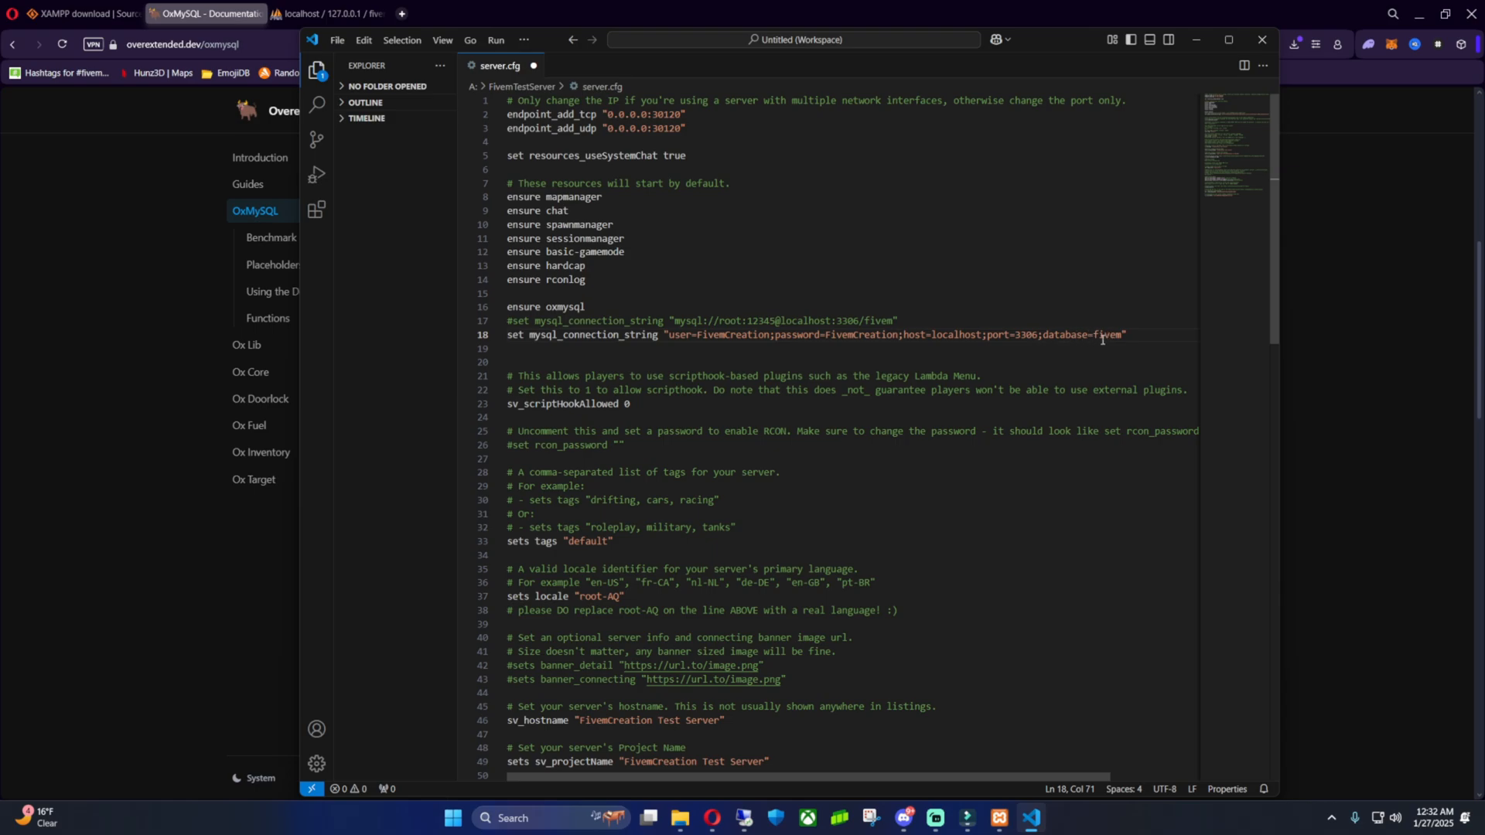
{"action": "double_click", "coordinate": [1104, 336]}
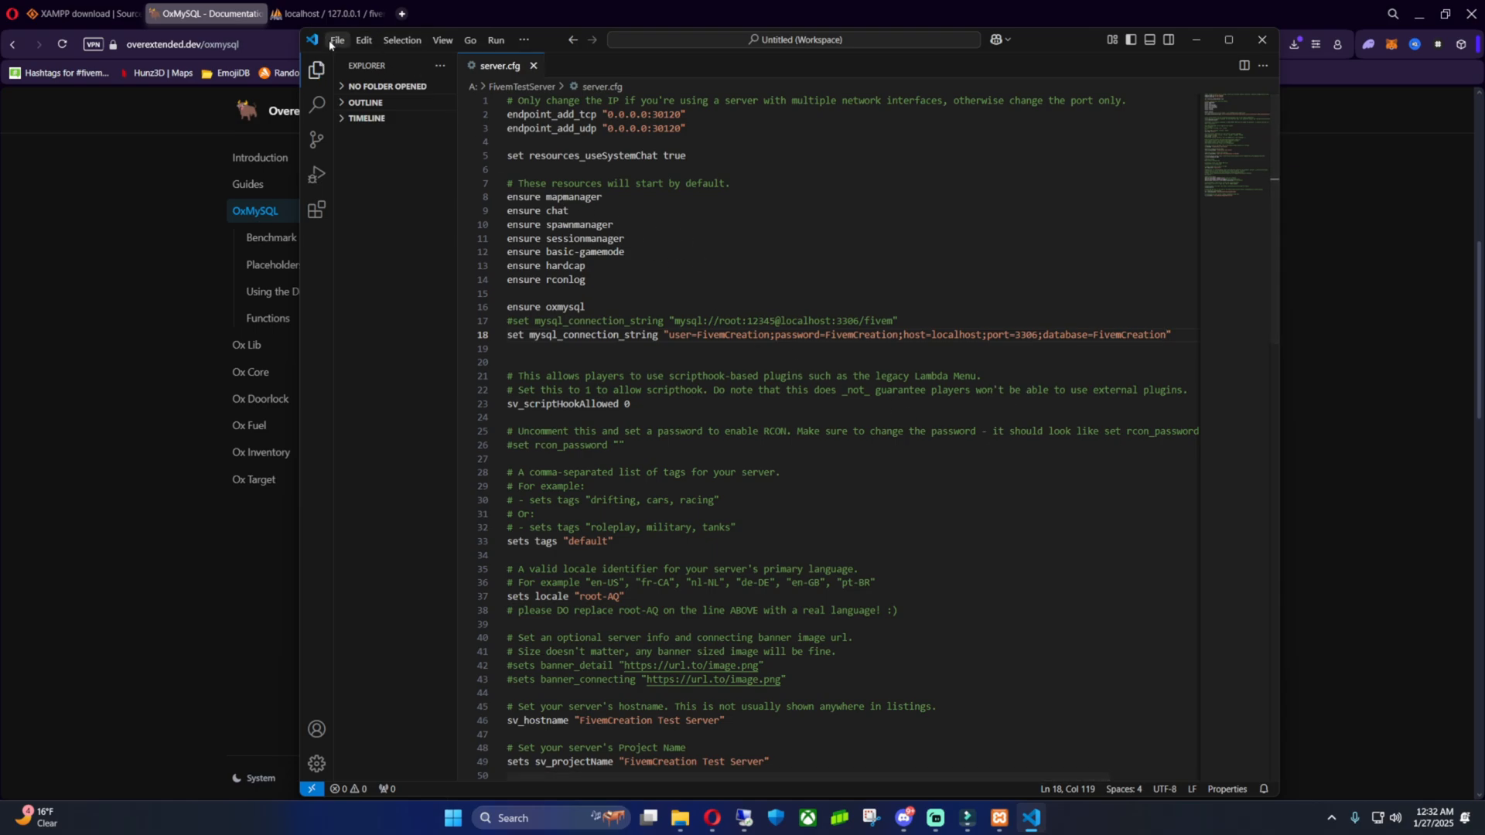
{"action": "double_click", "coordinate": [557, 212]}
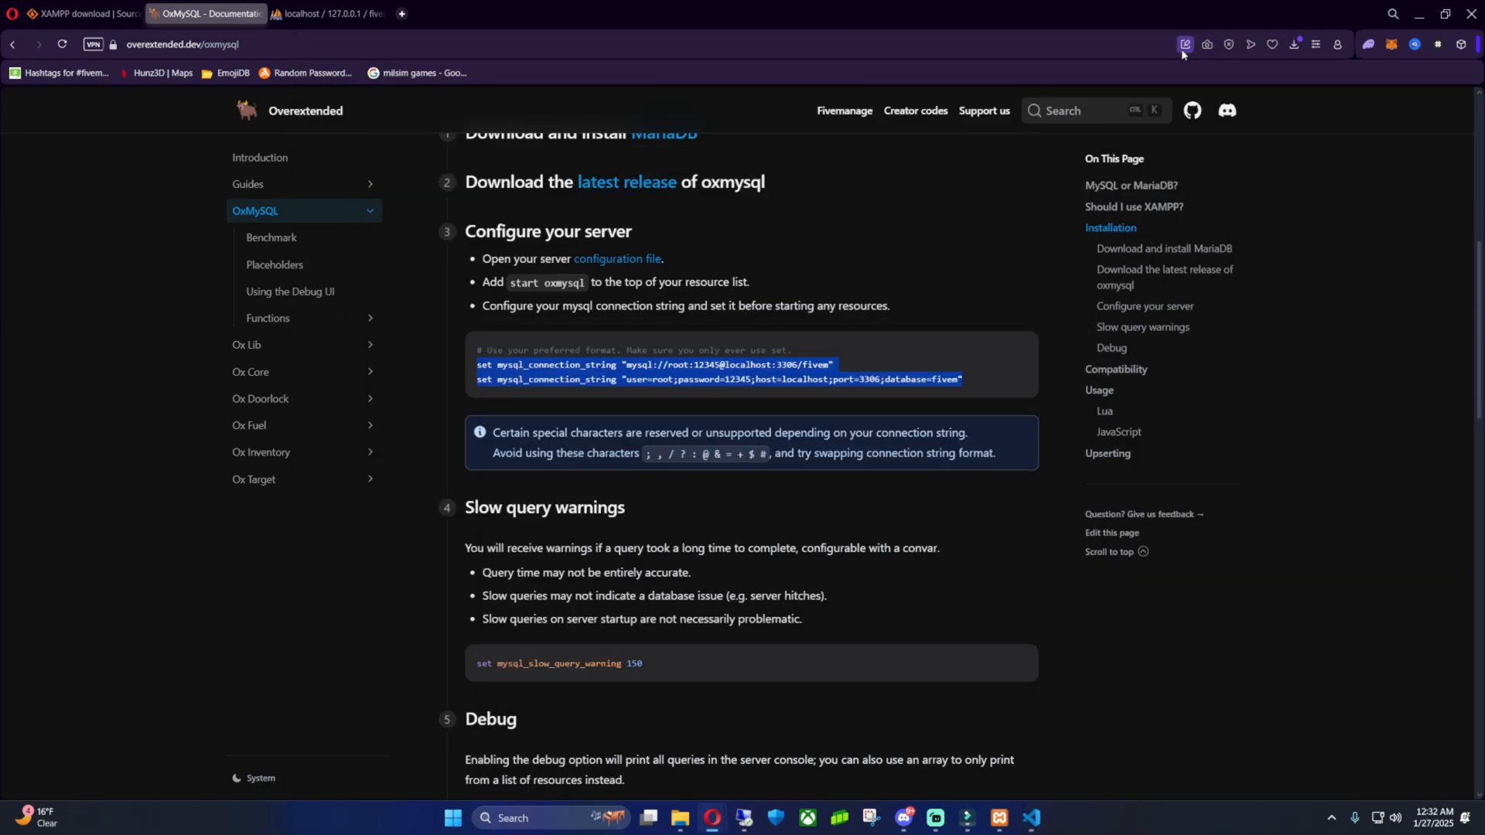
{"action": "scroll", "scroll_direction": "down", "scroll_amount": 3}
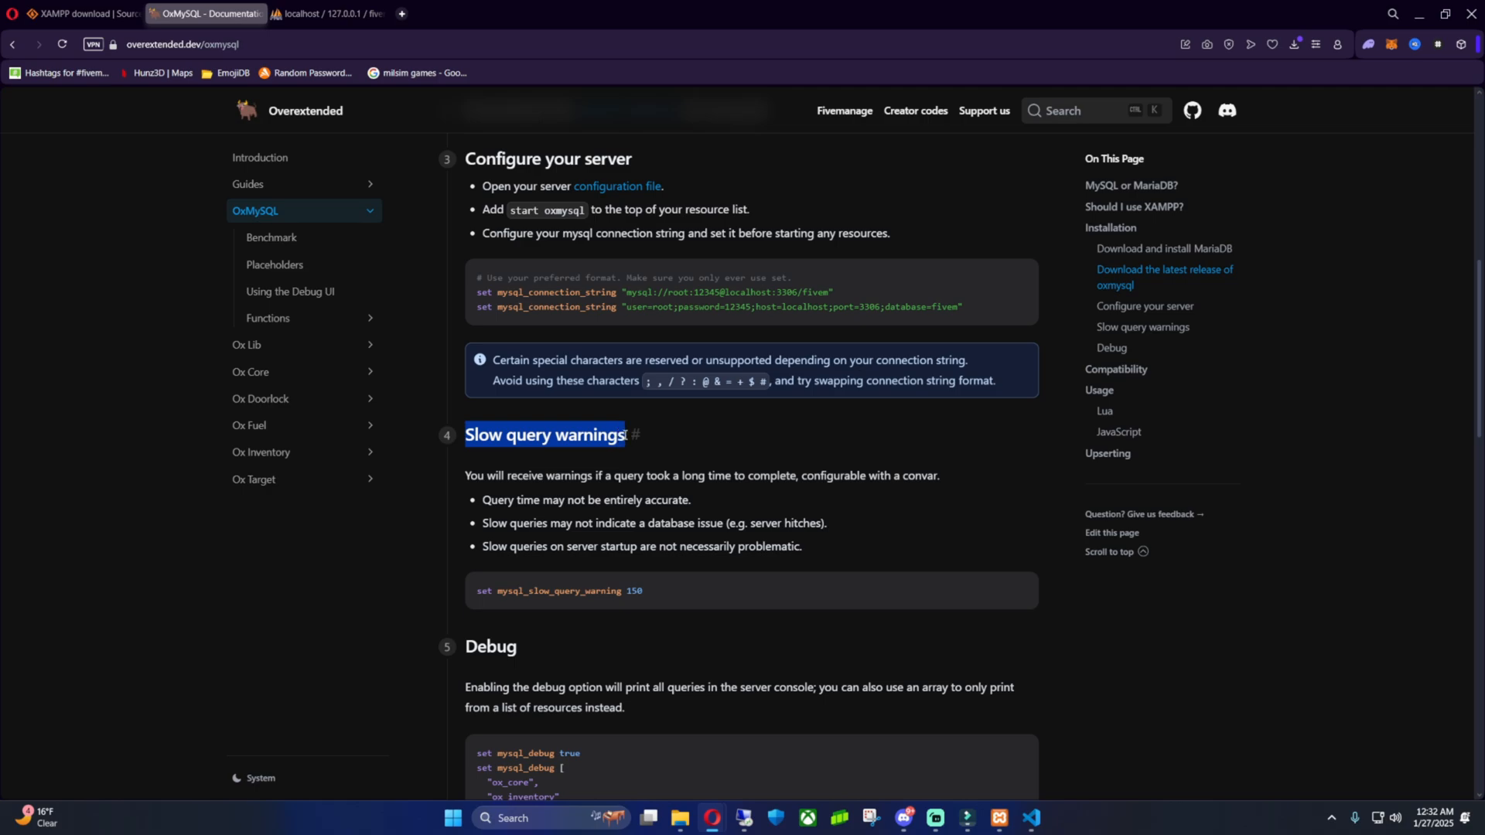
{"action": "double_click", "coordinate": [557, 589]}
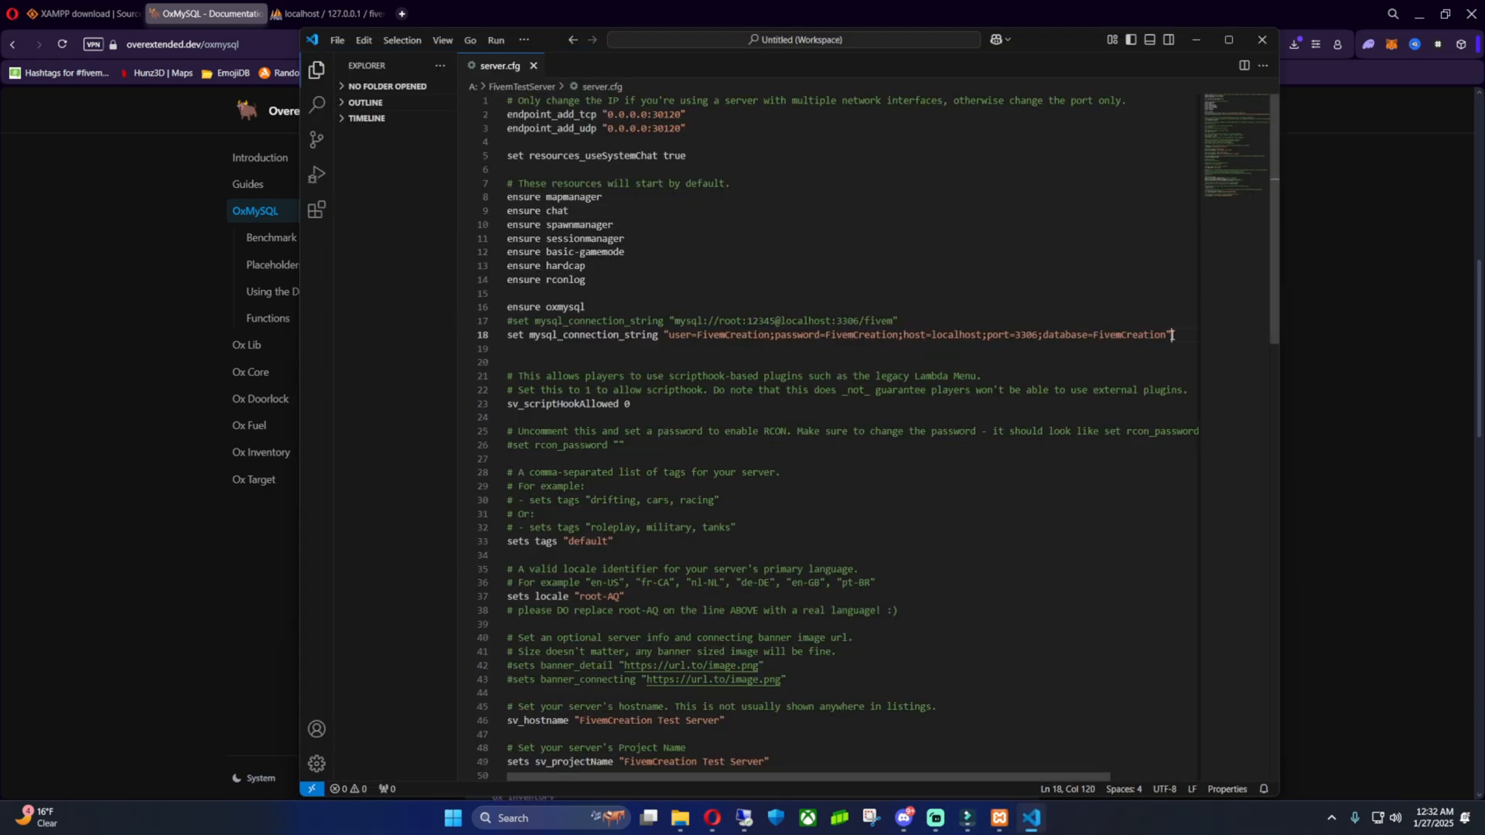
- Add the line 'set mysql_slow_query_warning 150' to server.cfg before leaving VS Code
{"action": "type", "text": "set mysql_slow_query_warning 150"}
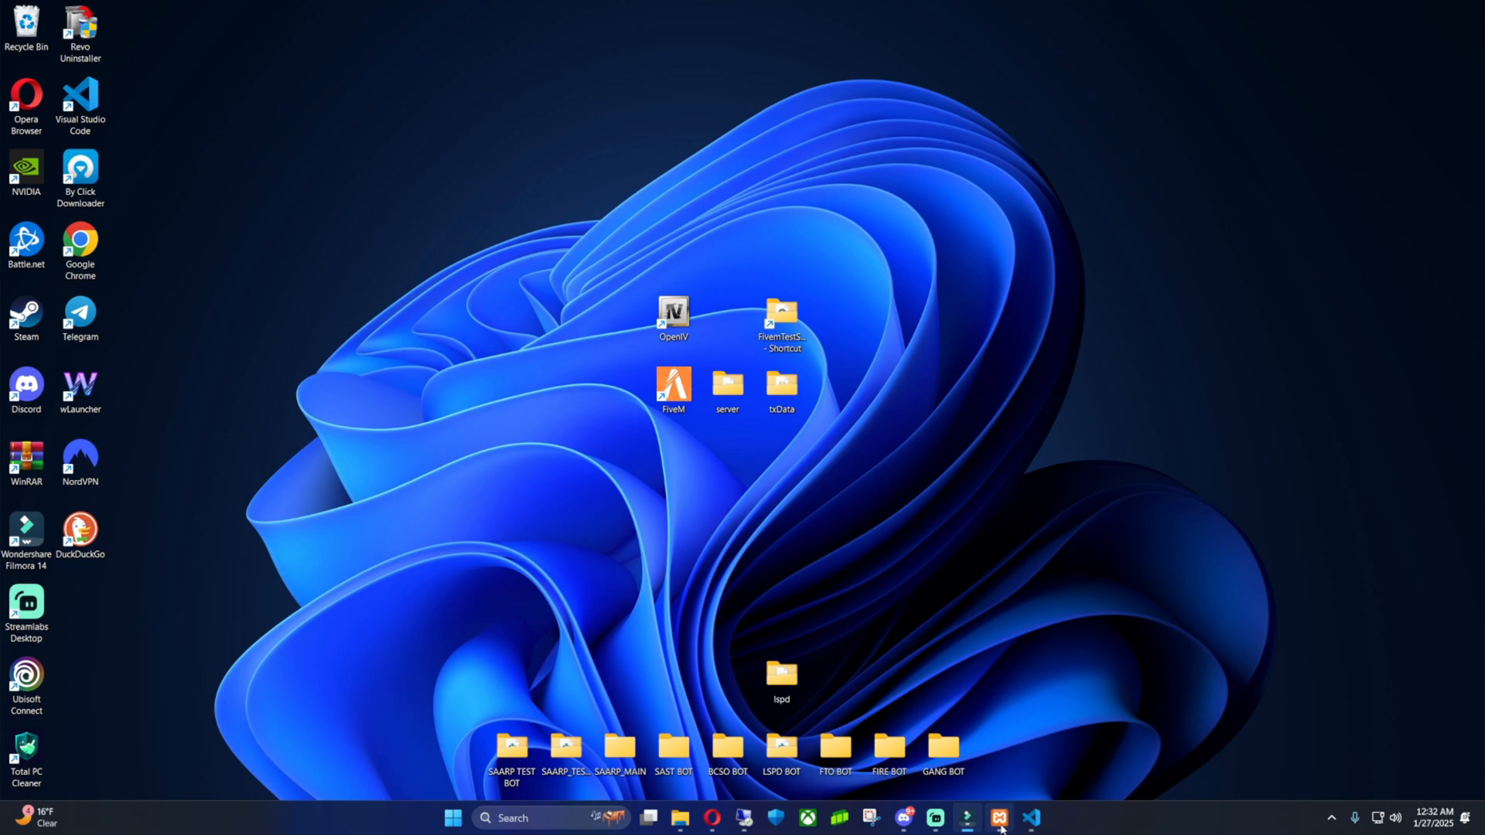
- Launch FXServer.exe from the server folder on the desktop
{"action": "left_click", "coordinate": [781, 389]}
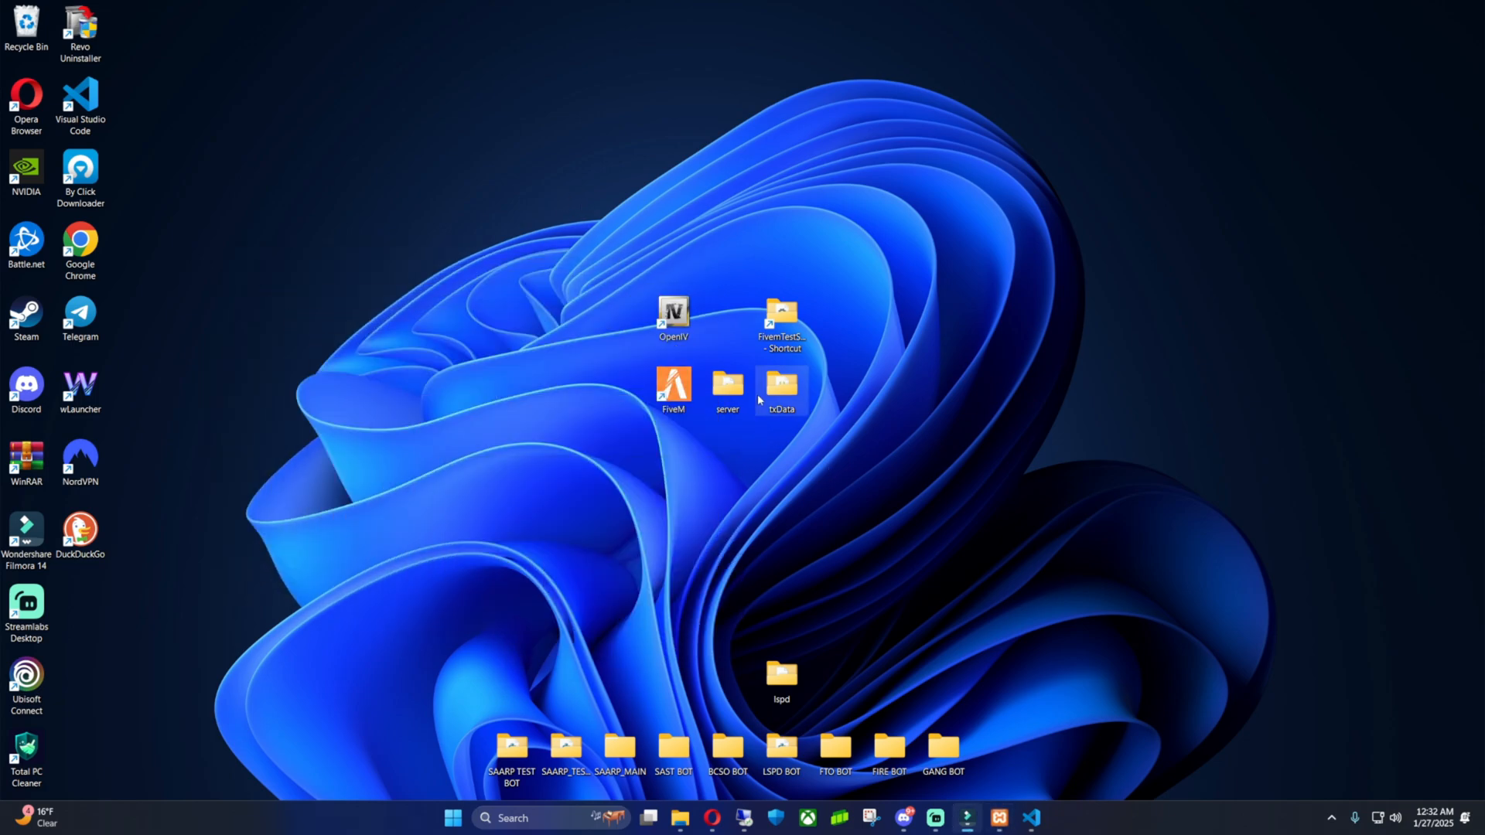
{"action": "double_click", "coordinate": [727, 388]}
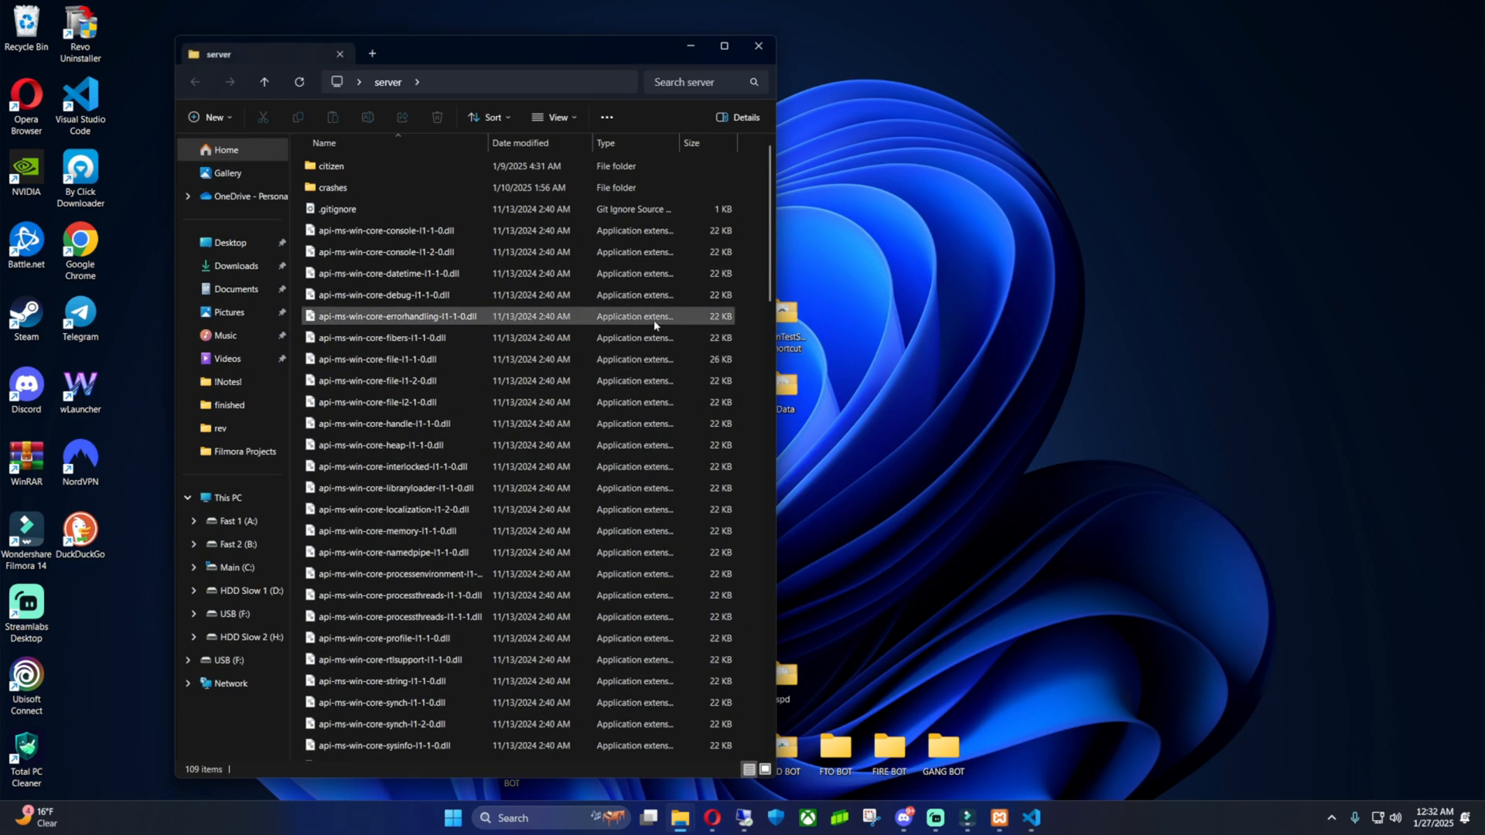
{"action": "scroll", "scroll_direction": "down", "scroll_amount": 3}
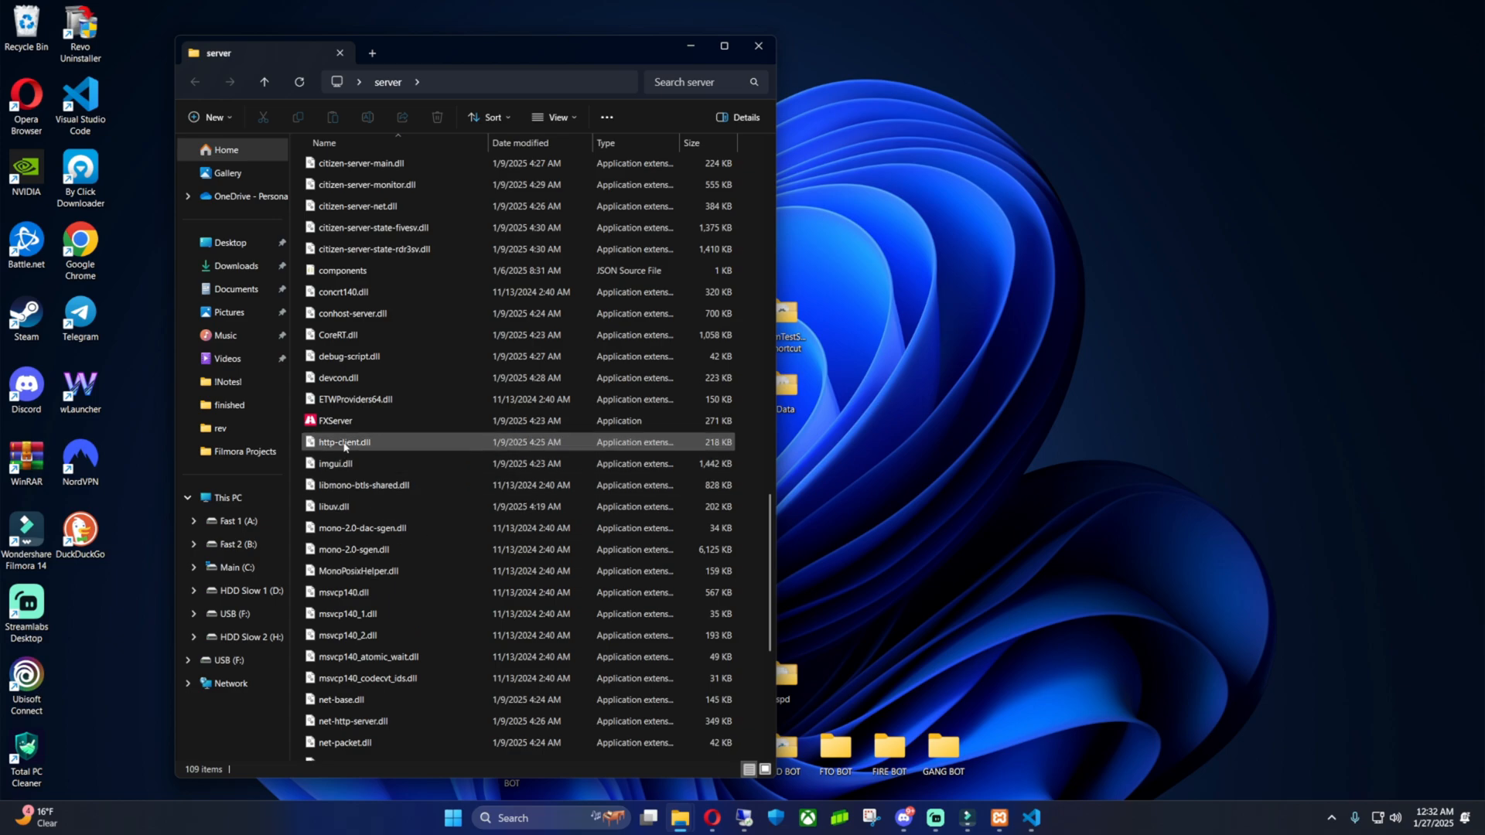
{"action": "double_click", "coordinate": [334, 421]}
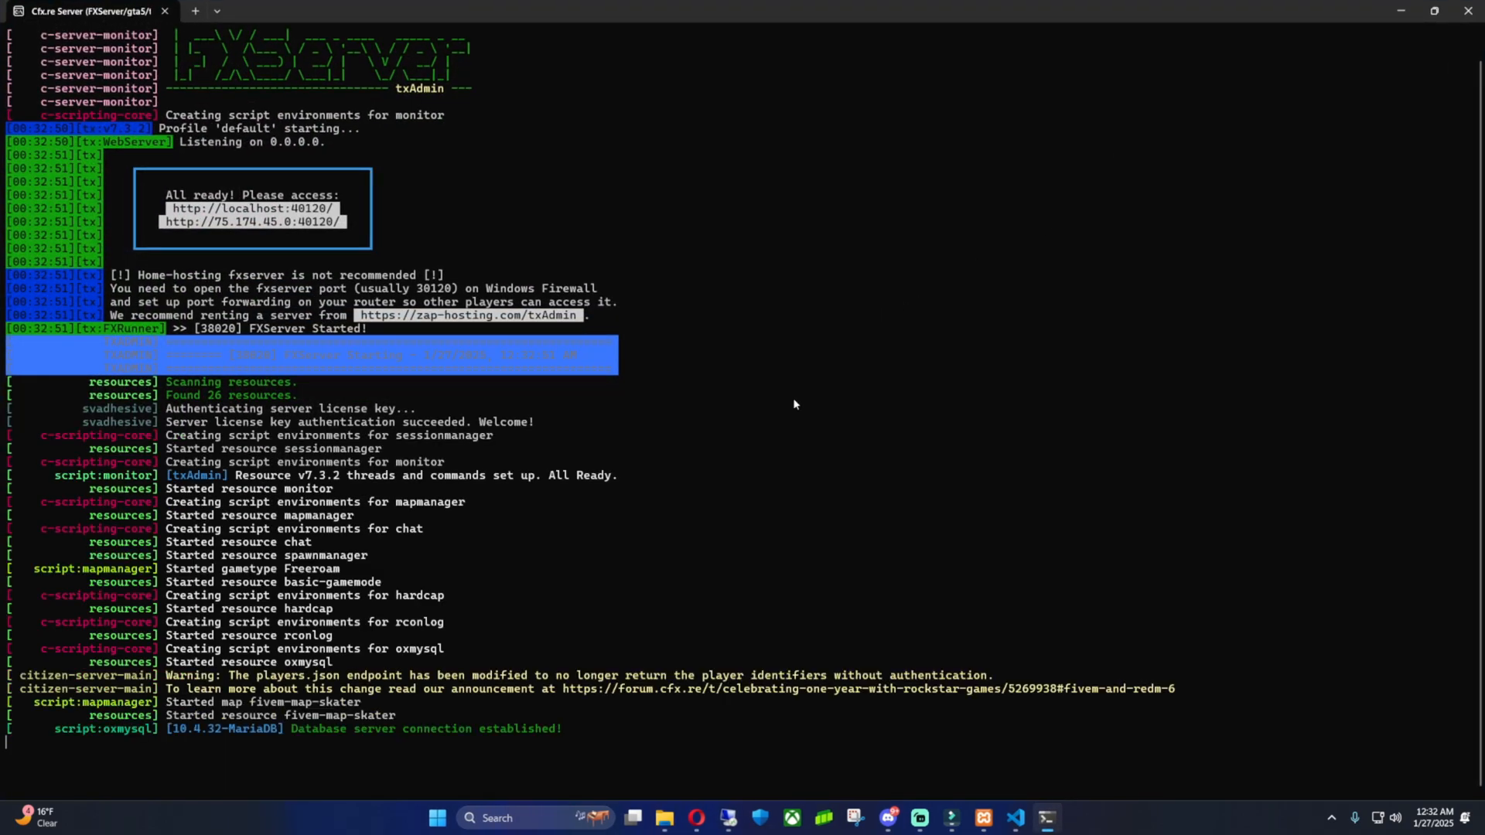
- Scroll the FXServer console to confirm oxmysql's database server connection is established
{"action": "scroll", "scroll_direction": "down", "scroll_amount": 3}
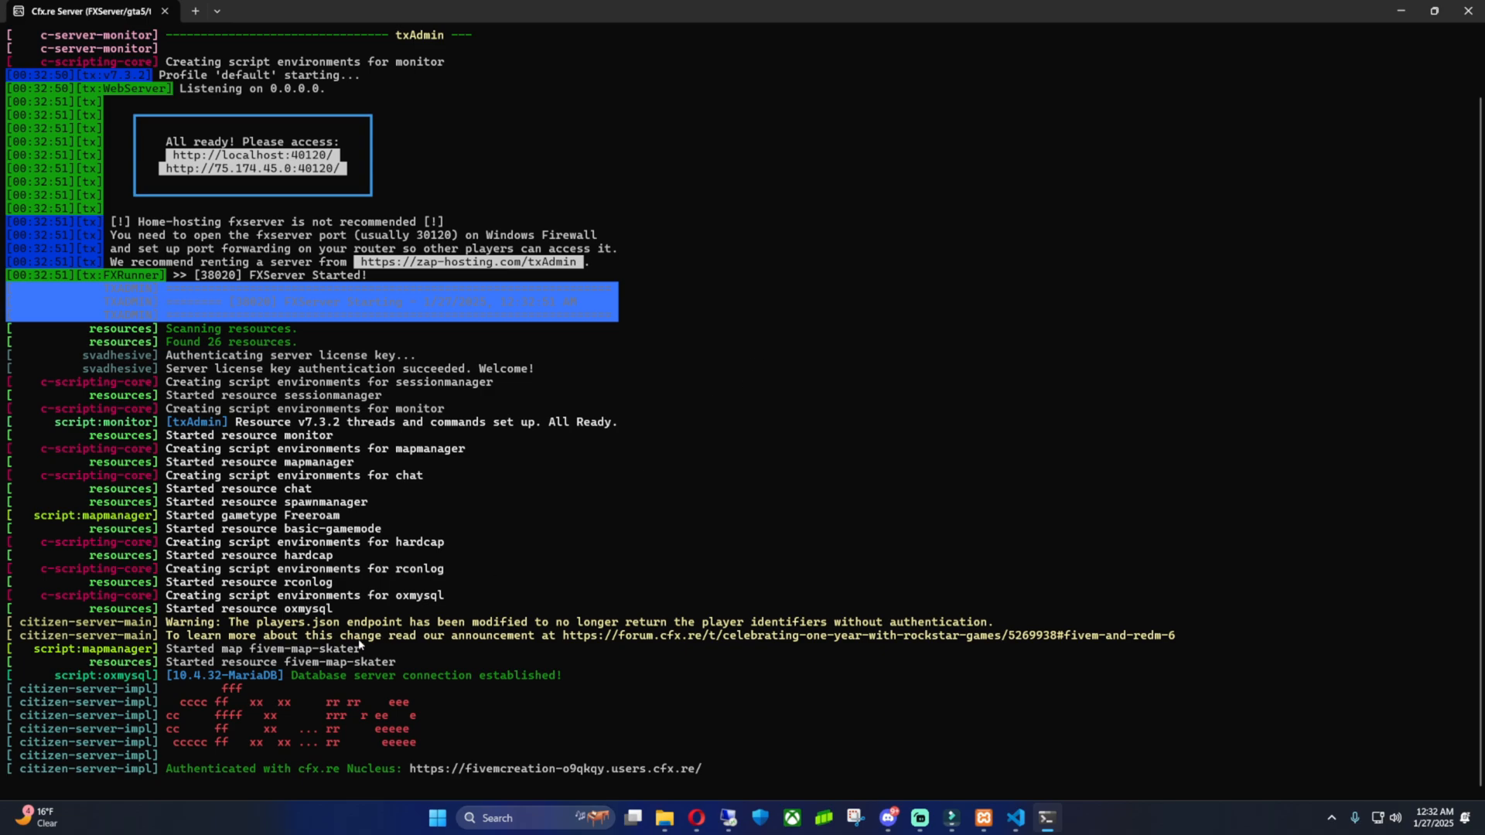
{"action": "mouse_move", "coordinate": [394, 681]}
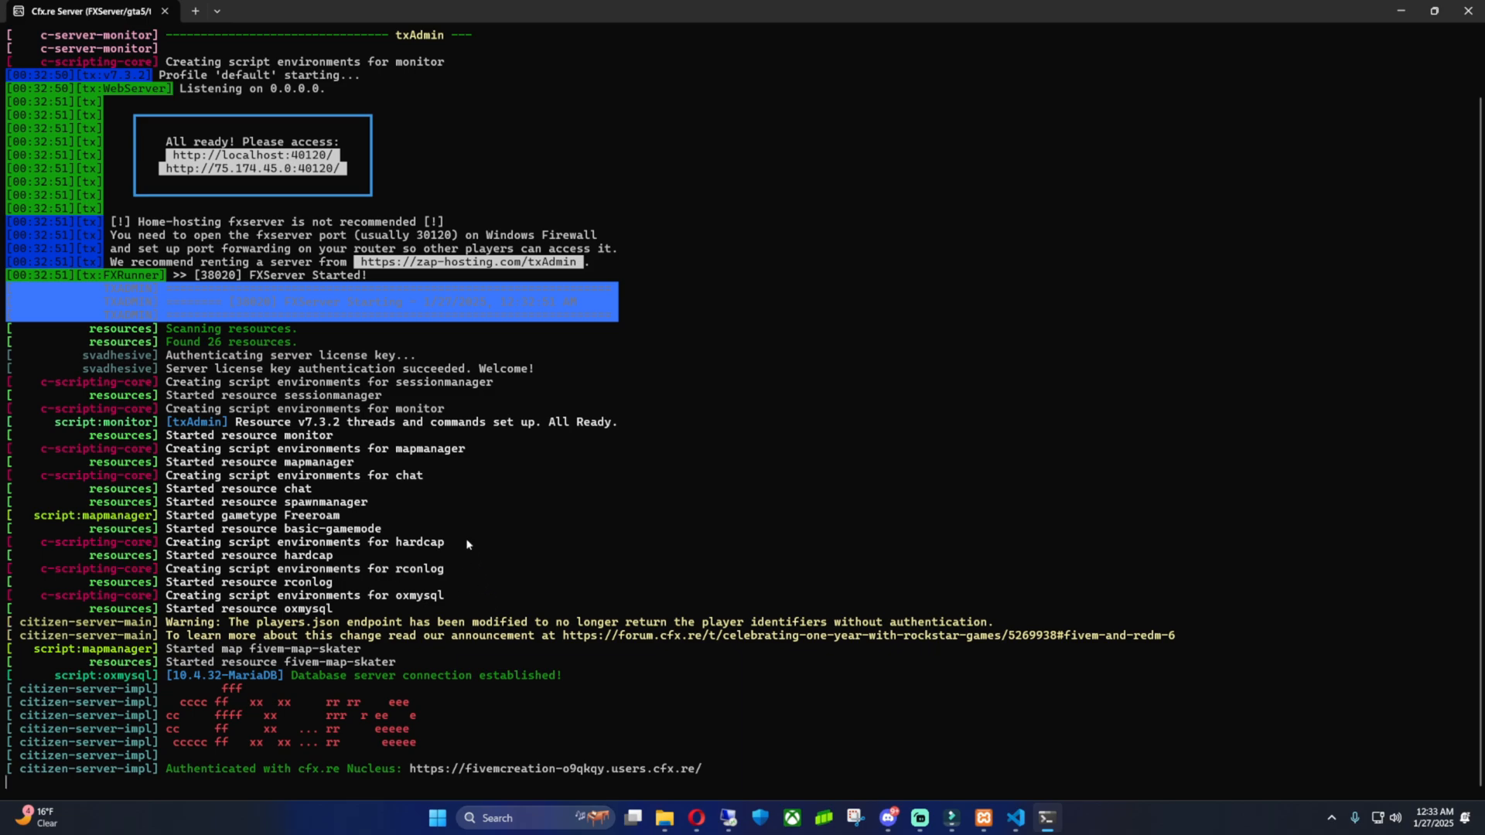
{"action": "mouse_move", "coordinate": [237, 730]}
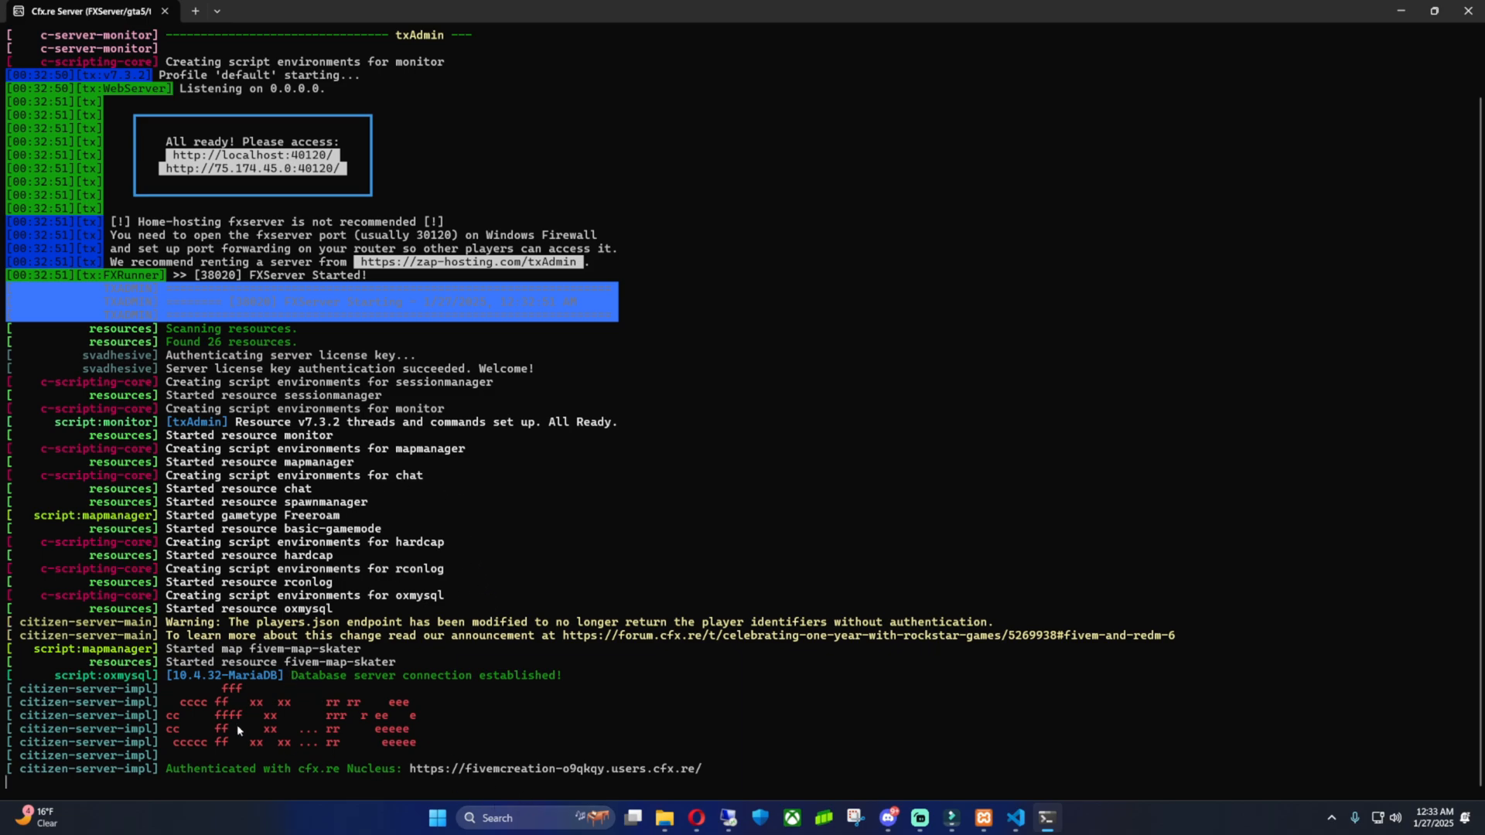
{"action": "mouse_move", "coordinate": [31, 404]}
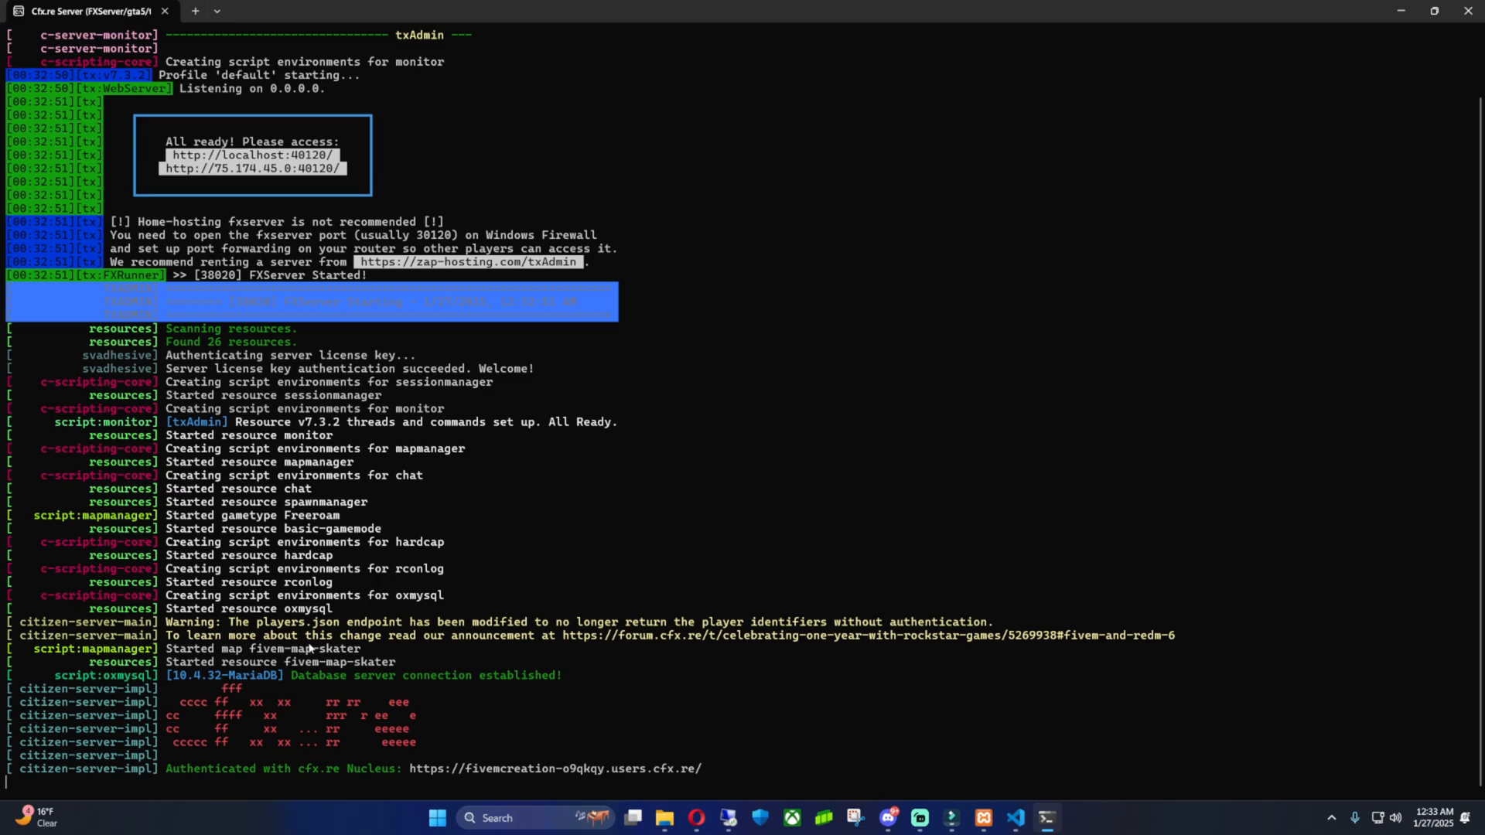
{"action": "mouse_move", "coordinate": [284, 685]}
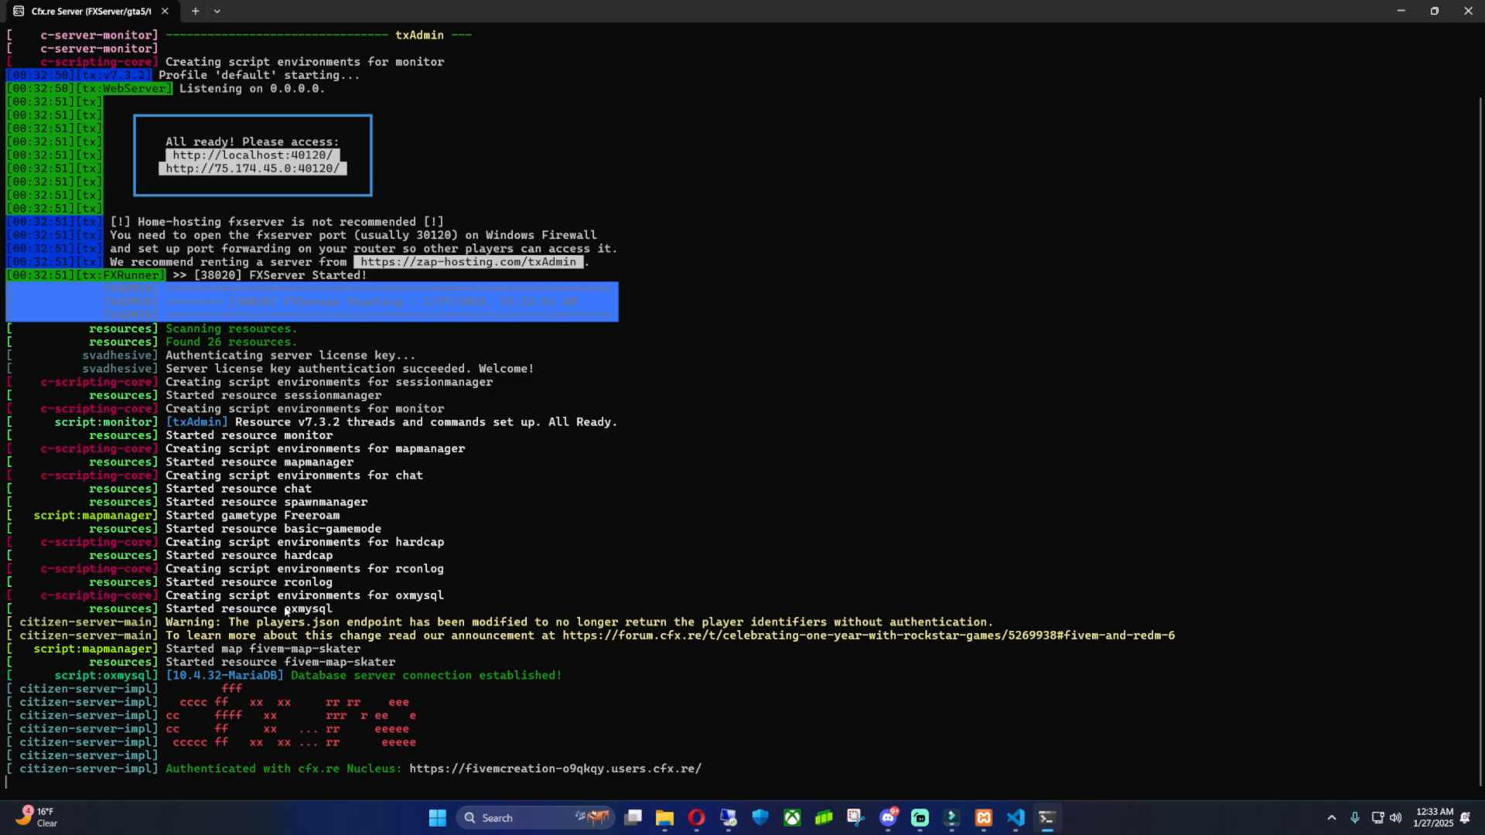
{"action": "mouse_move", "coordinate": [360, 509]}
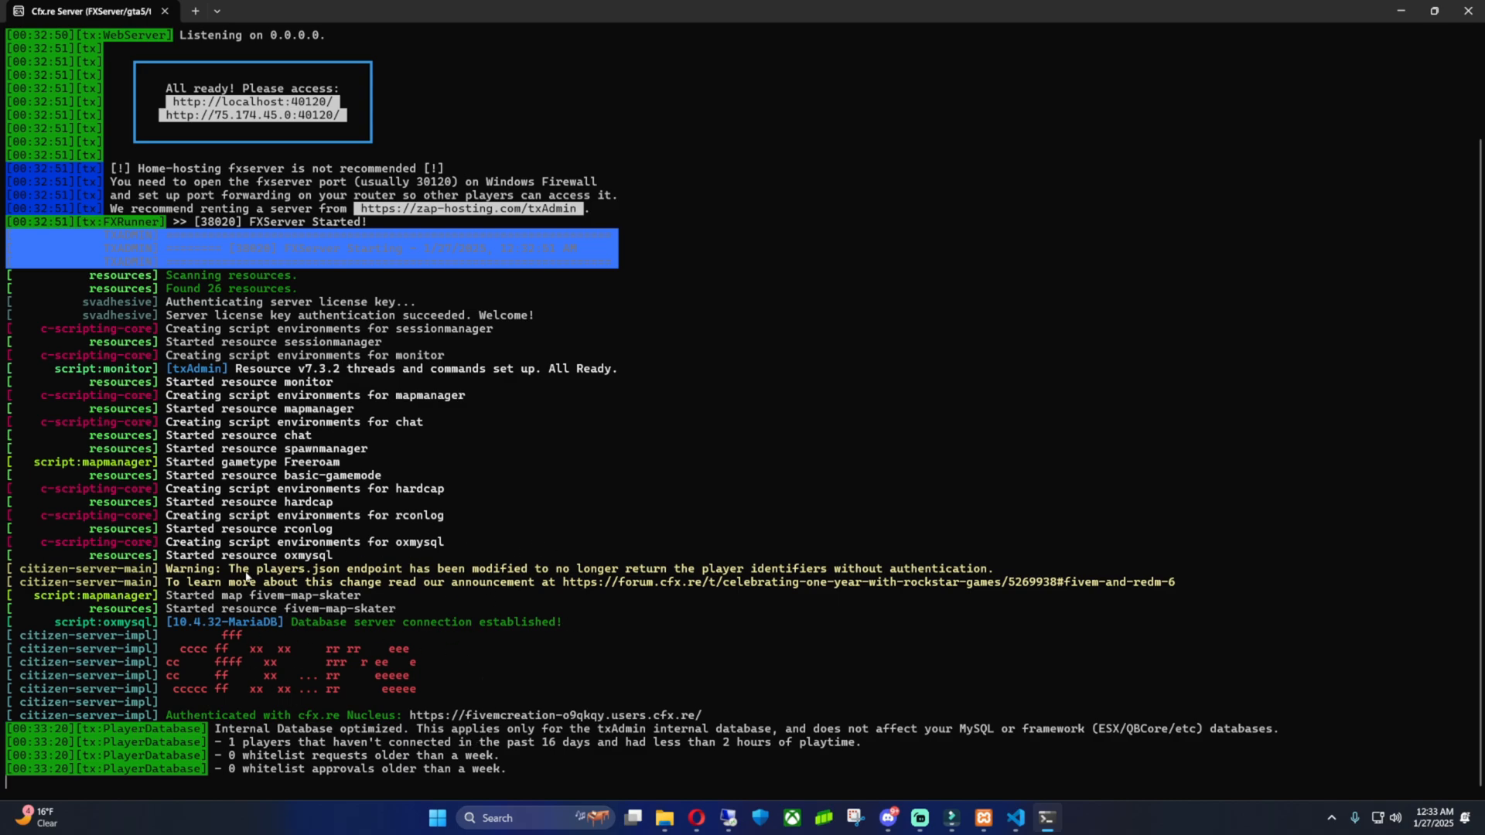
{"action": "mouse_move", "coordinate": [357, 611]}
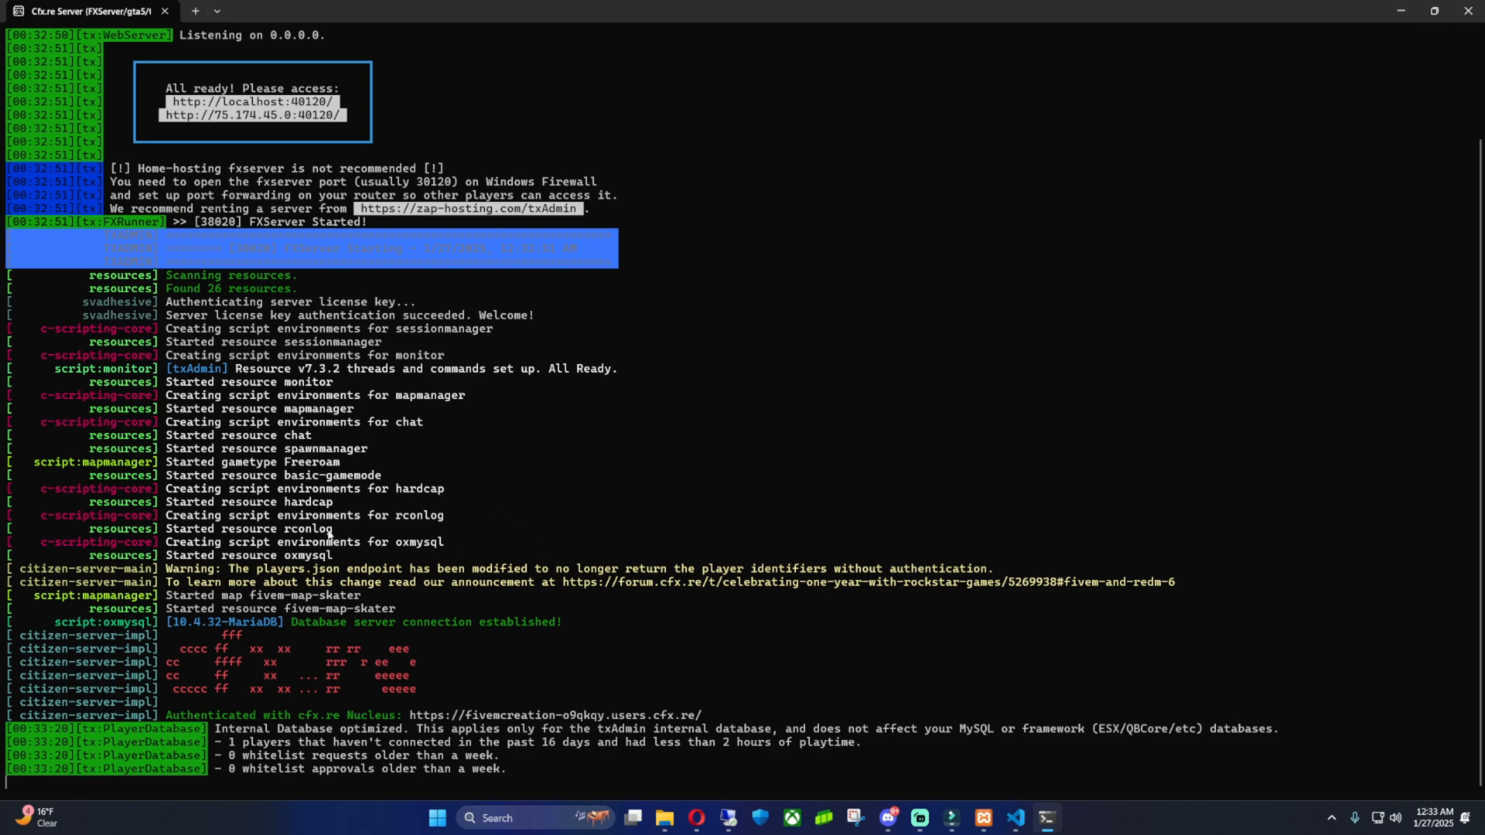
{"action": "mouse_move", "coordinate": [424, 649]}
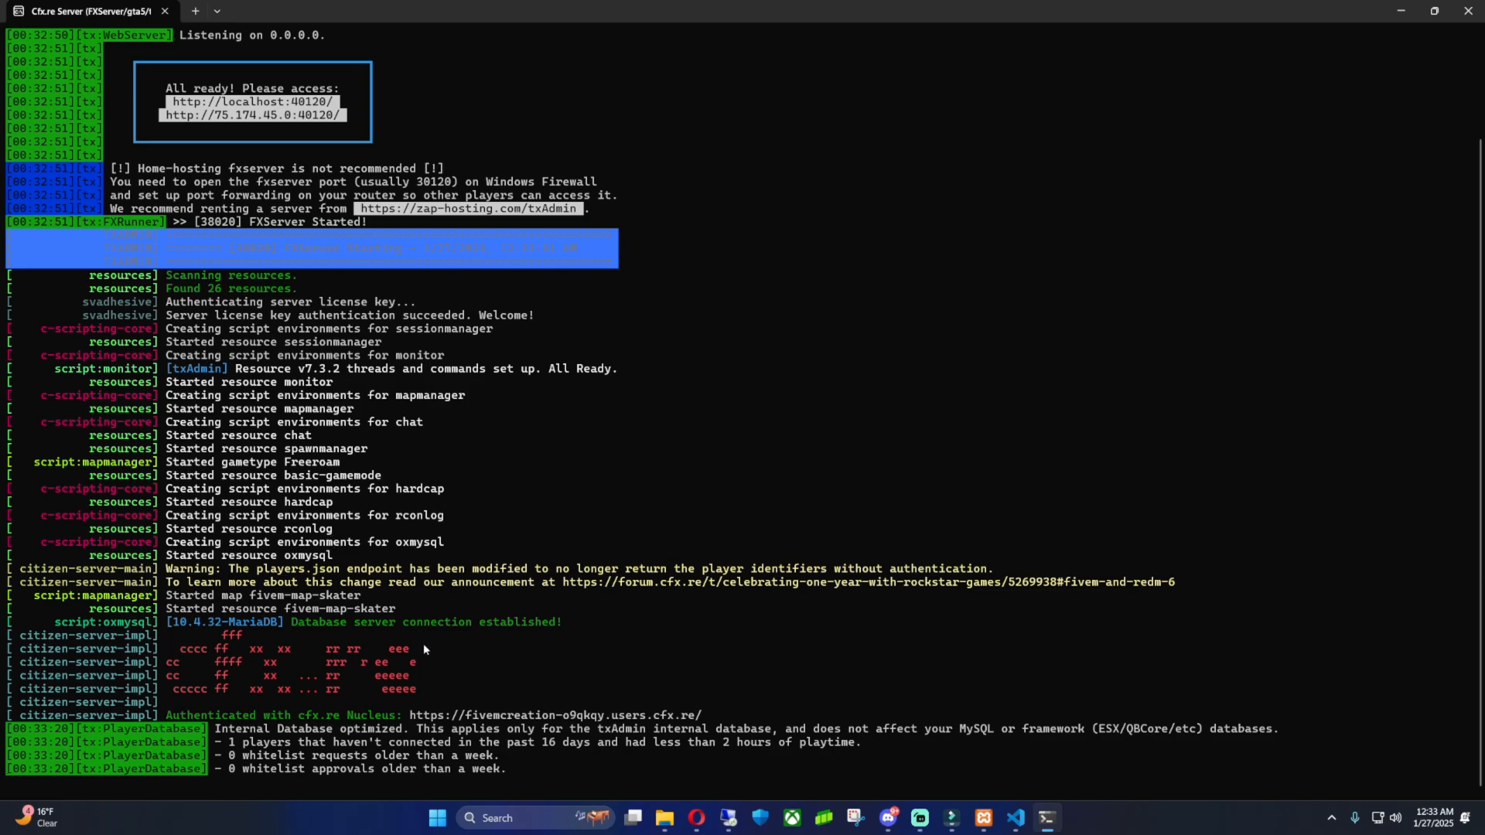